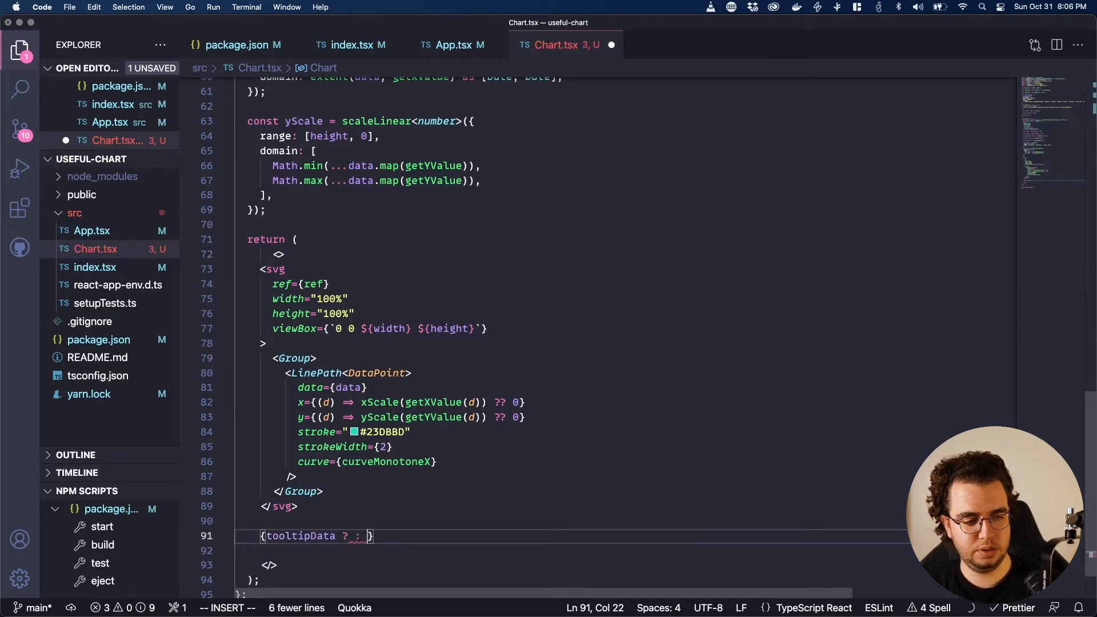
- Render a TooltipWithBounds containing 'TOOLASD' when tooltipData exists, else null
text(null)
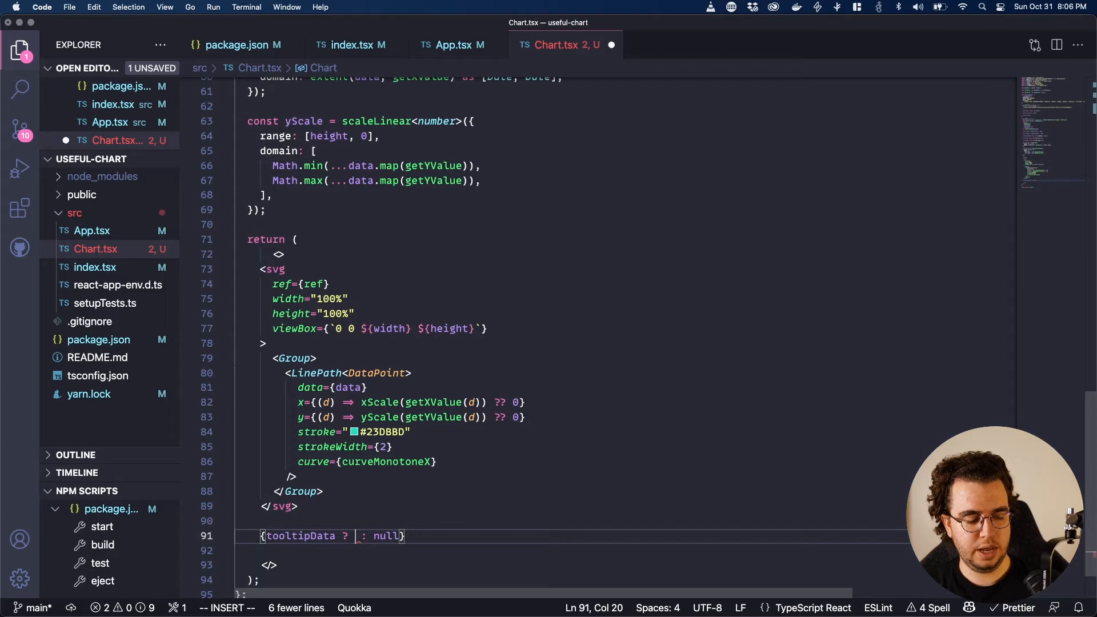
text(<)
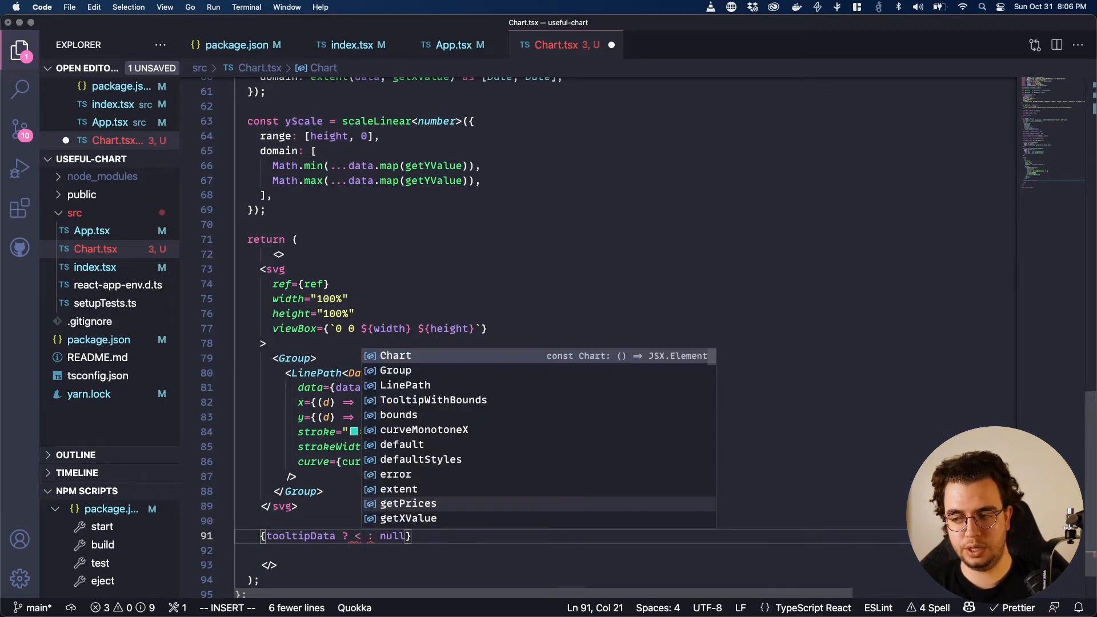
text(TooltipWithBounds)
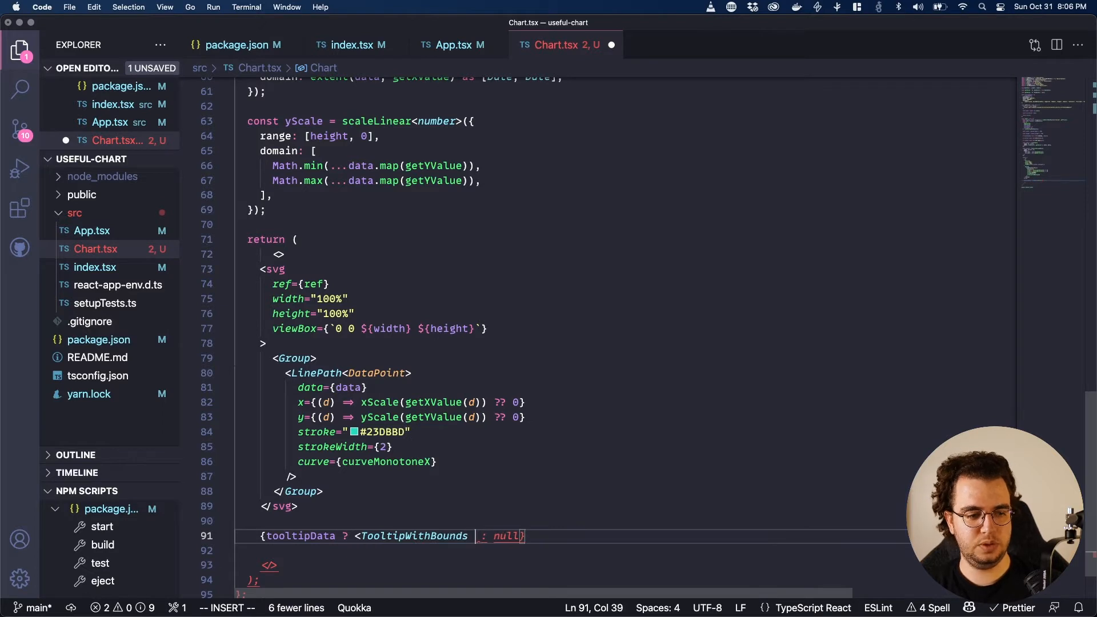
text(/>)
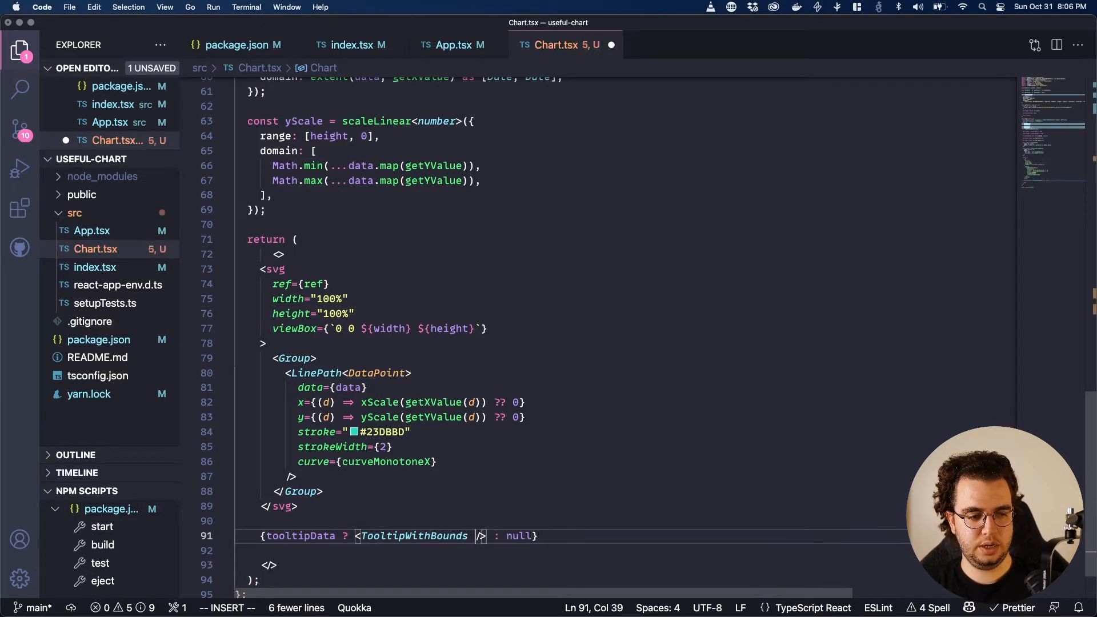
text(<)
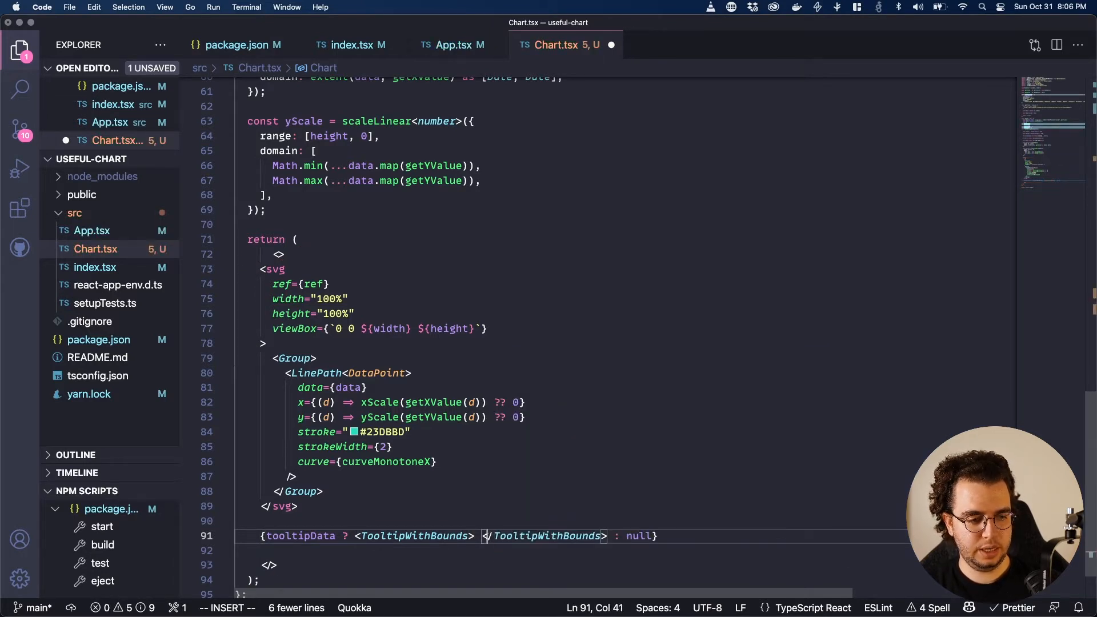
text(TOOLASD)
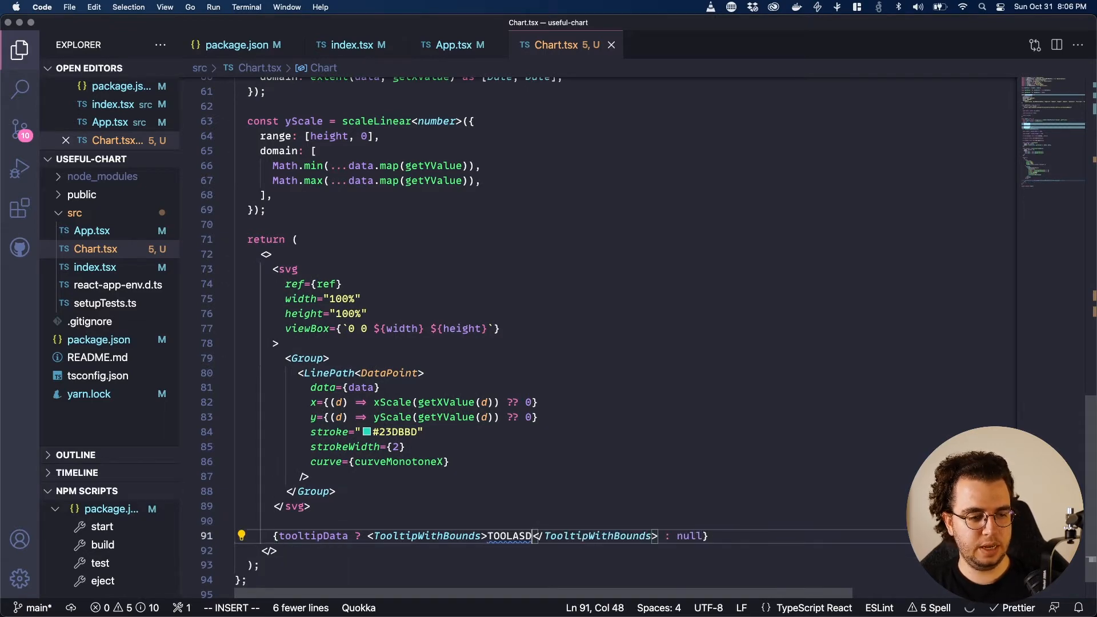
key(enter)
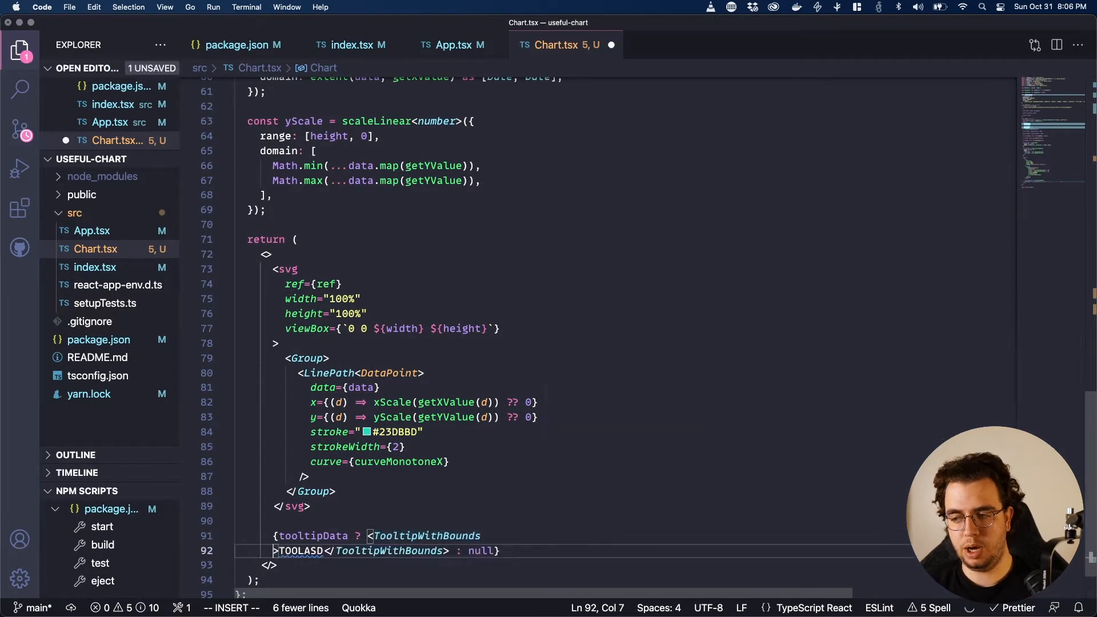
- Give the tooltip a Math.random() key, top/left from tooltipTop/tooltipLeft and style tooltipStyles, then save
text(R)
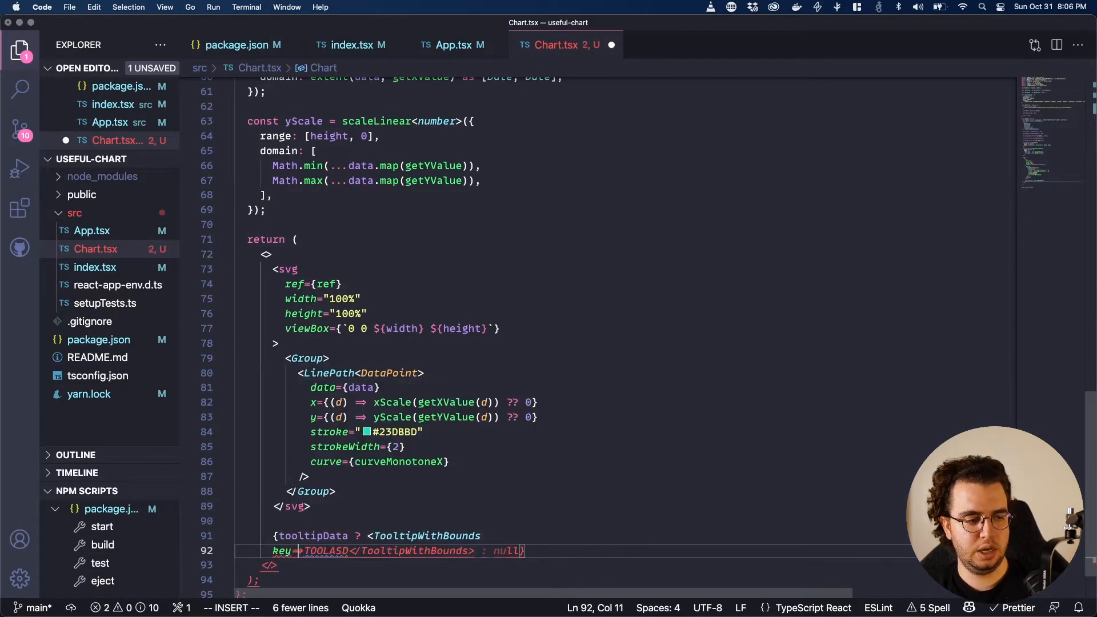
text(M})
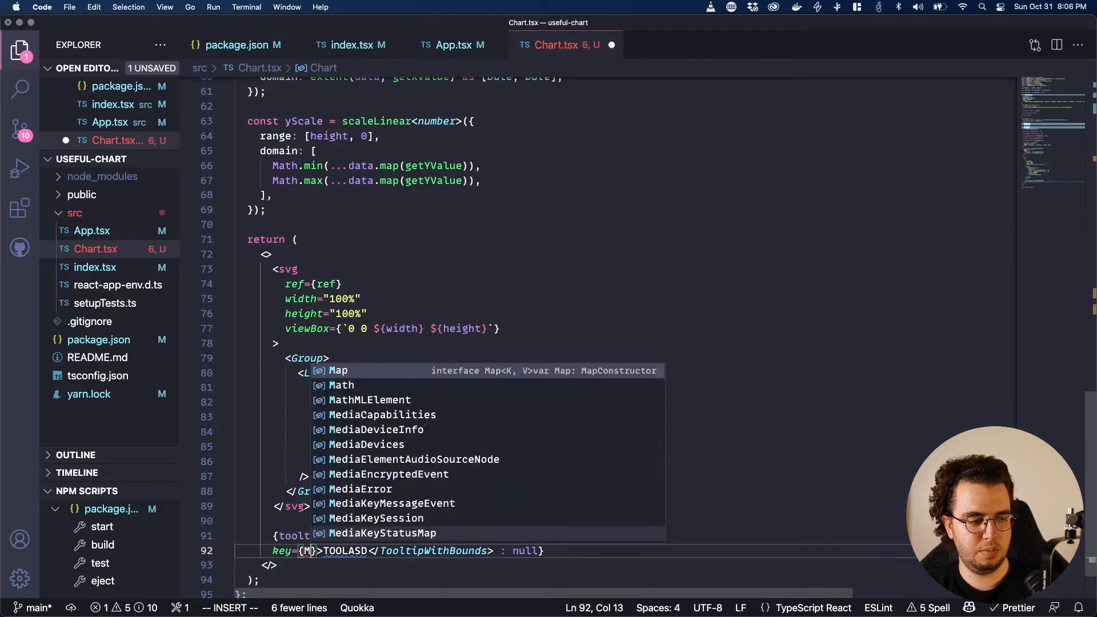
text(ath.random()} top={)
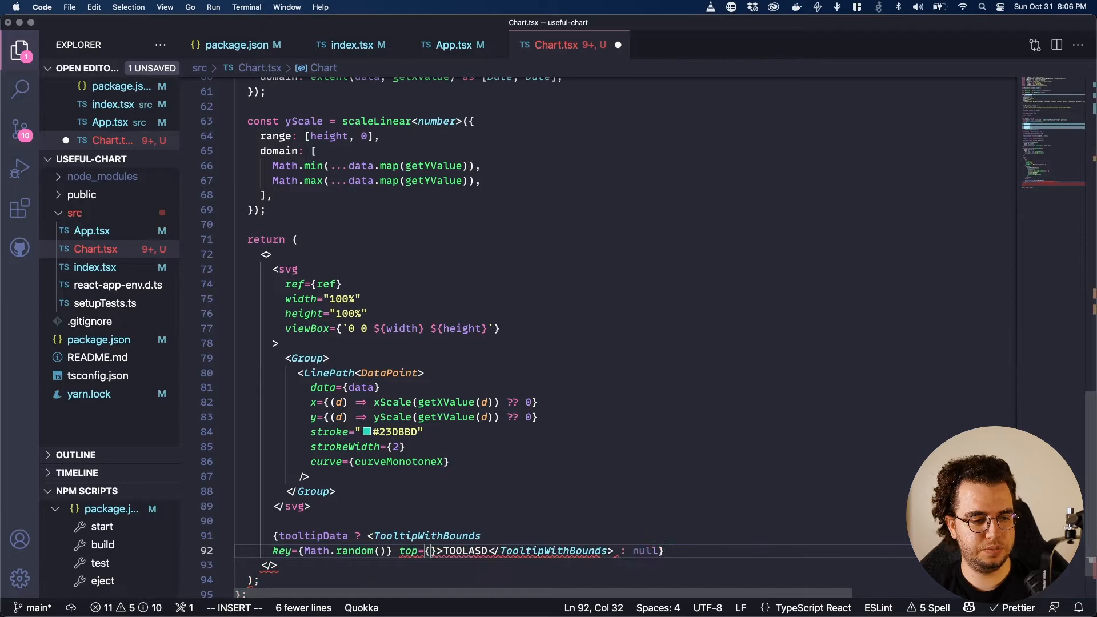
text(tooltipTop)
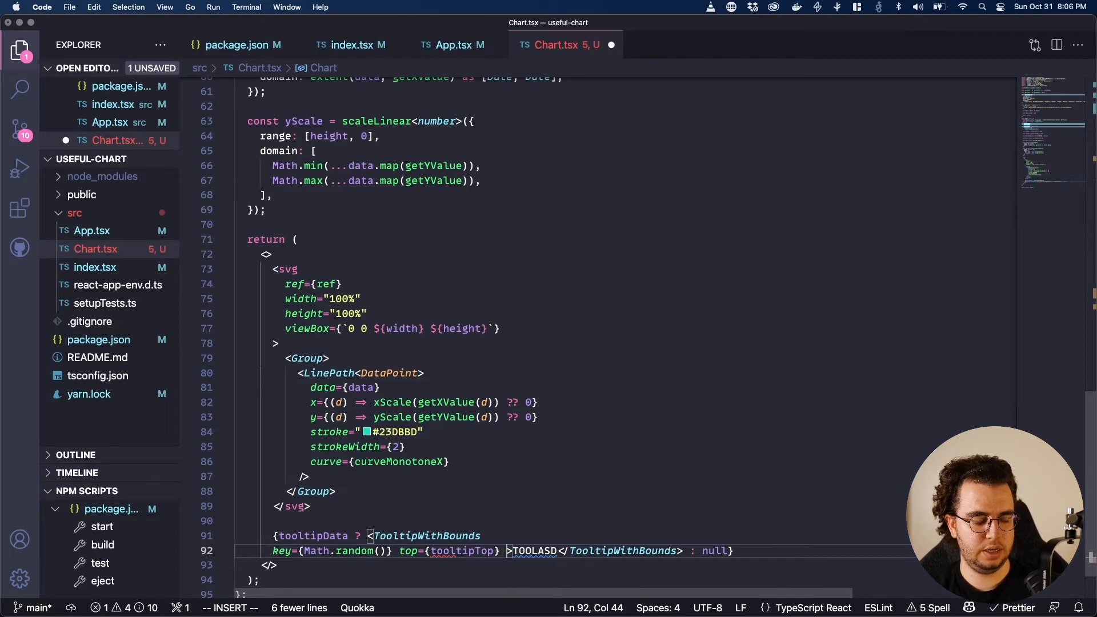
text(left="")
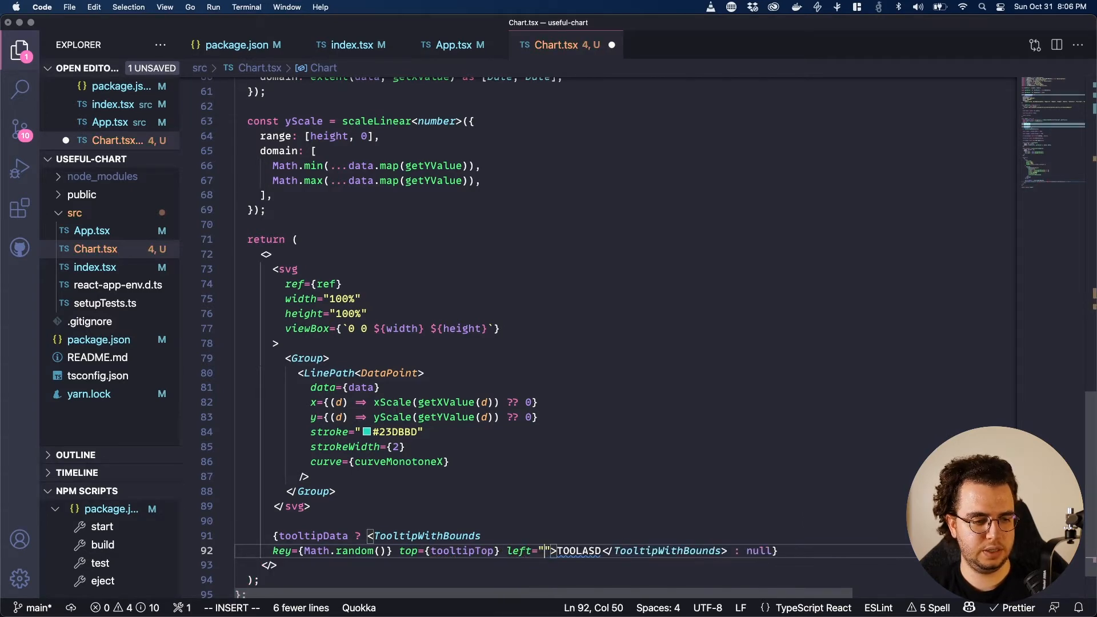
text({tooltipLeft)
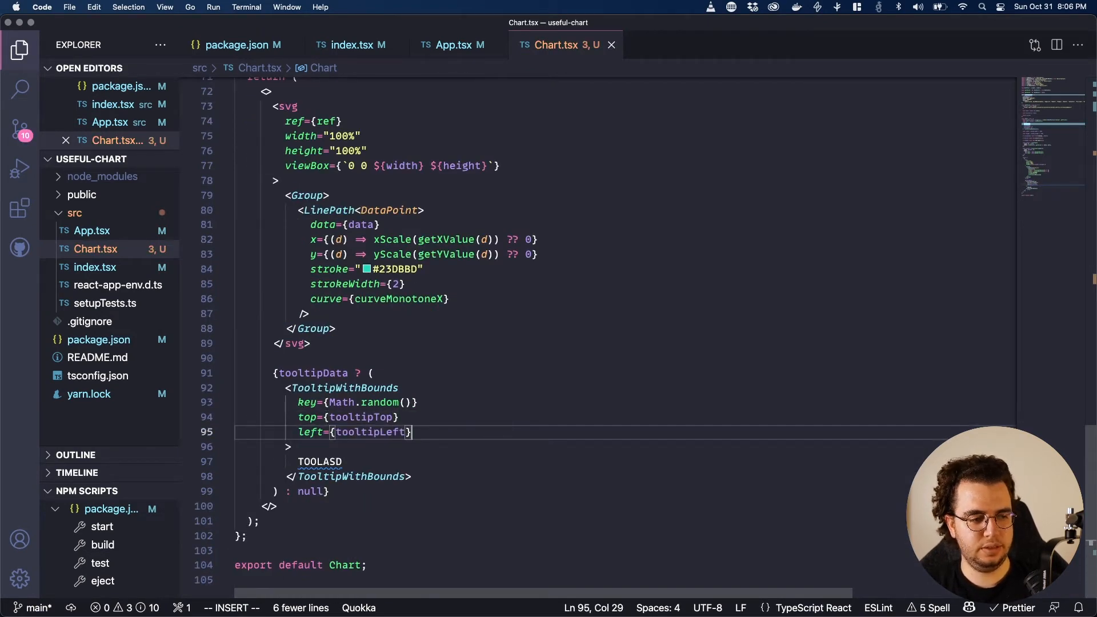
text(style)
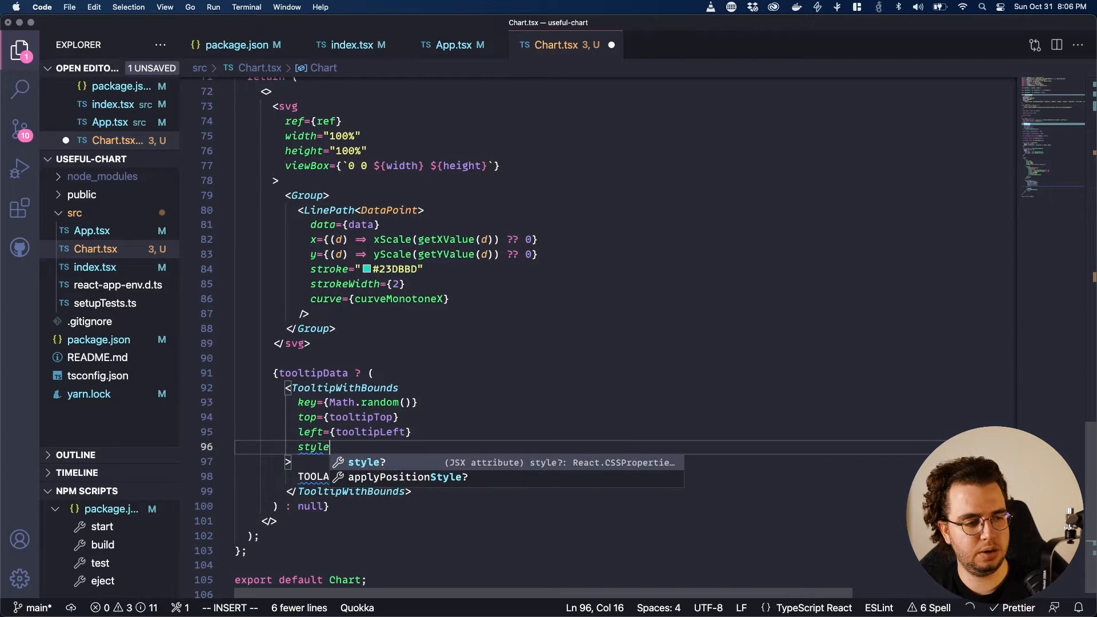
text(={tooltipStyles)
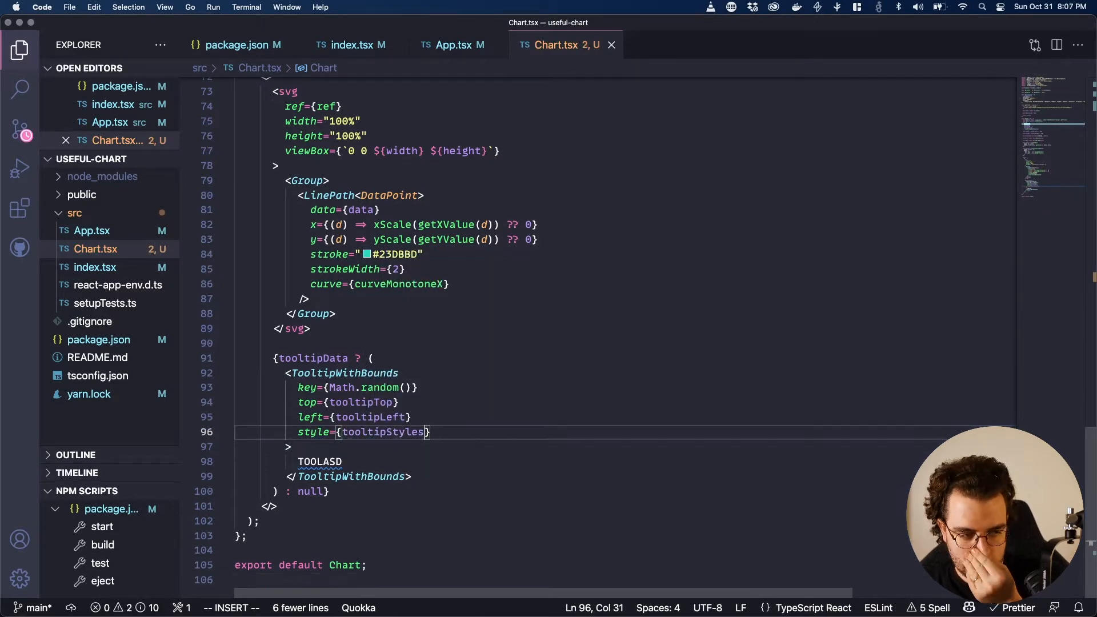
- Add an empty second Group inside the svg right after the line path group
scroll(down, 3)
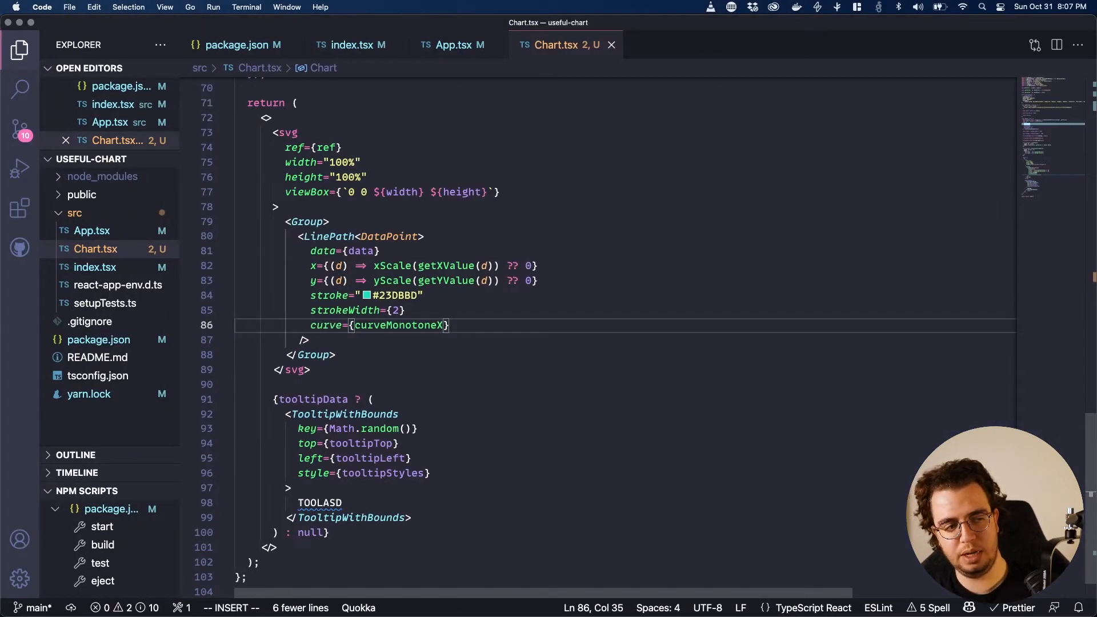
click(371, 399)
text(<Group>)
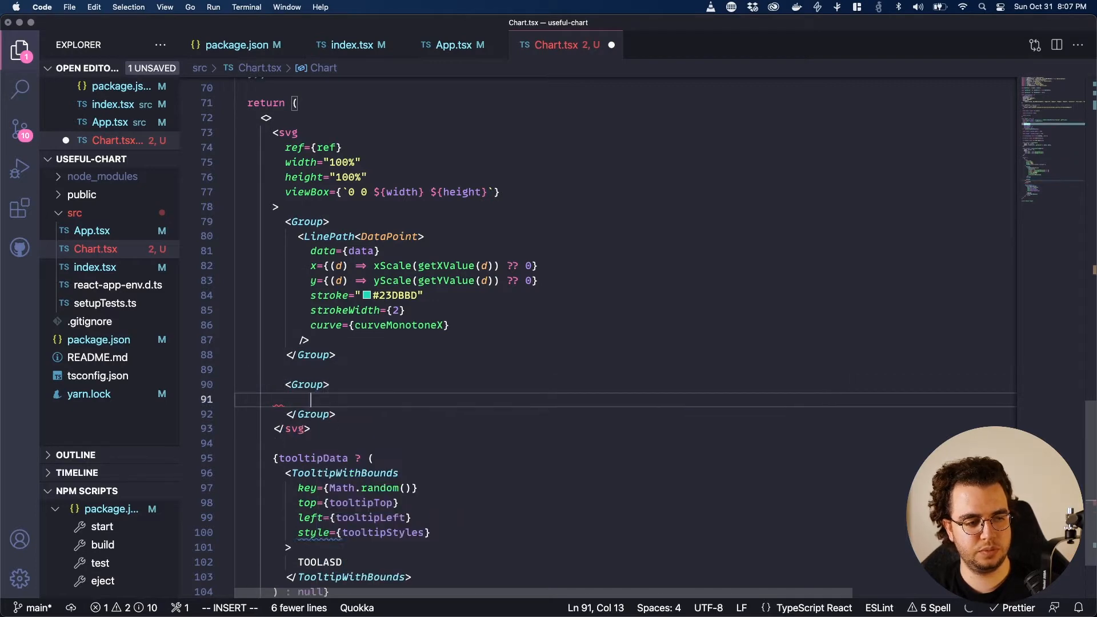
- Write a transparent Bar sized width by height whose onMouseLeave calls hideTooltip()
text(<Bar />)
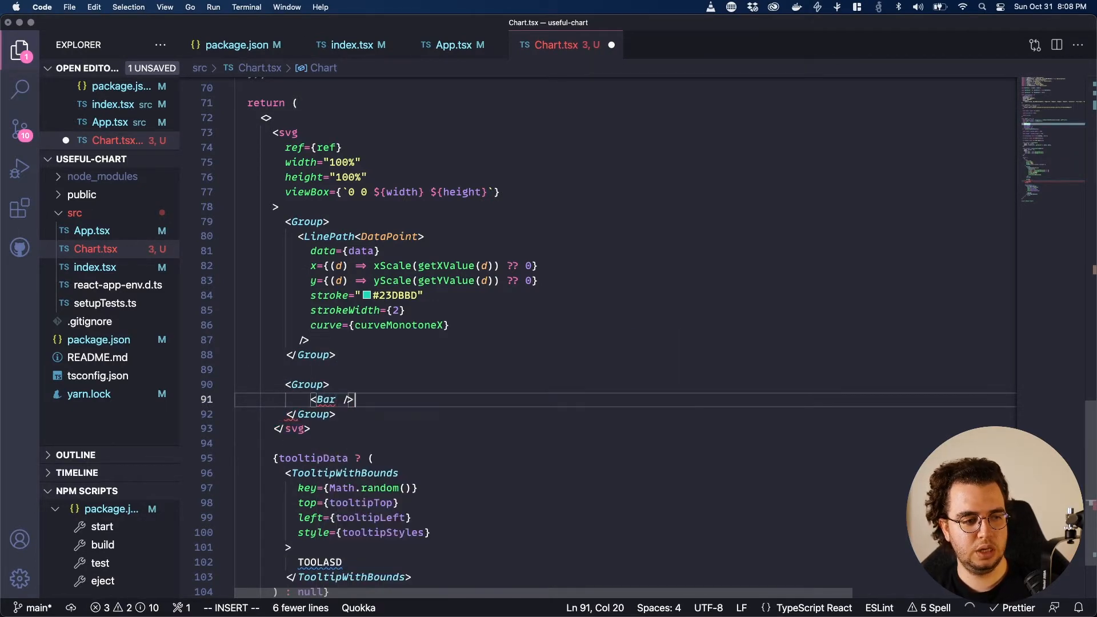
text(Bar)
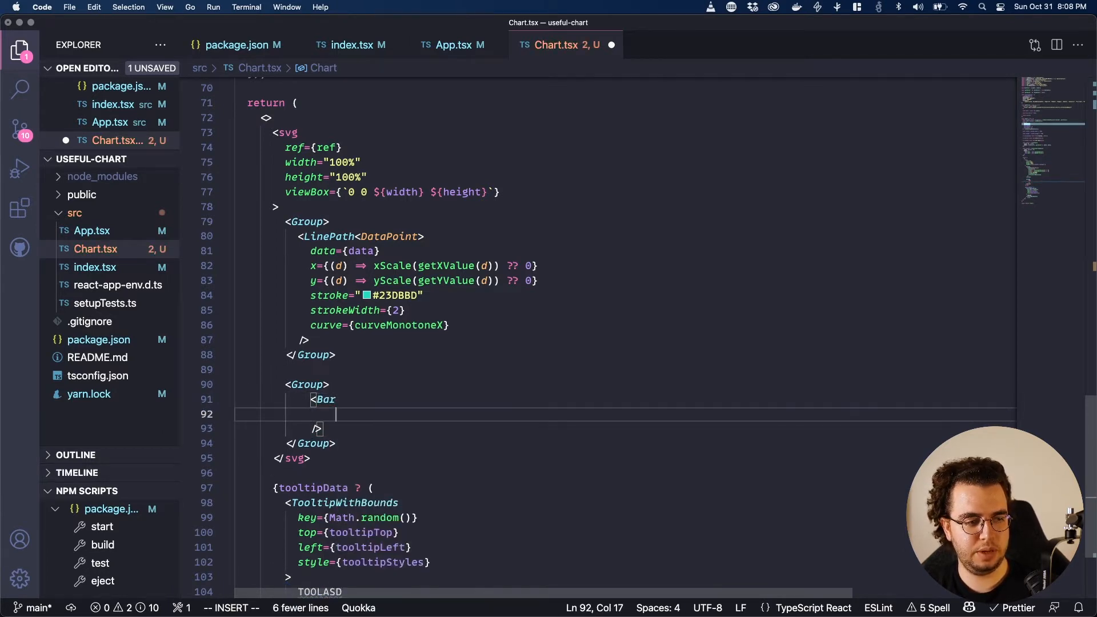
text(width={width)
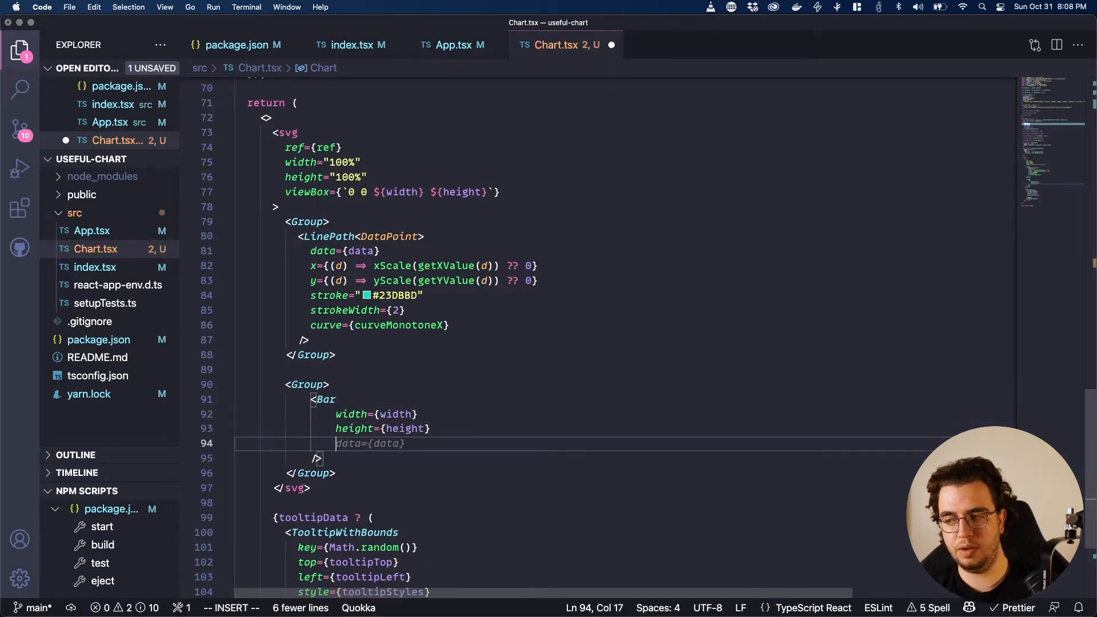
text(fill="transparent)
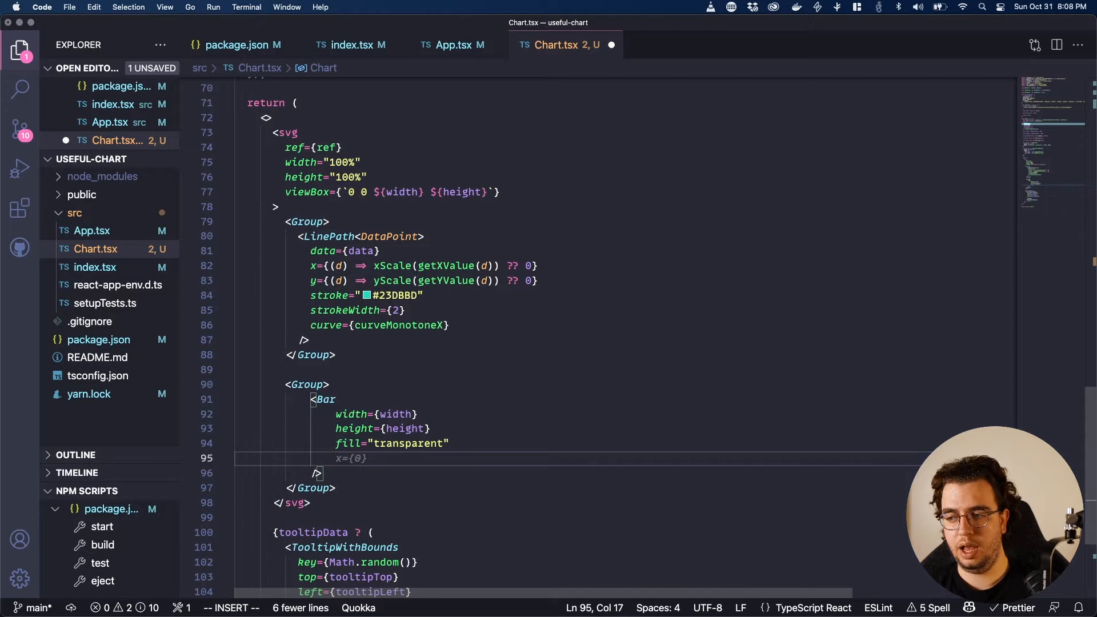
text(onMouseMove={)
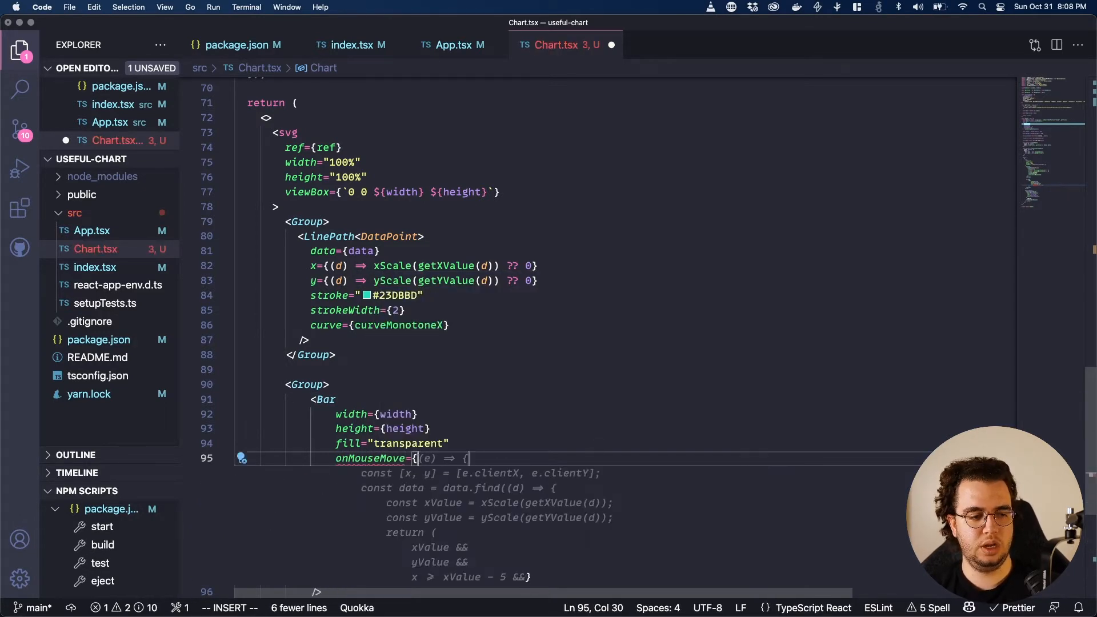
text(onMouseleave={()
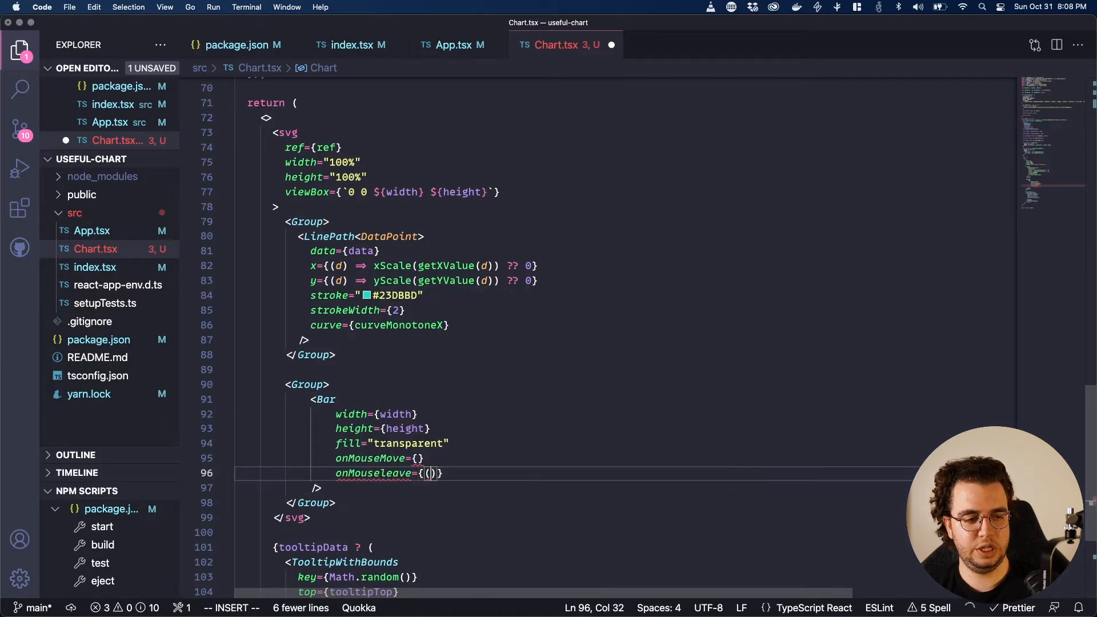
text(() => hideTooltip()
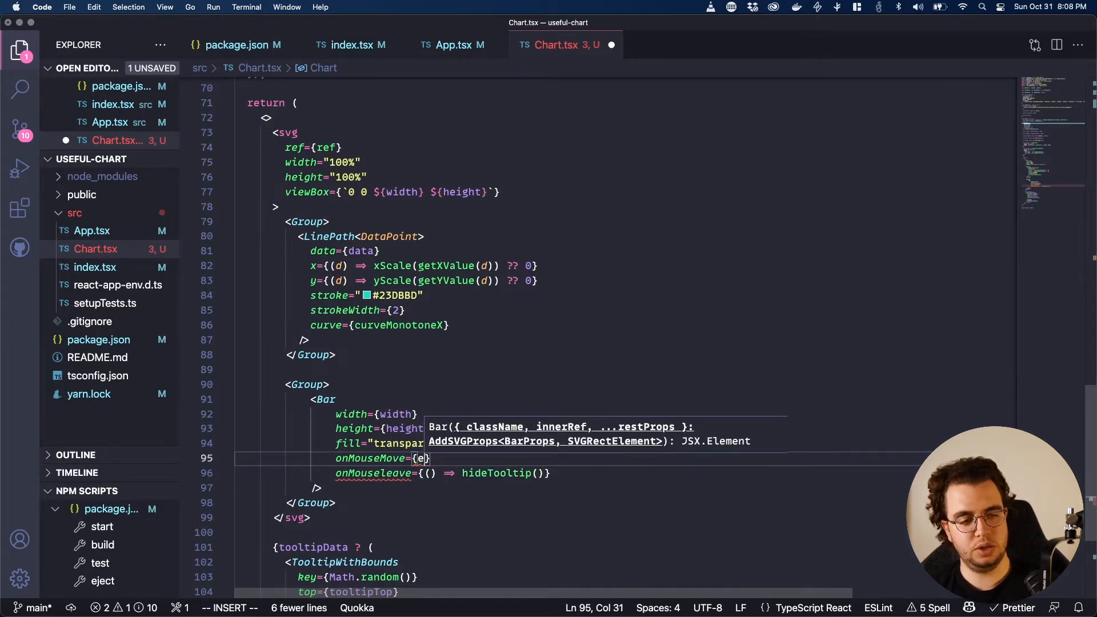
- Type onMouseMove's event as TouchEvent | MouseEvent<SVGRectElement> with an empty handler body
text(vent: ) =>)
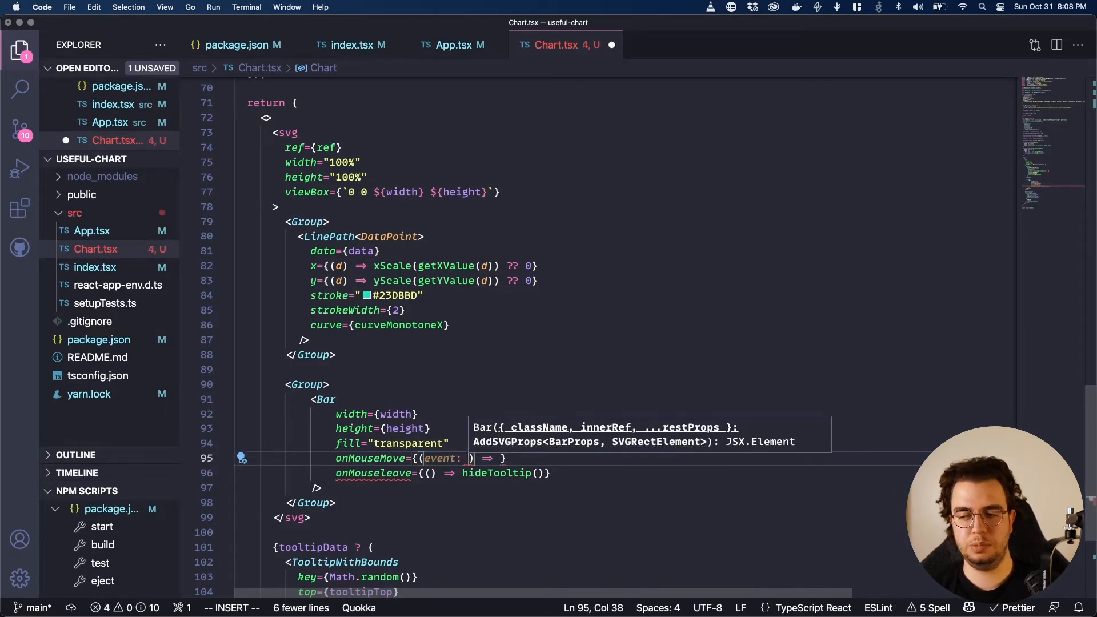
text(TouchEvent<SVGRectElement>)
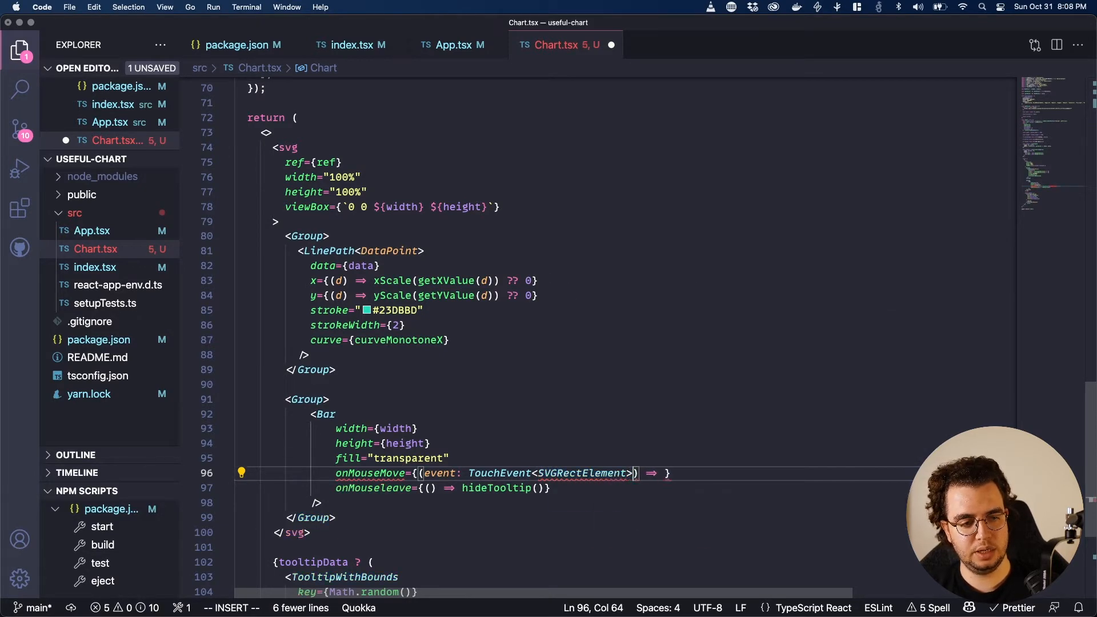
text(|)
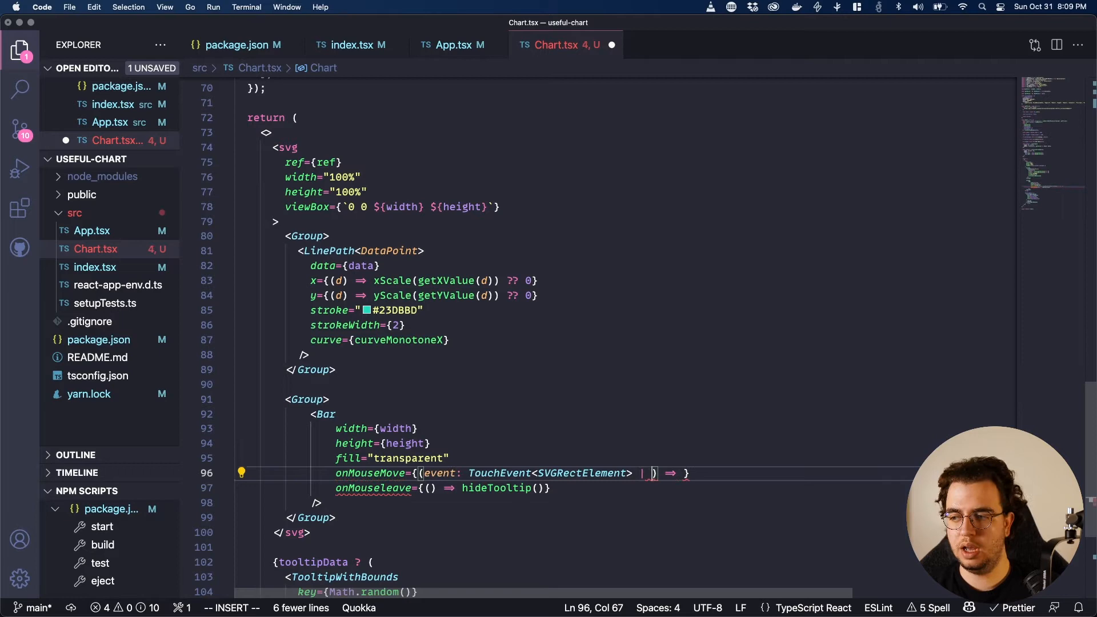
text(MouseEvent<)
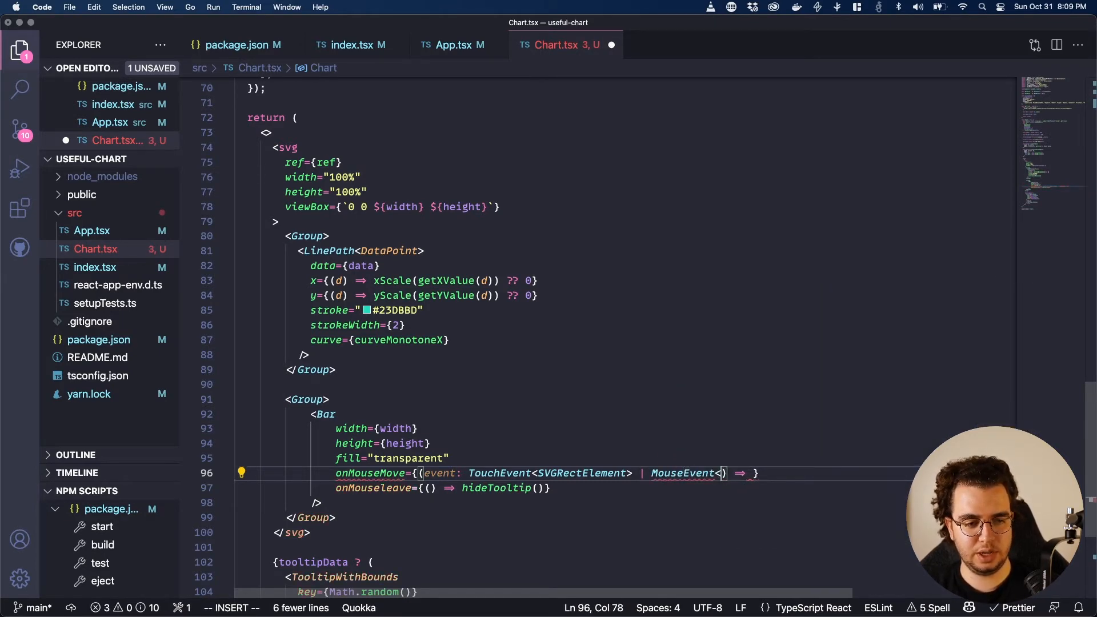
text(SVGRectElement>)
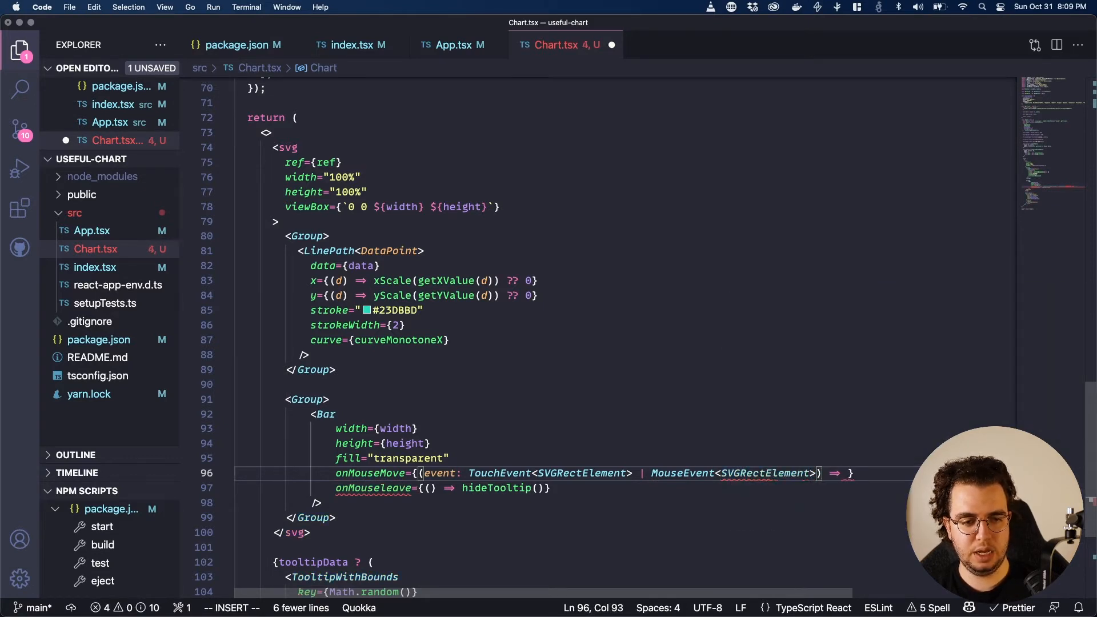
text({})
text(const {x)
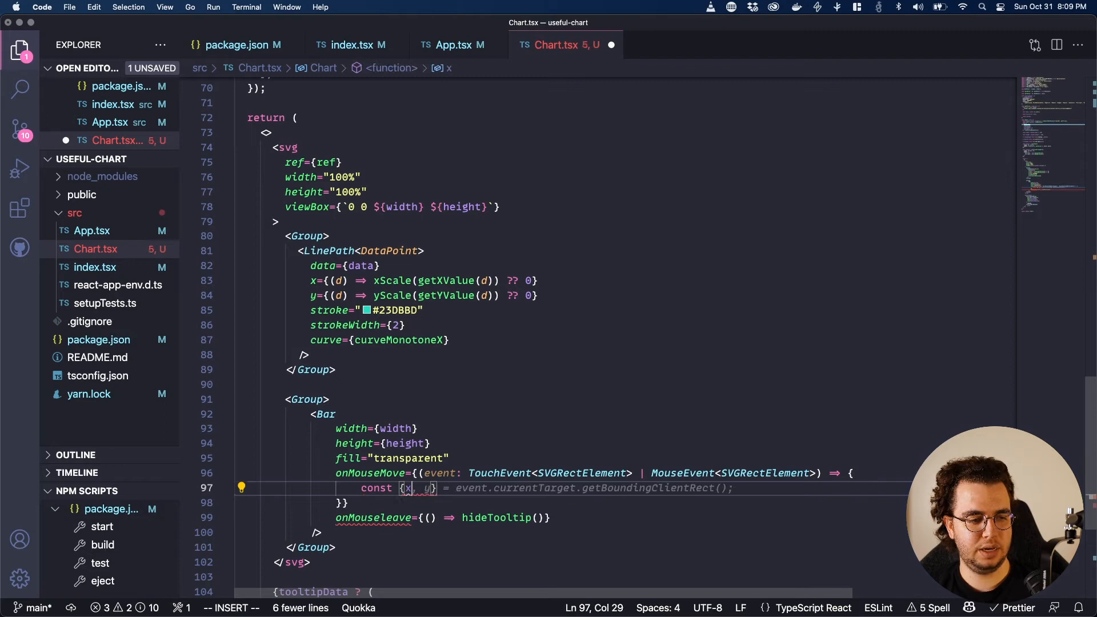
- Take x from localPoint(event) and begin computing const x0 = x.invert(x)
text(localPoint)
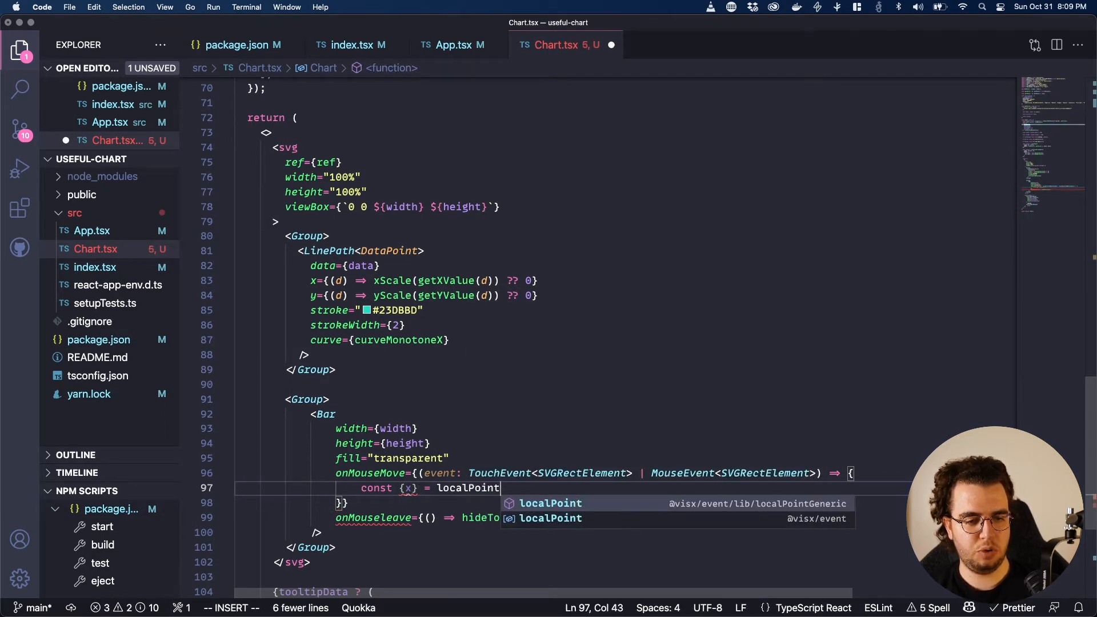
text((event)
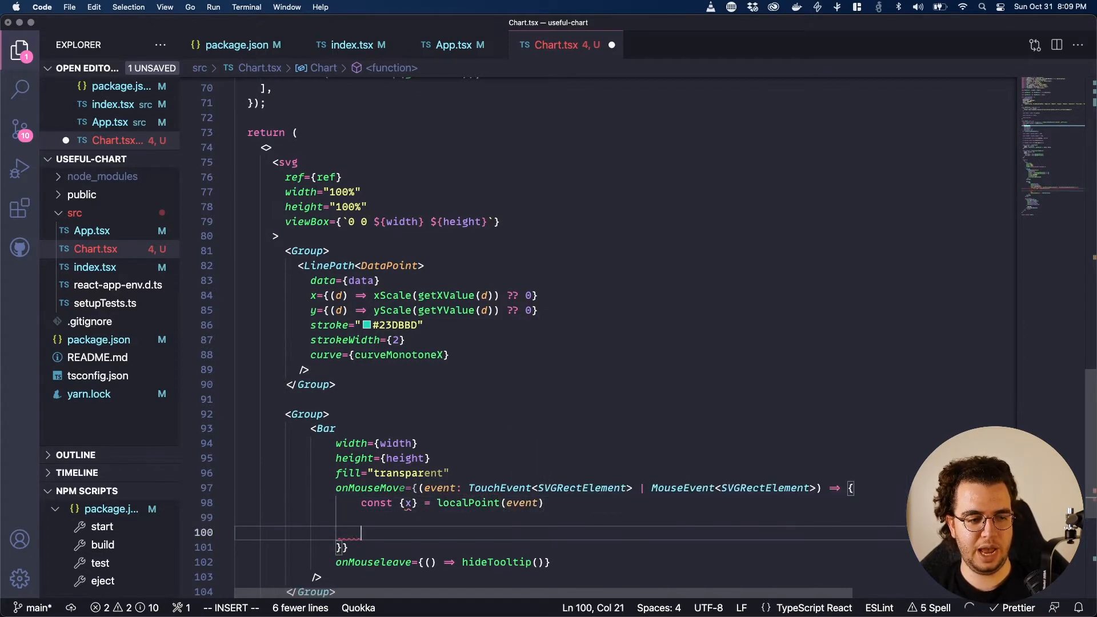
text(const xValue = xScale.invert(x))
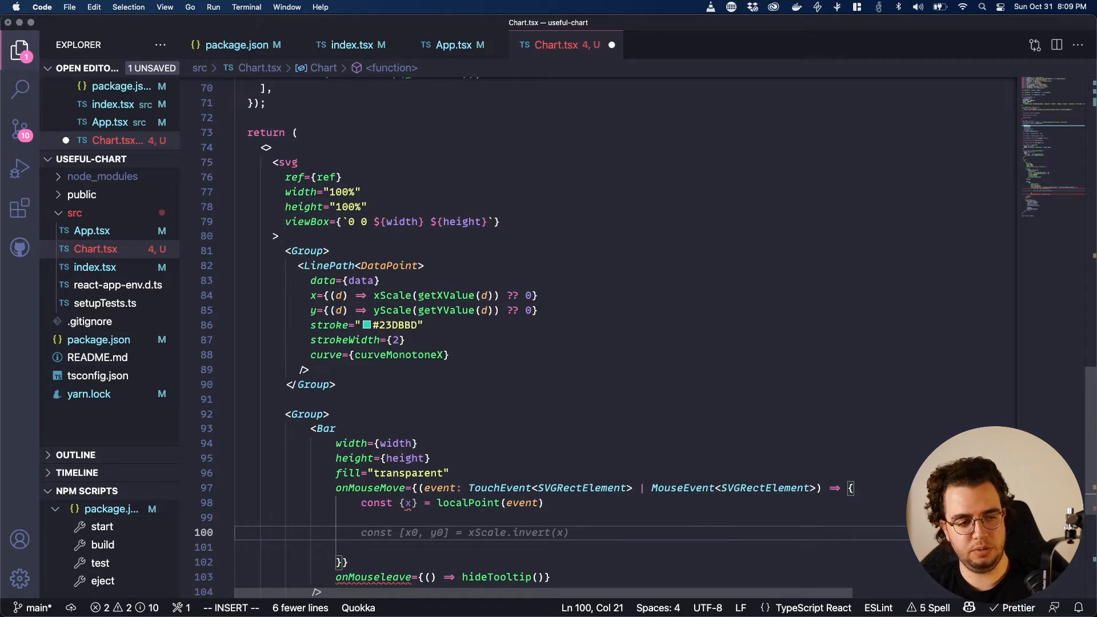
text(cons)
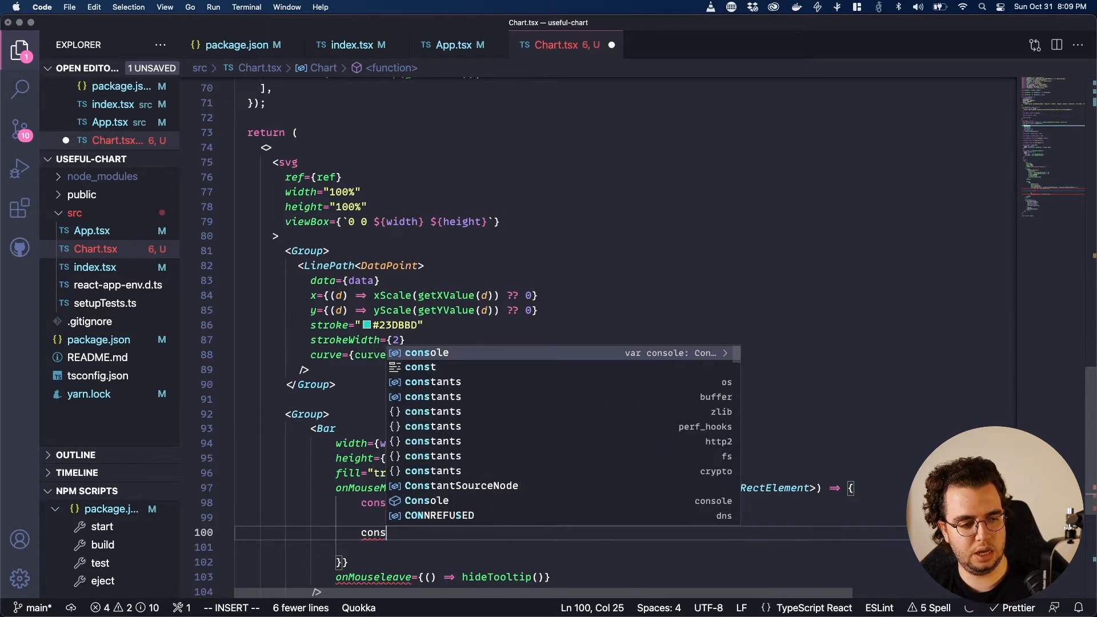
text(x)
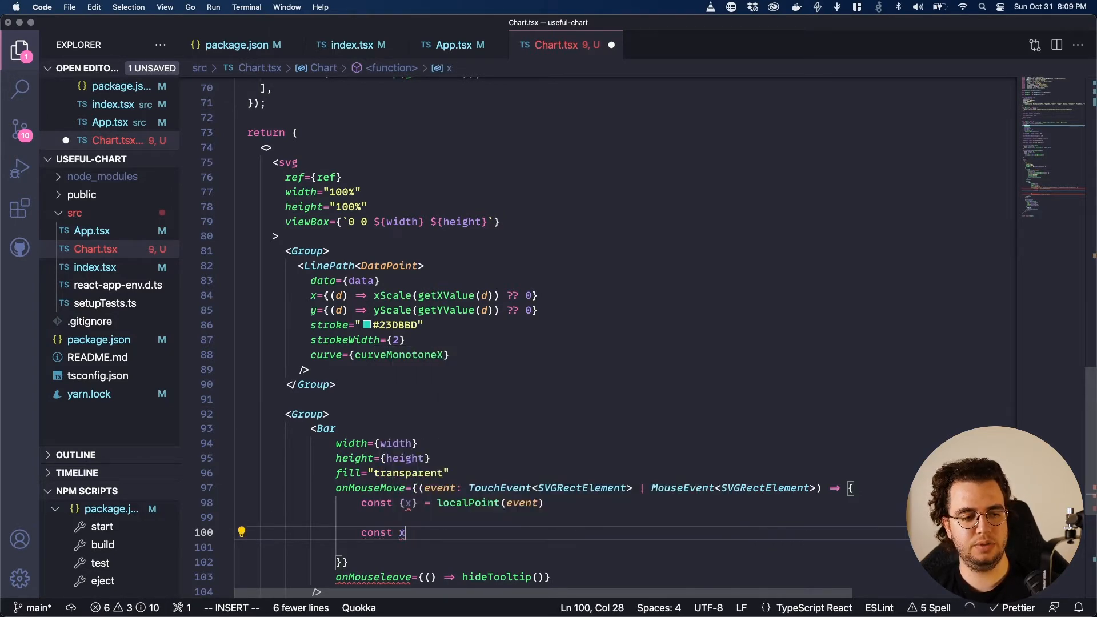
text(0 = x.)
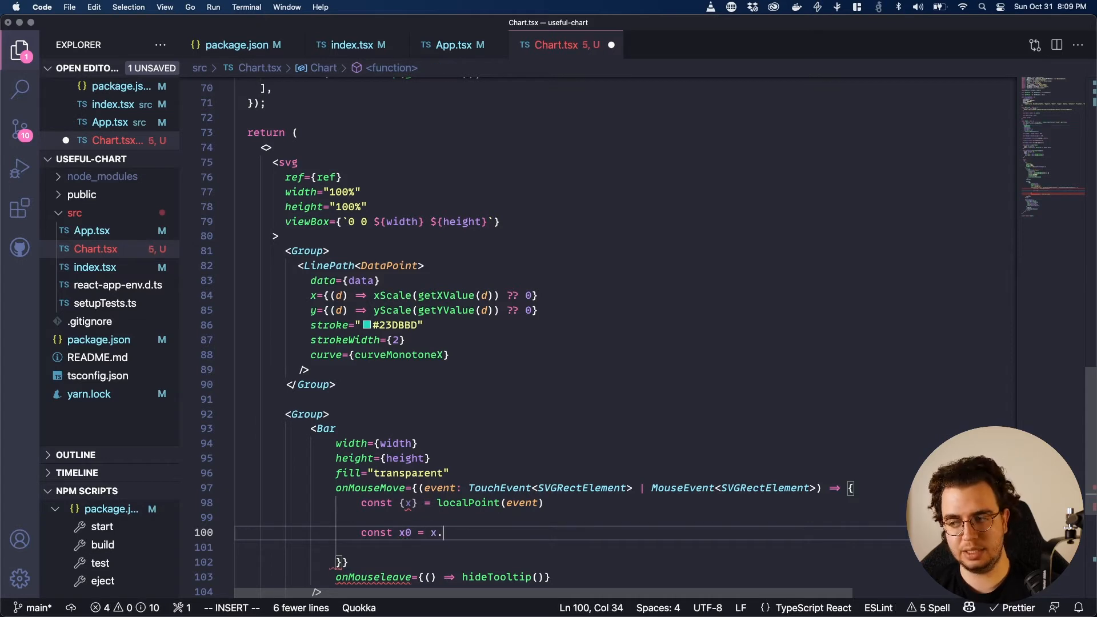
text(invertt)
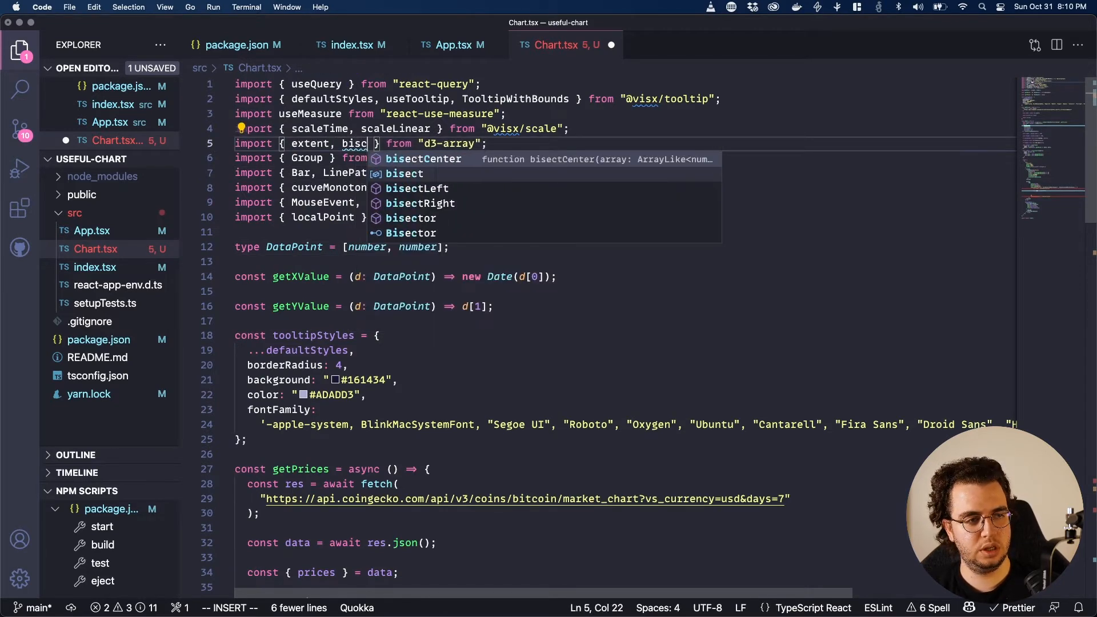
- Import bisect from d3-array and compute index as bisect(data, x0, 1)
text(e)
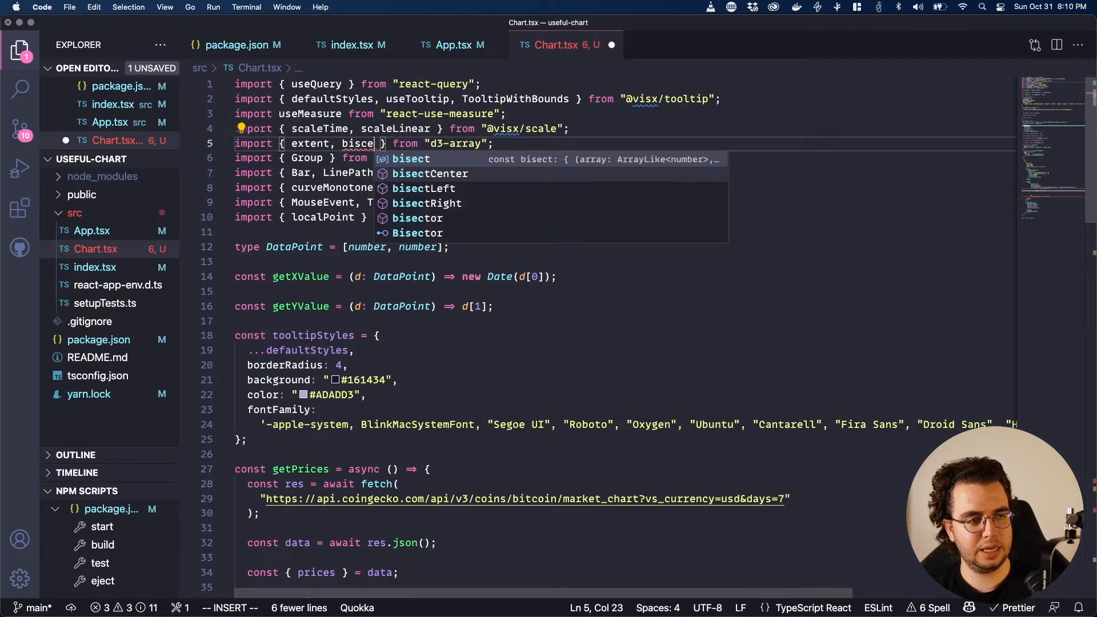
text(t x0 = x.invert(x)
text(const index = bisect(data, x0, 1))
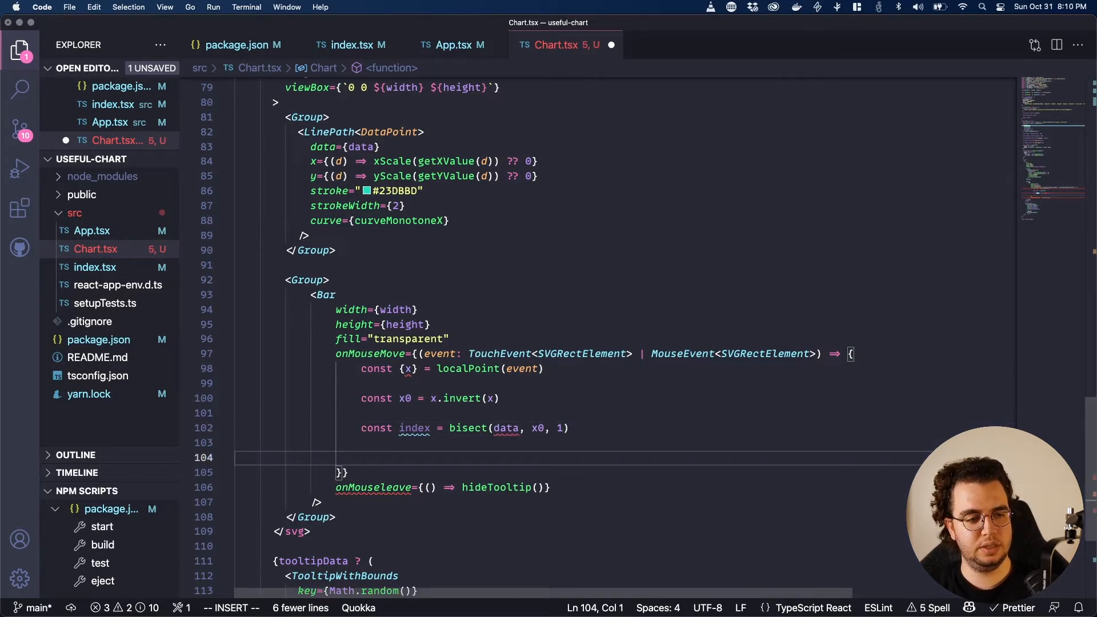
double_click(506, 428)
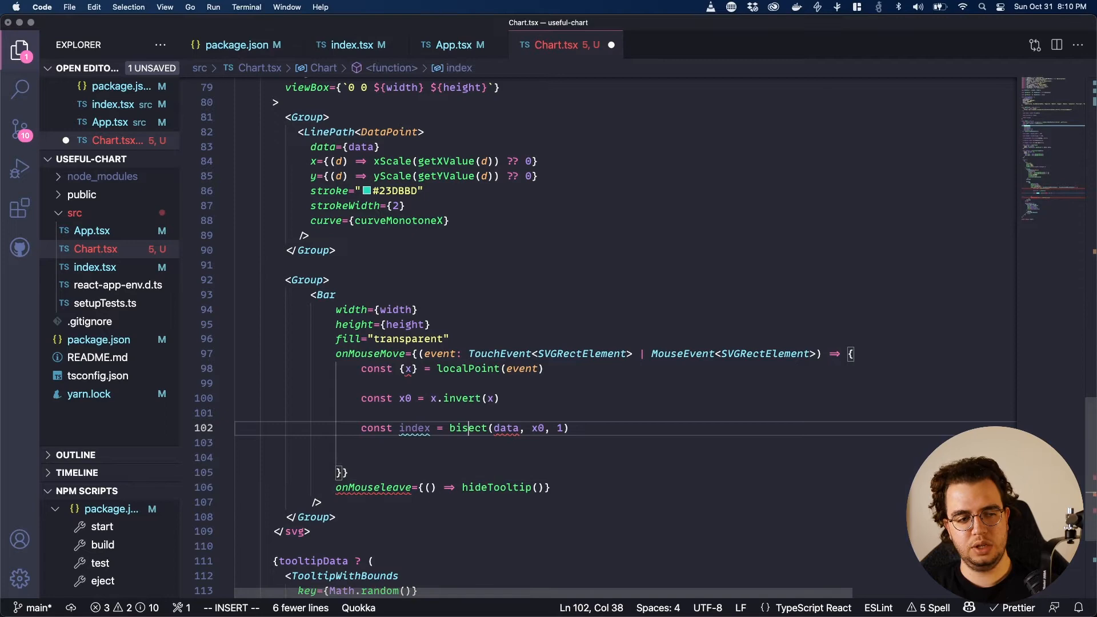
text(or)
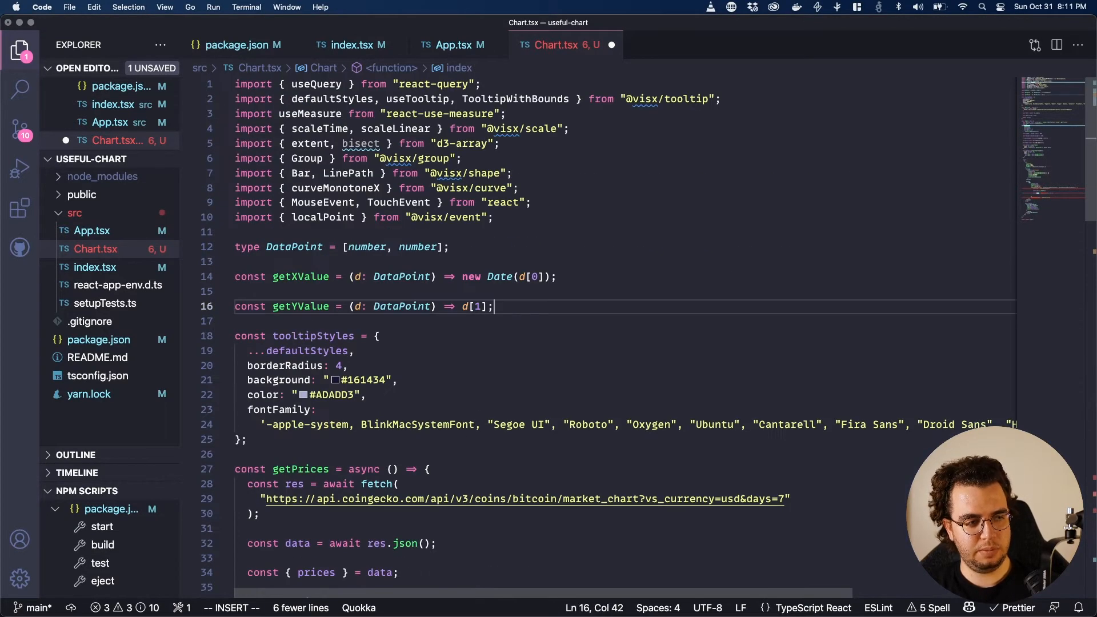
- Define const bisect = bisector<DataPoint, Date>(getXValue) below getYValue and import bisector from d3-array
text(const bisxc)
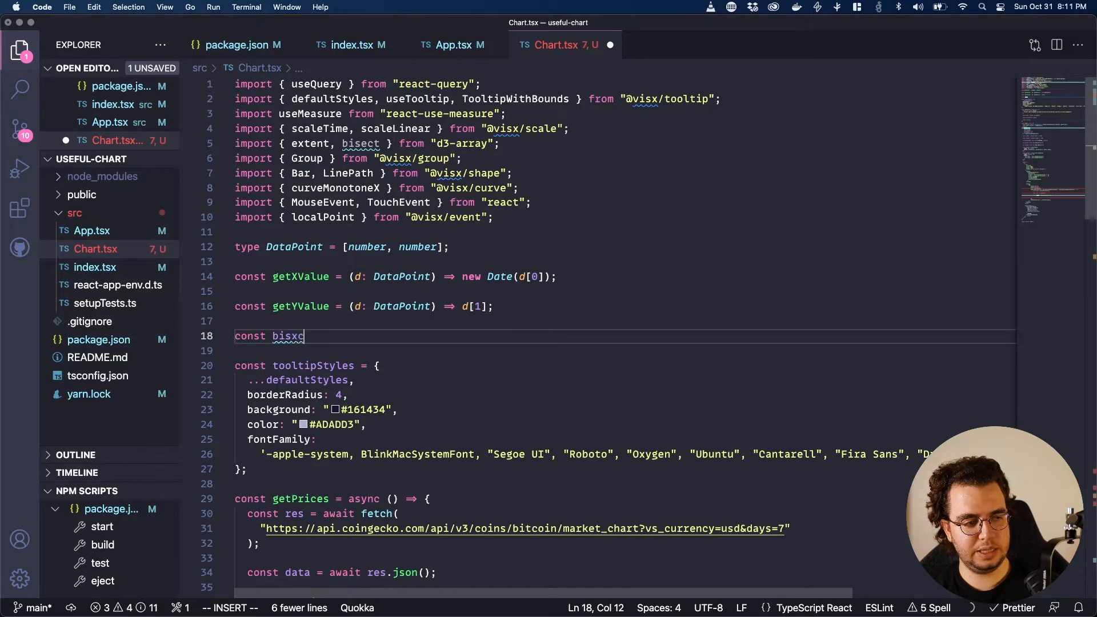
text(ector = b)
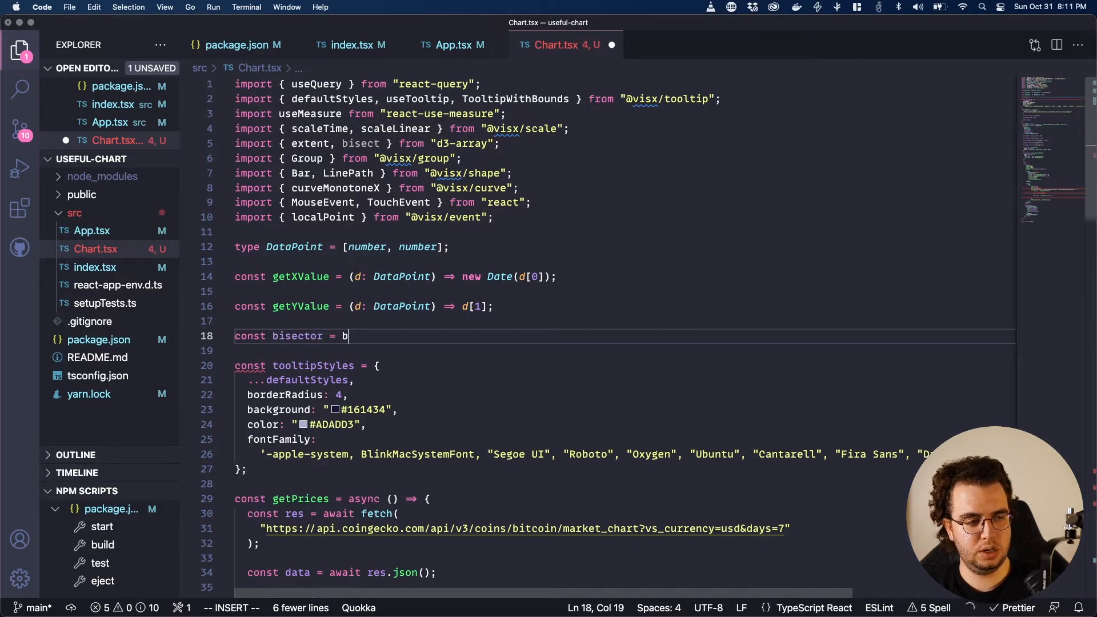
text(isect<)
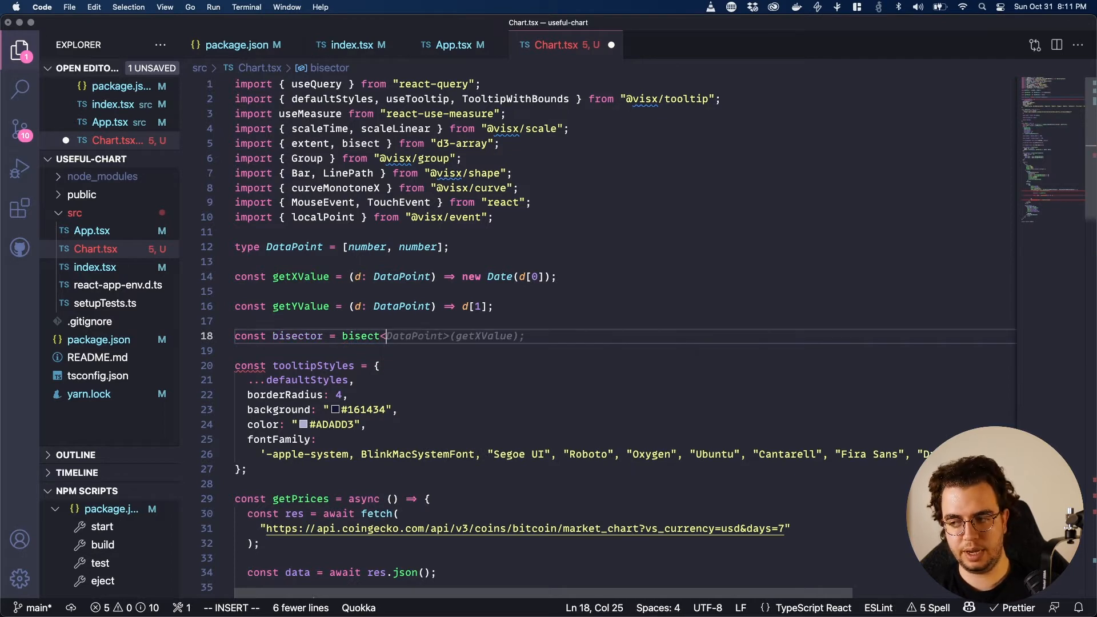
text(Data, Data)
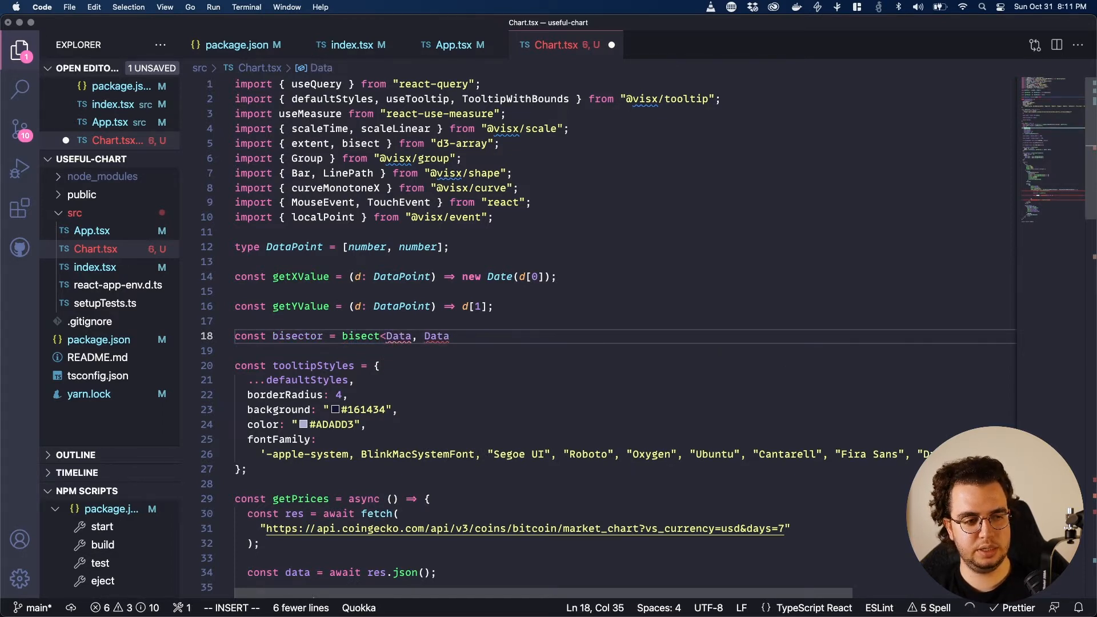
text(<>)
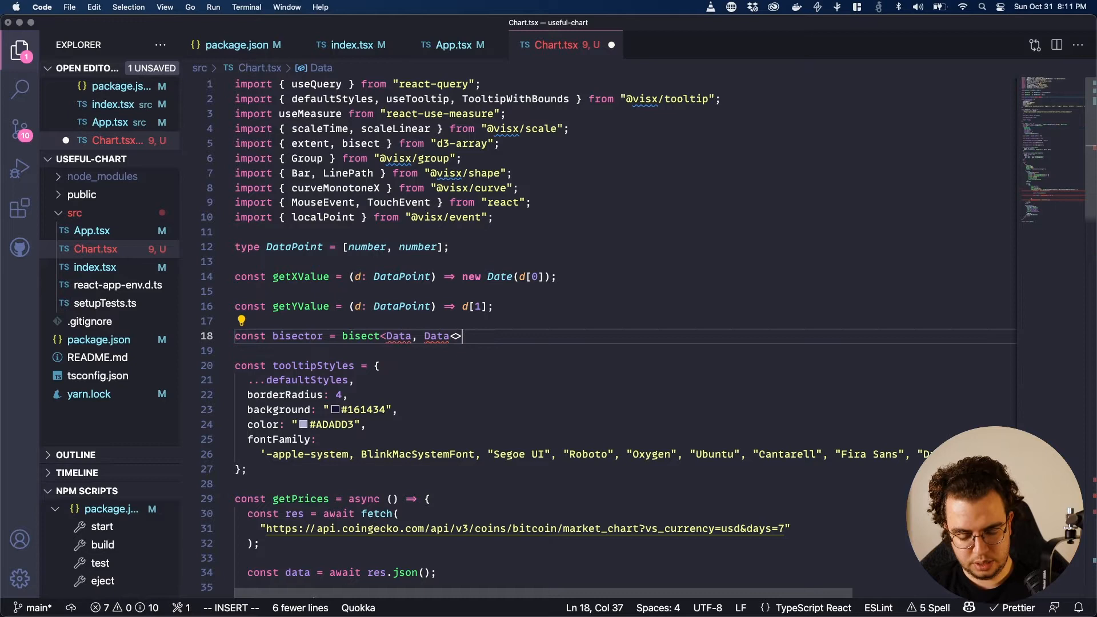
text((getXValue);)
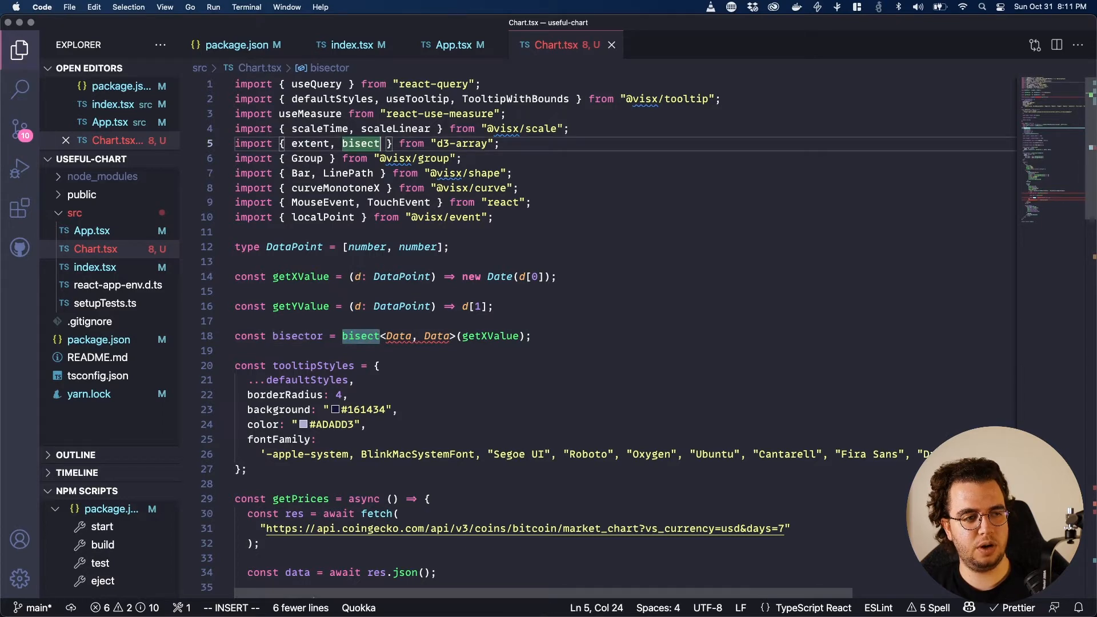
text(er)
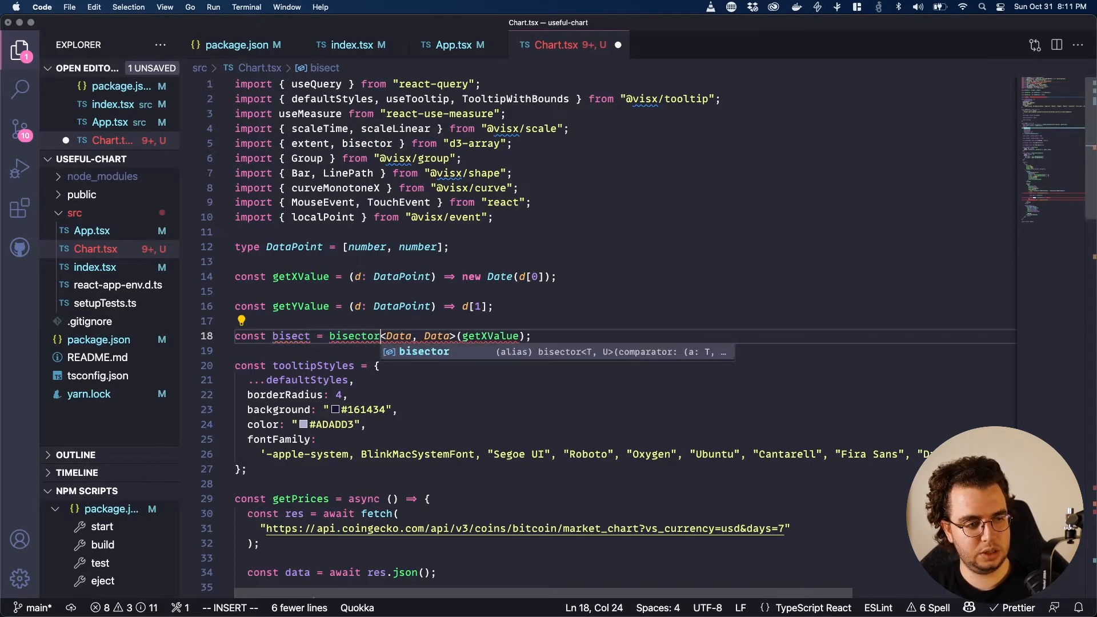
scroll(down, 3)
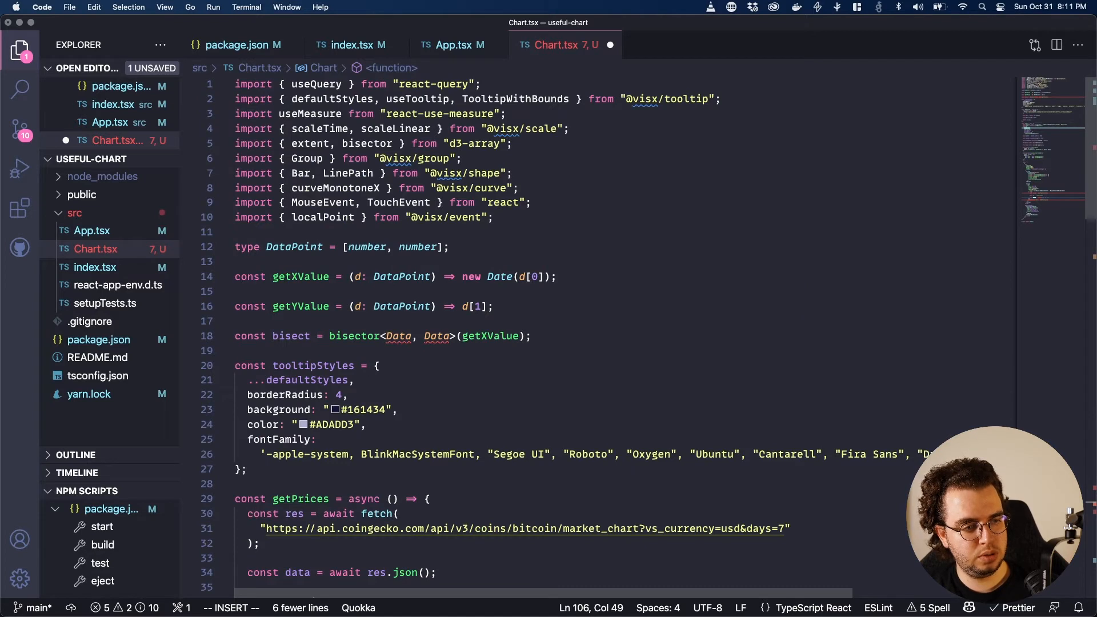
mouse_move(436, 336)
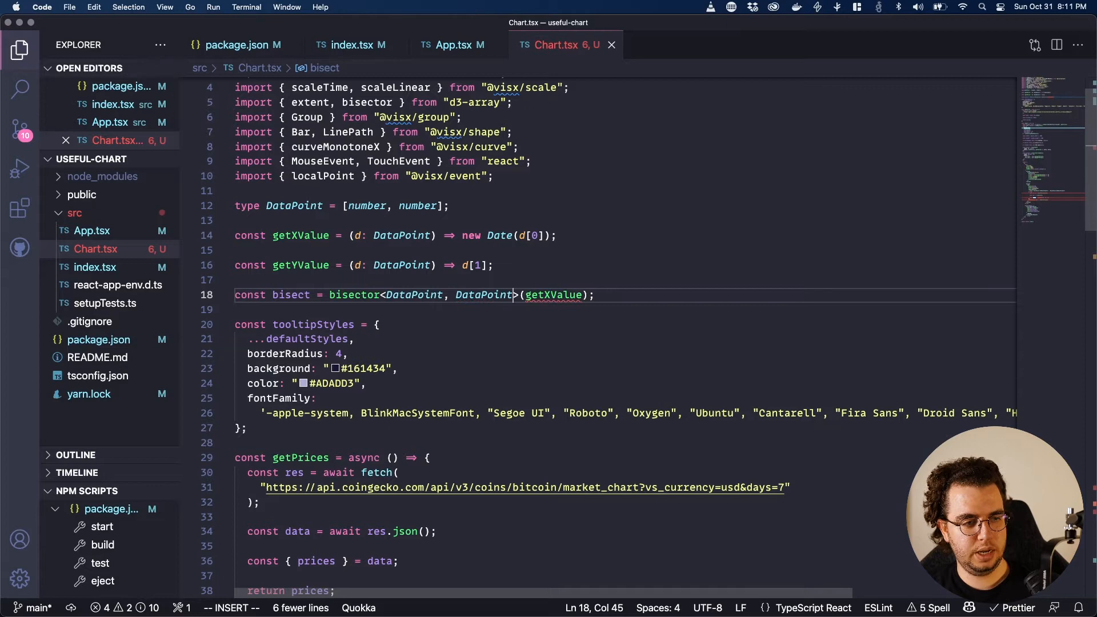
mouse_move(553, 295)
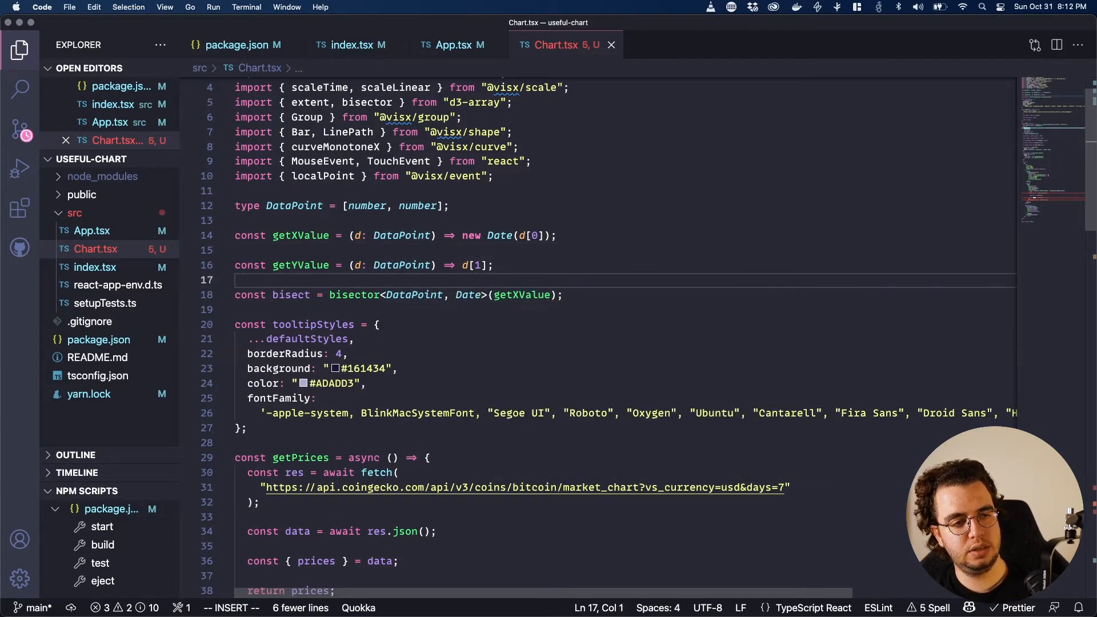
scroll(down, 3)
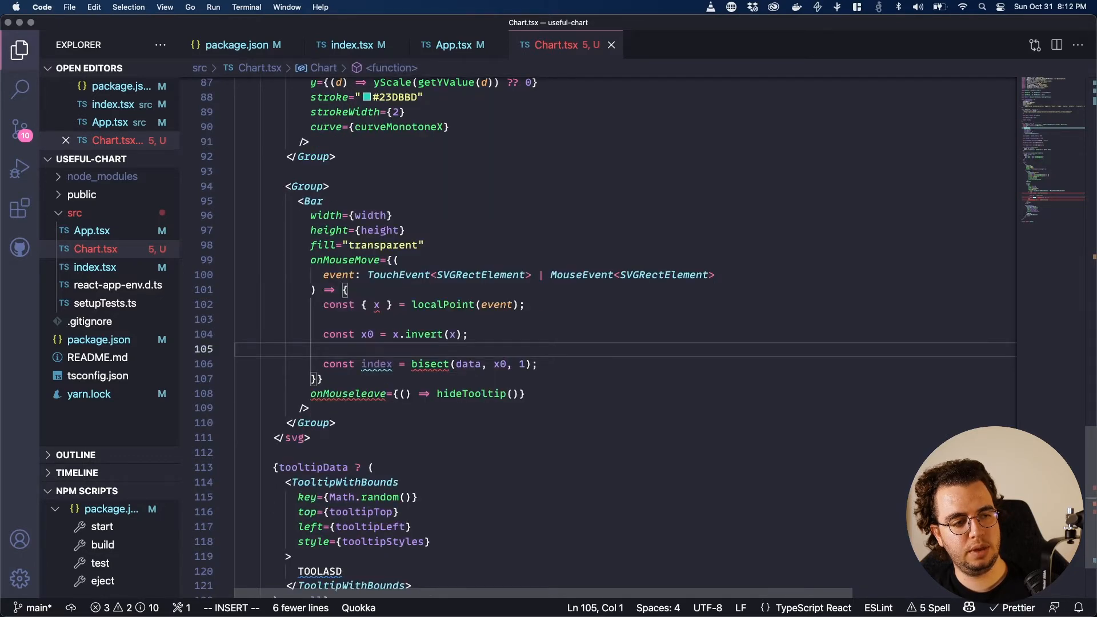
mouse_move(429, 364)
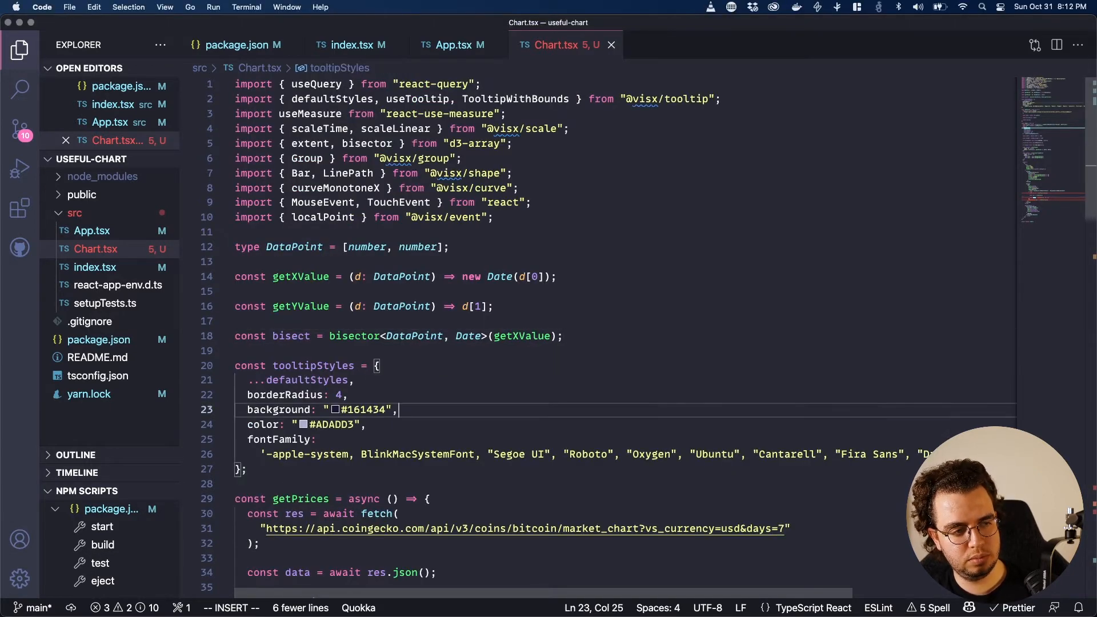
- Fall back to { x: 0 } after localPoint(event) and derive x0 via xScale.invert(x)
text(.ef)
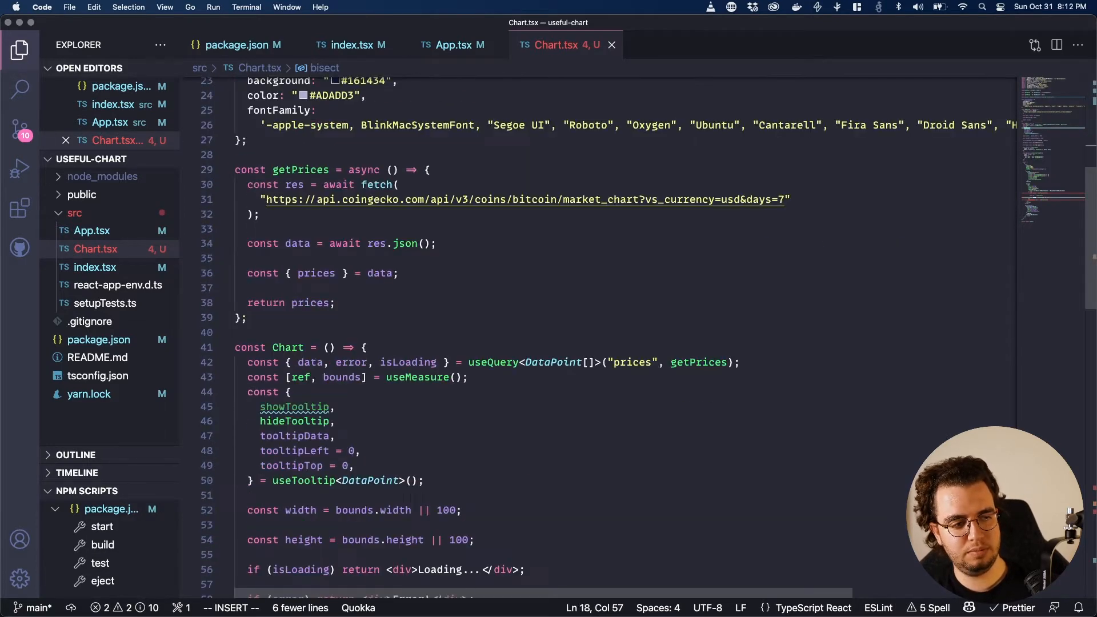
scroll(down, 3)
text(const { x } = localPoint(event) ;)
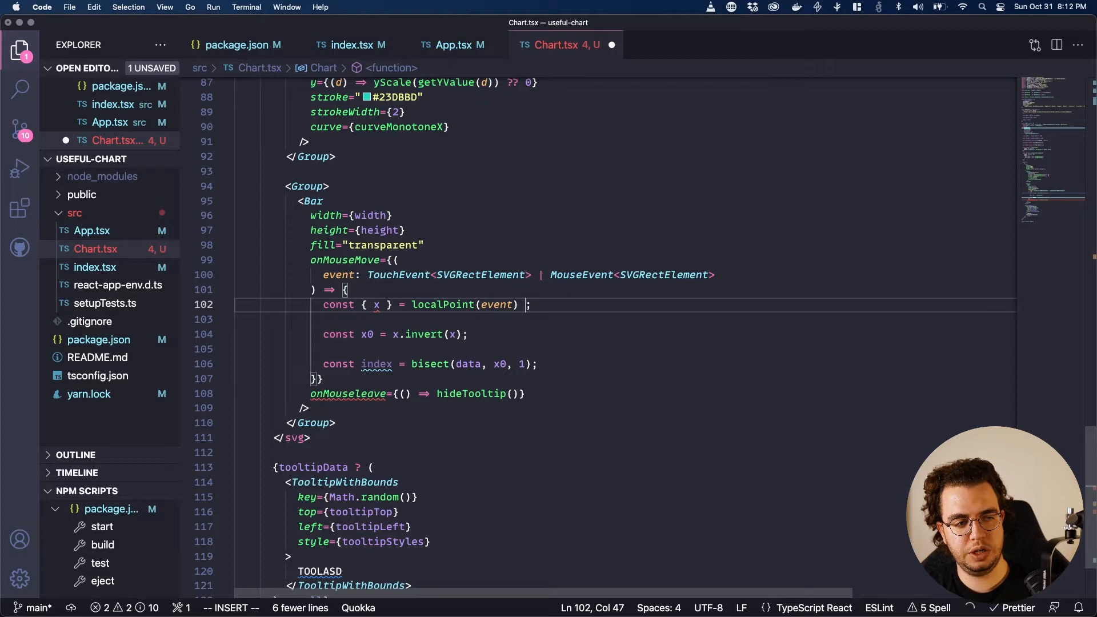
text(|| {})
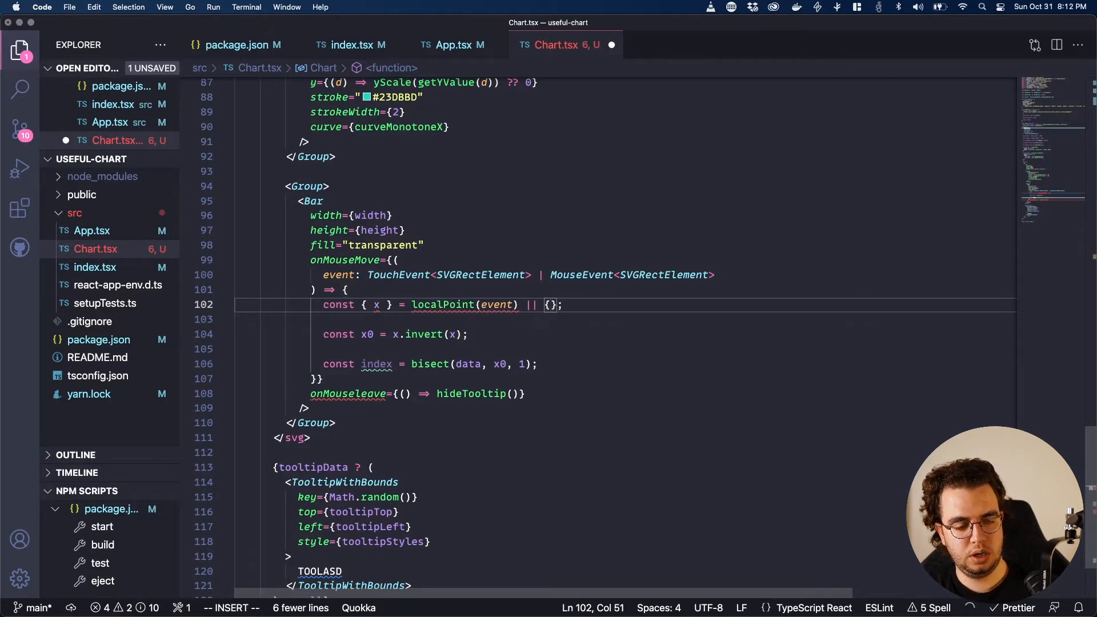
text(x: 0)
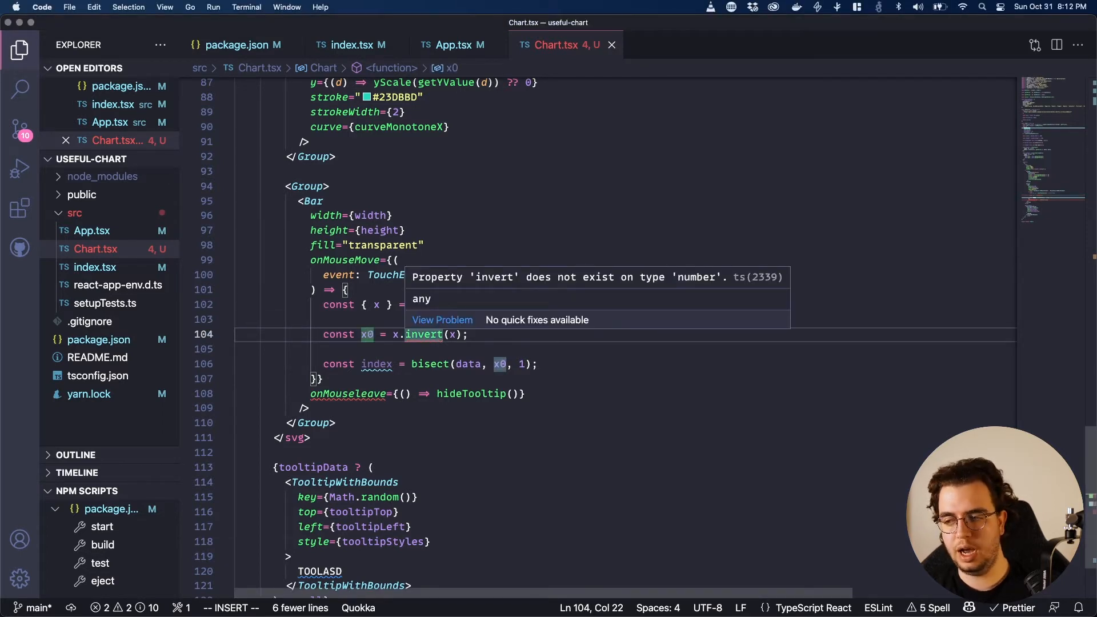
text(Scale)
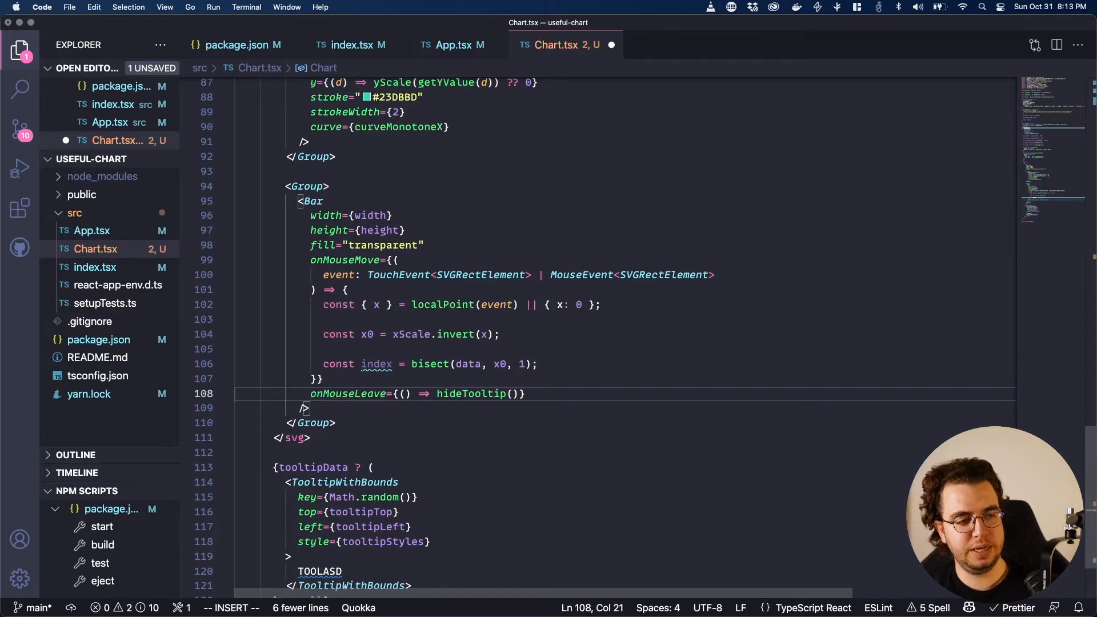
click(524, 393)
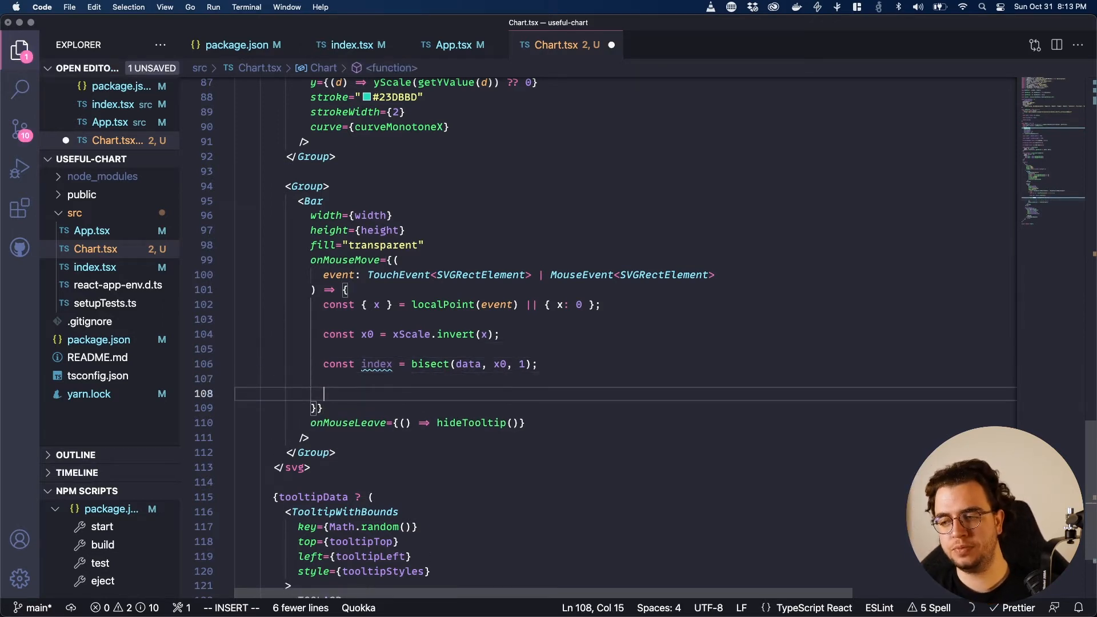
- Declare const d0 = data[index - 1] and const d1 = data[index]
text(const d0 =)
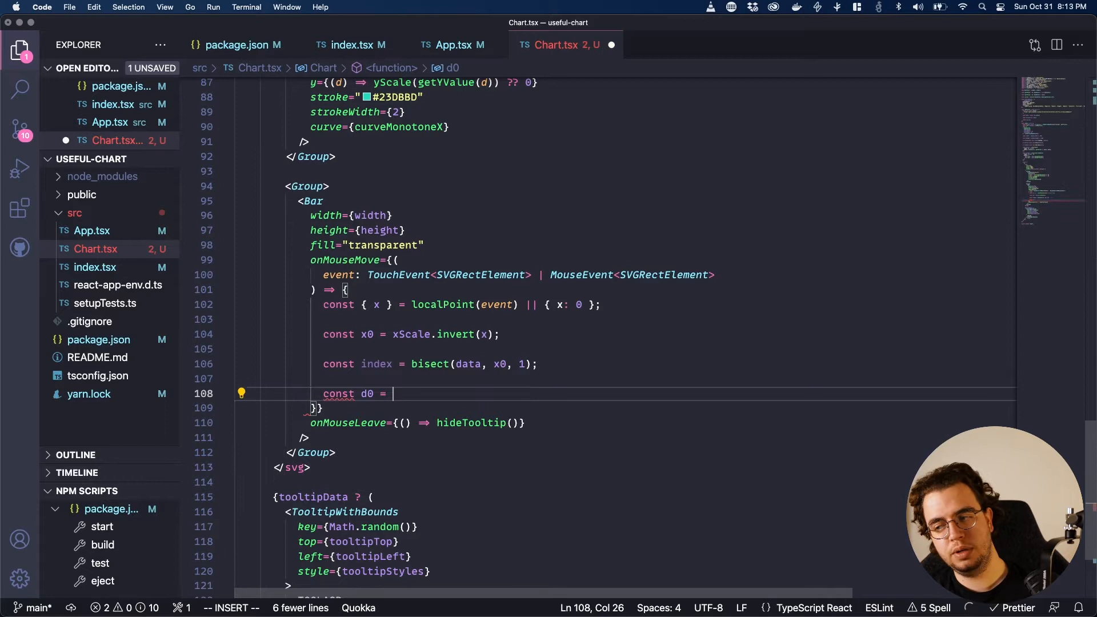
text(data[index])
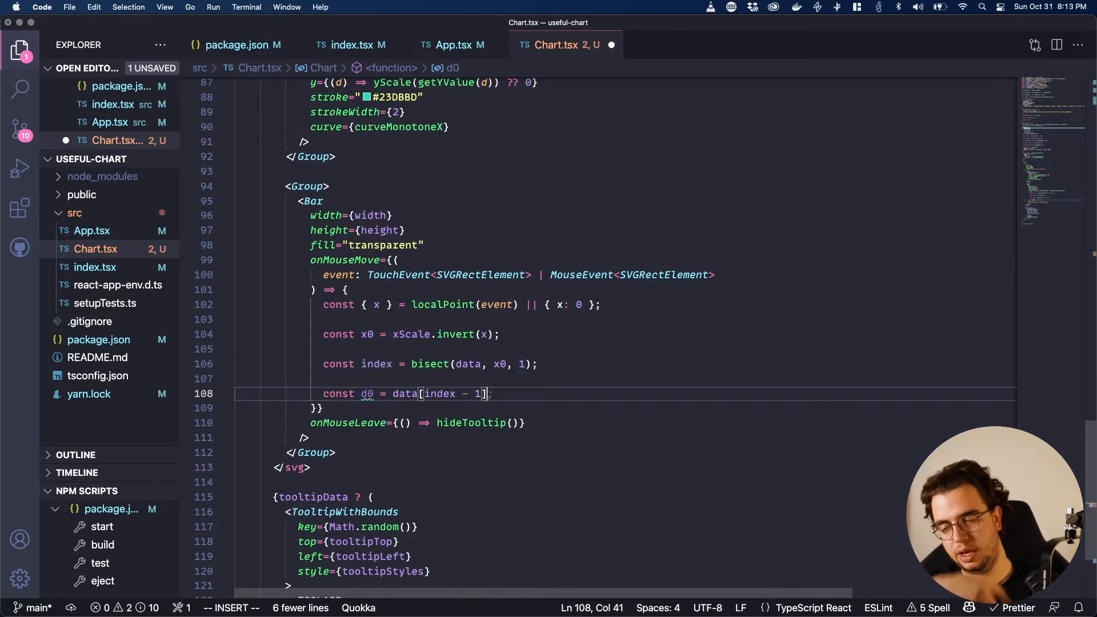
text(const)
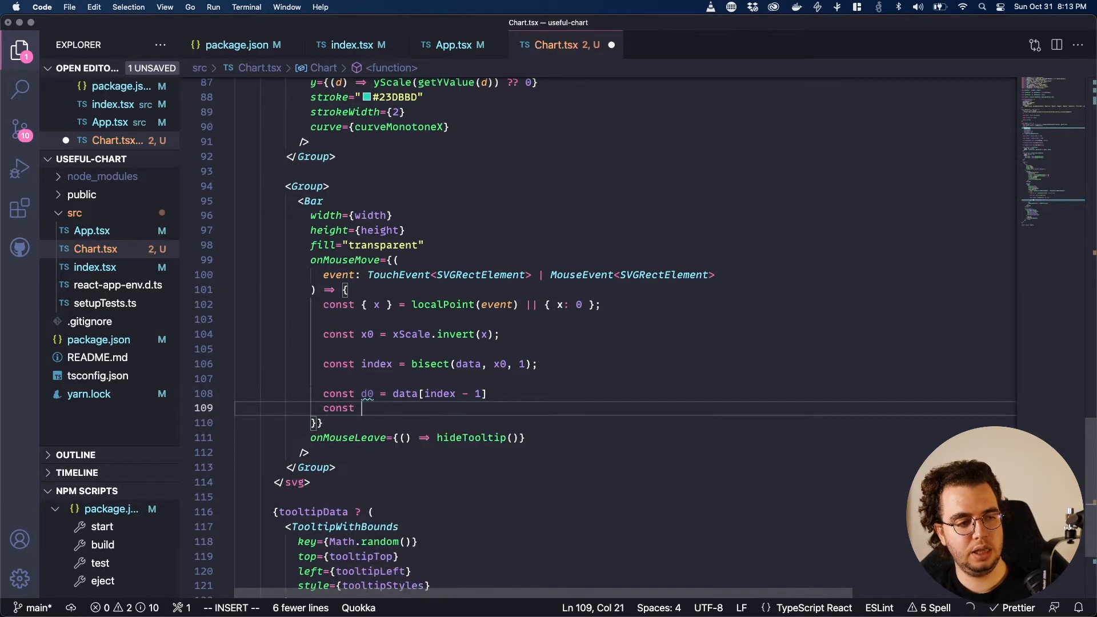
text(d1 = data[index])
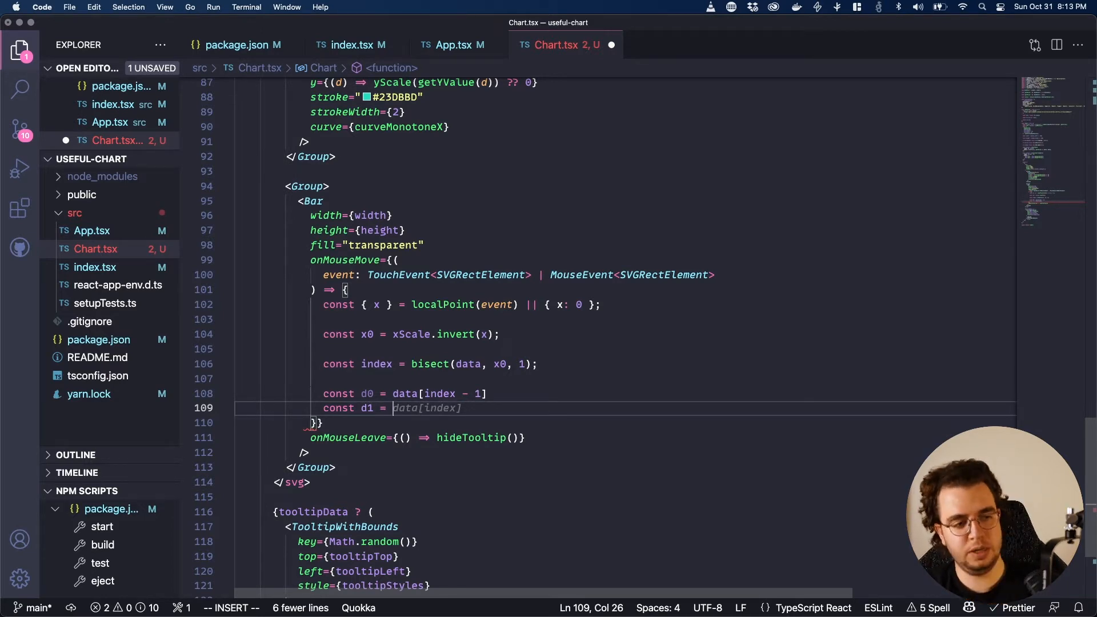
key(Enter)
text(let d =)
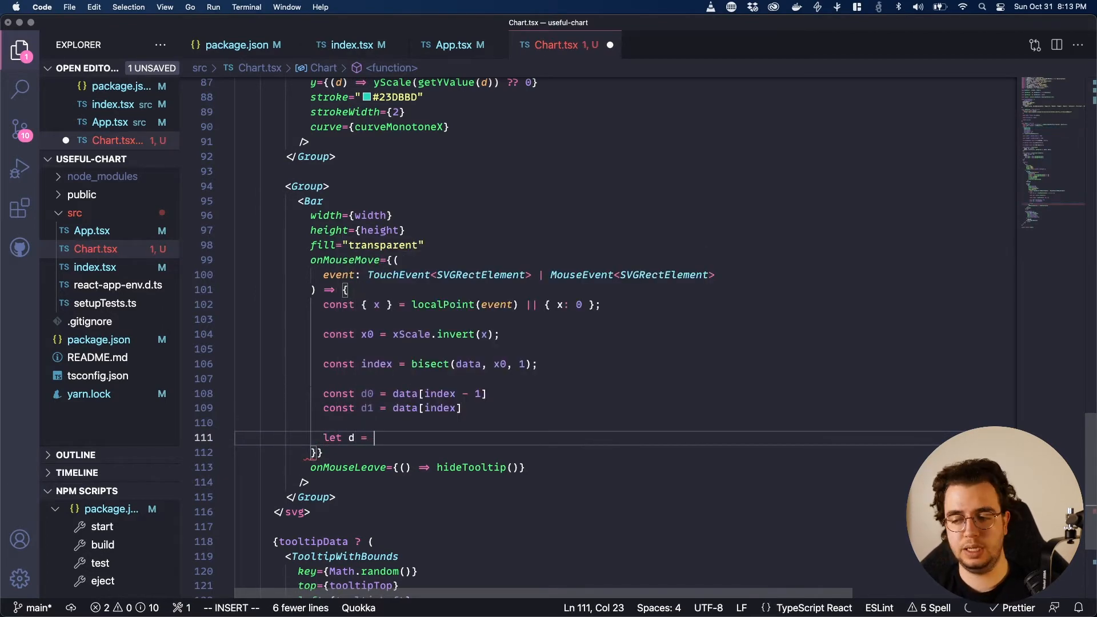
- Set let d = d0 and, when d1 exists, reassign d to whichever point is nearer x0
text(d0;)
text(if)
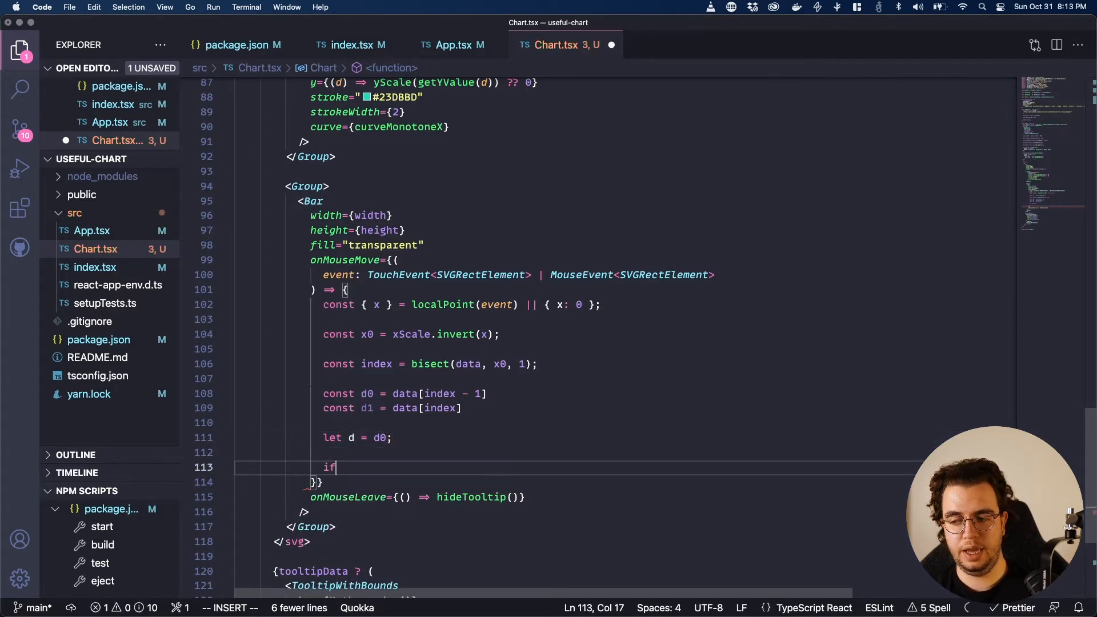
text((d1 && getXValue(d1)) {)
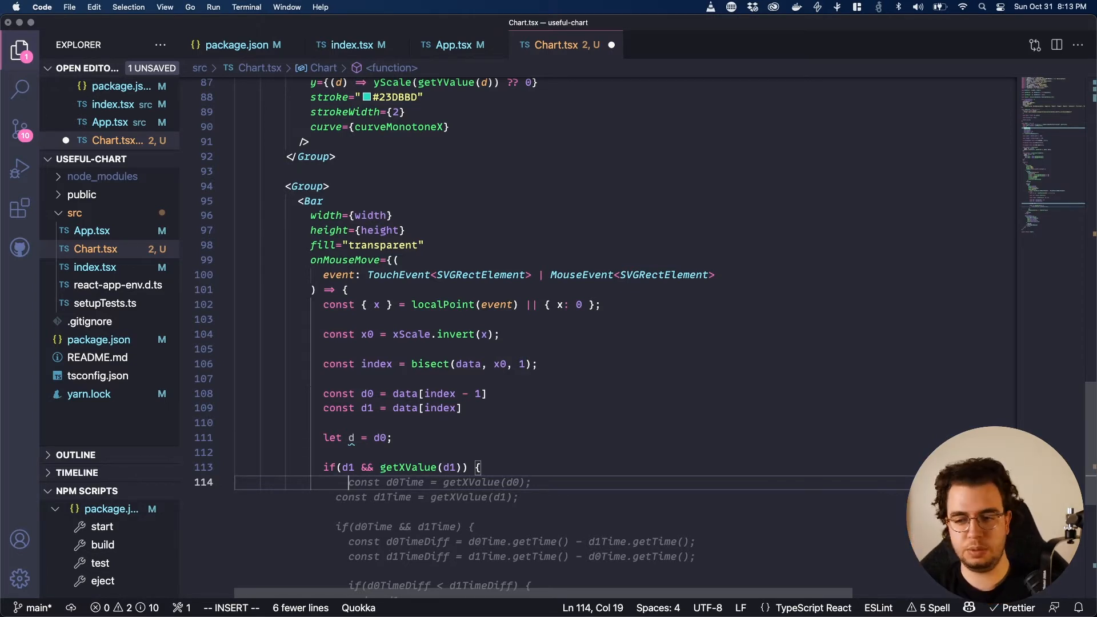
text(d)
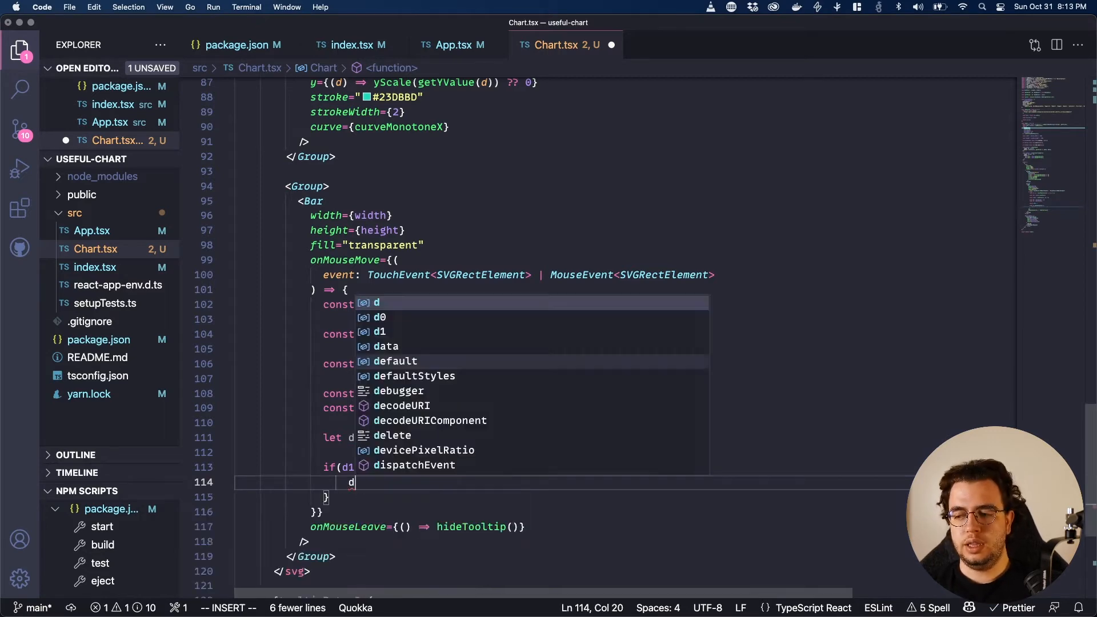
text(= x)
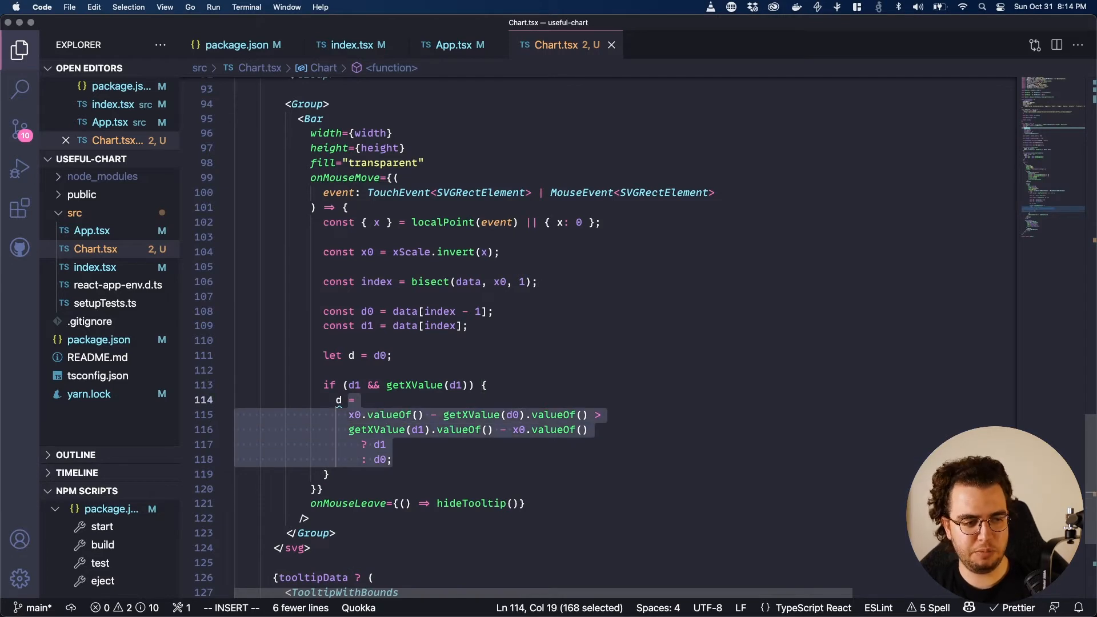
click(384, 445)
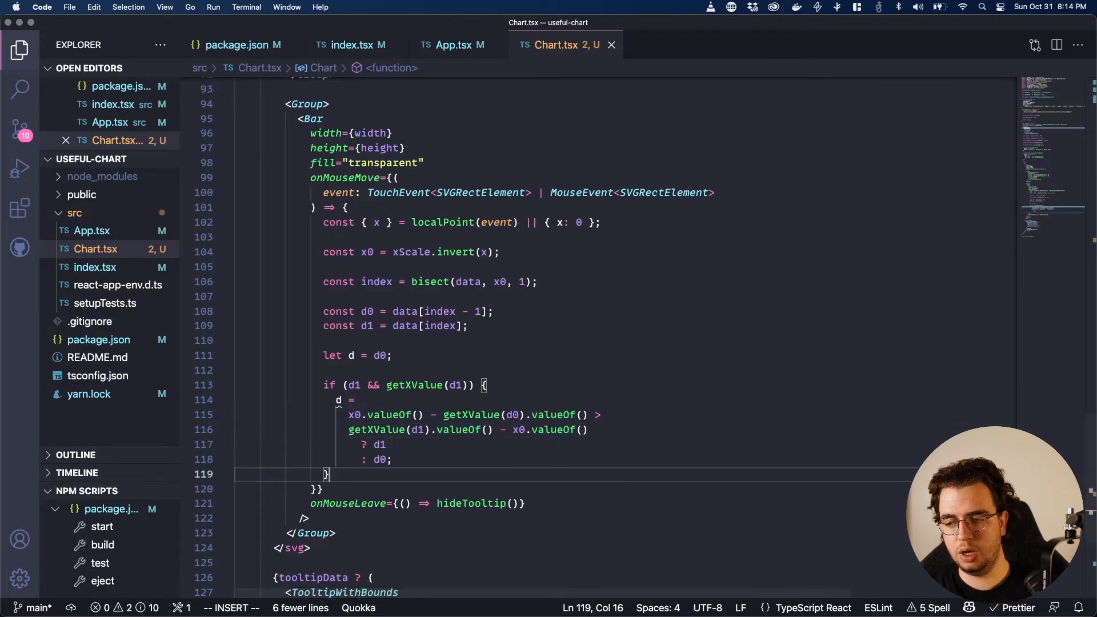
- Call showTooltip with tooltipData d, tooltipLeft x and tooltipTop yScale(getYValue(d)), renaming bisect to bisectDate
text(d)
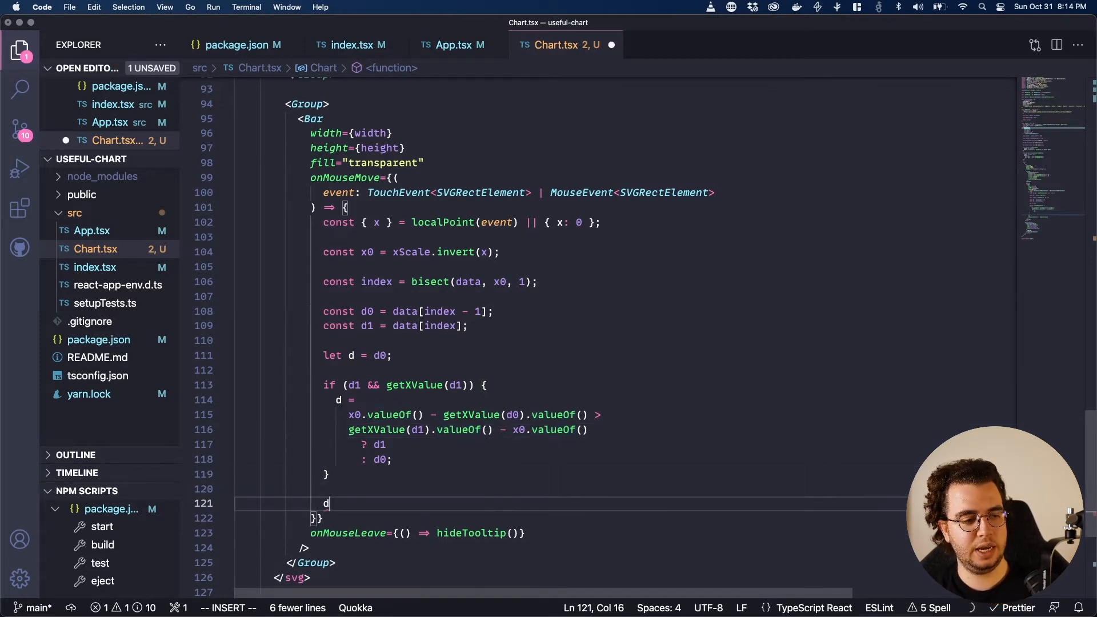
text(showTooltip({)
text(tooltipTop: yScale(getYValue(d)))
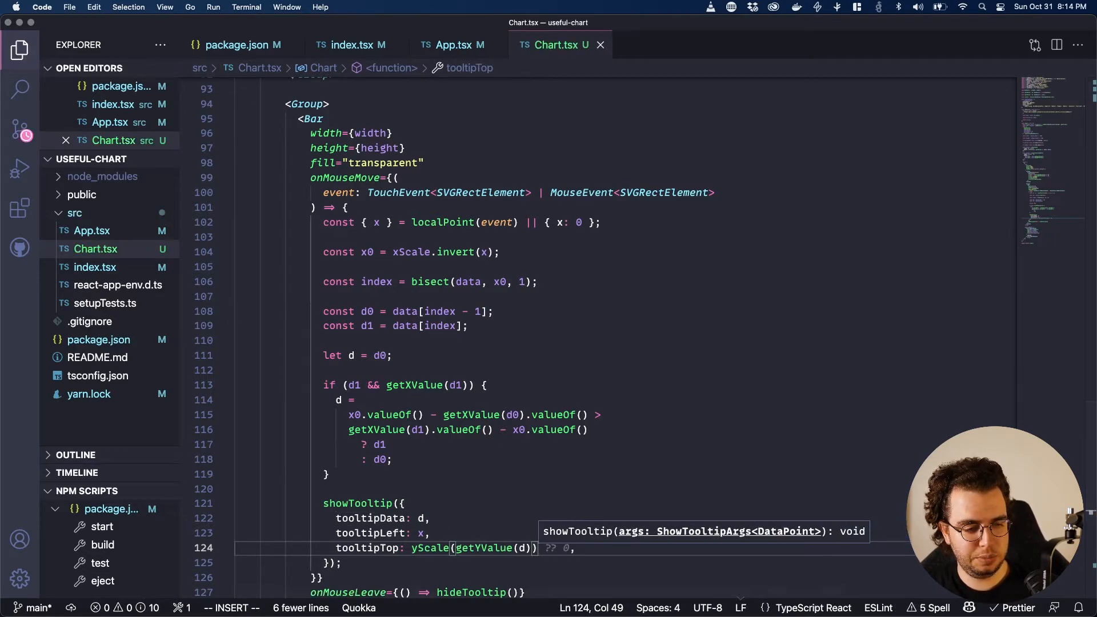
scroll(down, 3)
text(Date)
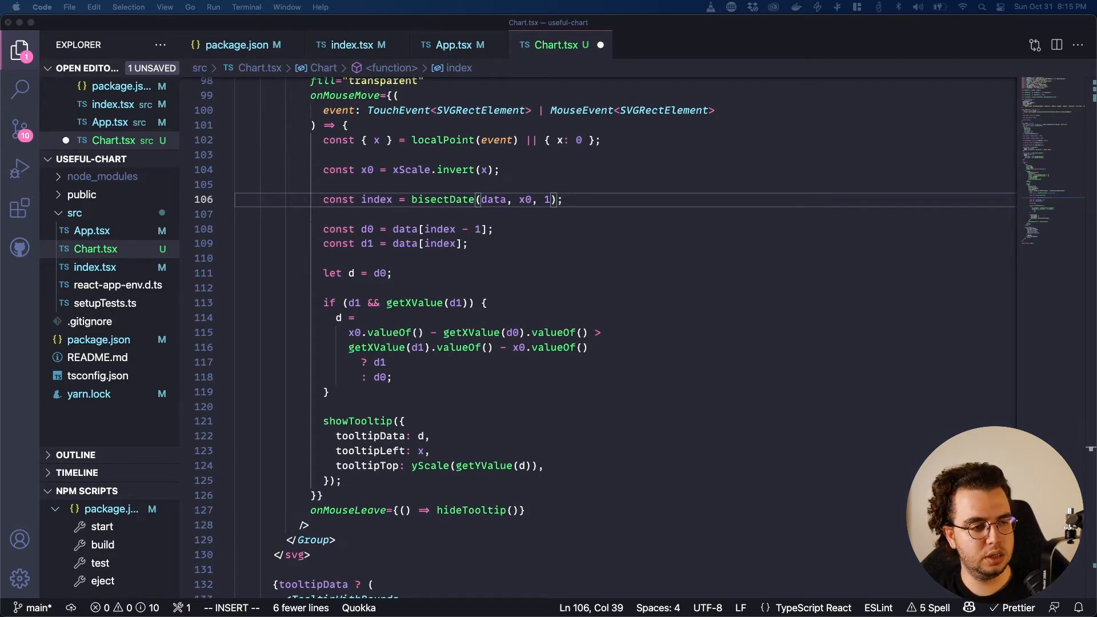
click(393, 377)
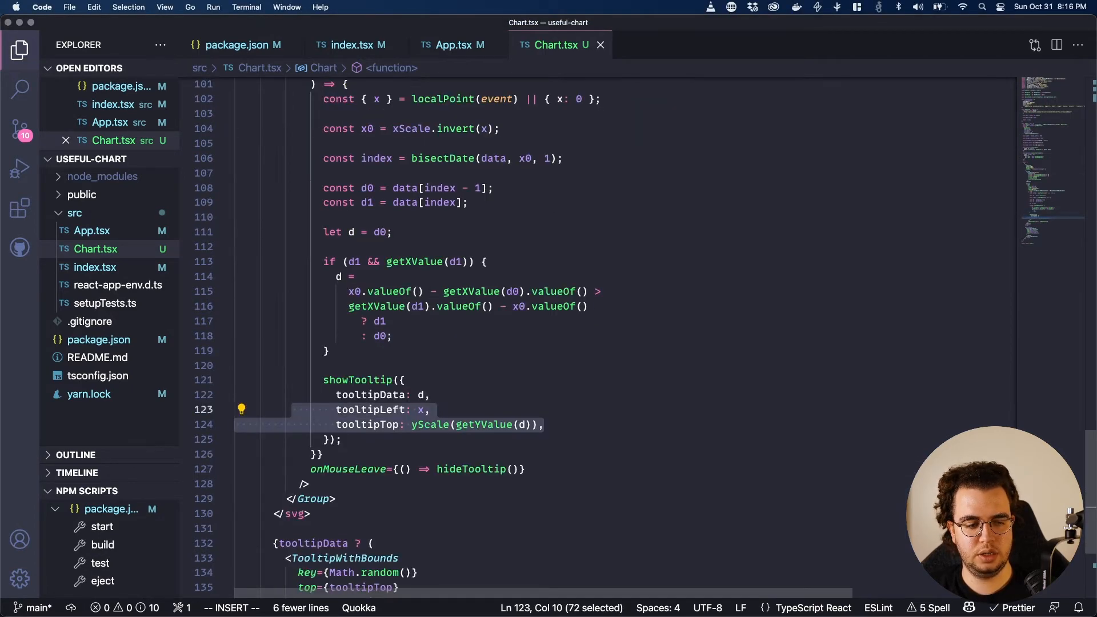
scroll(down, 3)
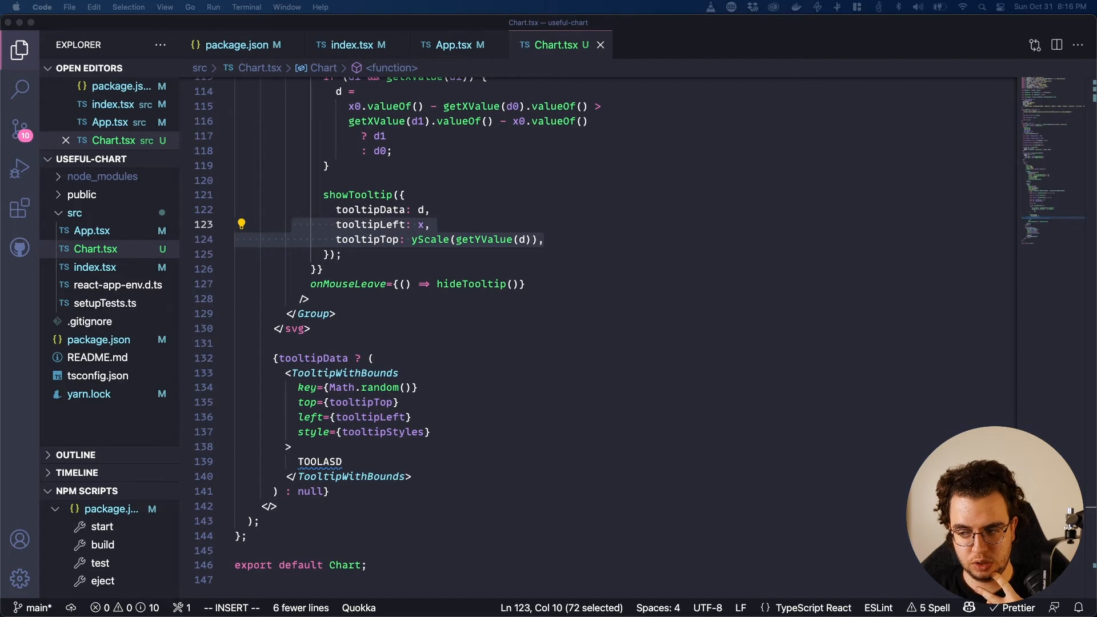
click(432, 432)
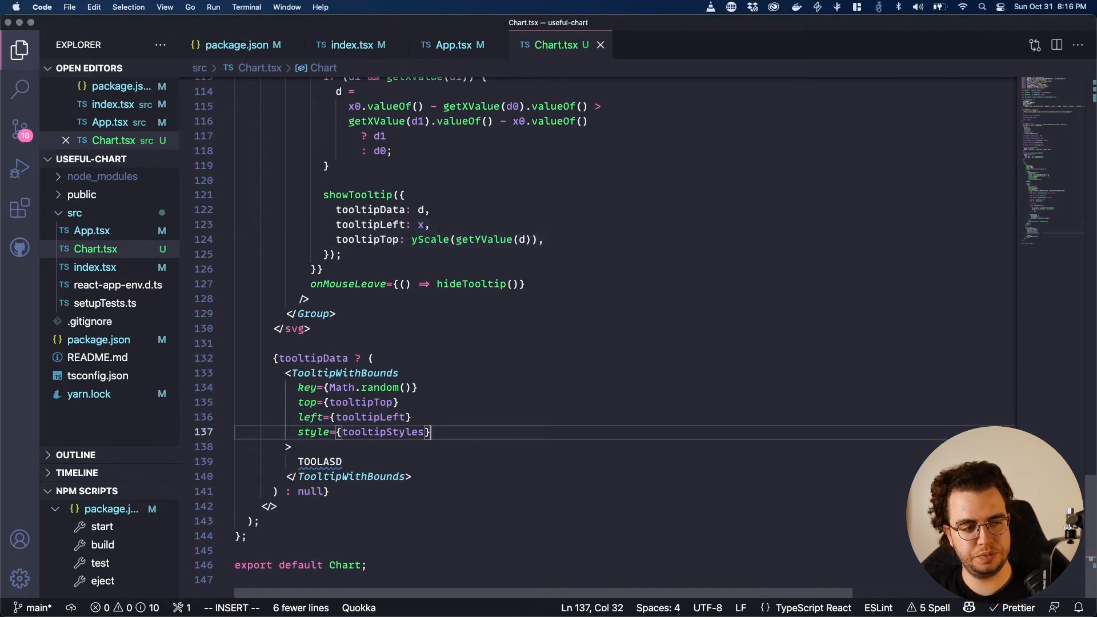
- Add position: relative to the Container styles in App.tsx so the tooltip overlays the chart
click(454, 44)
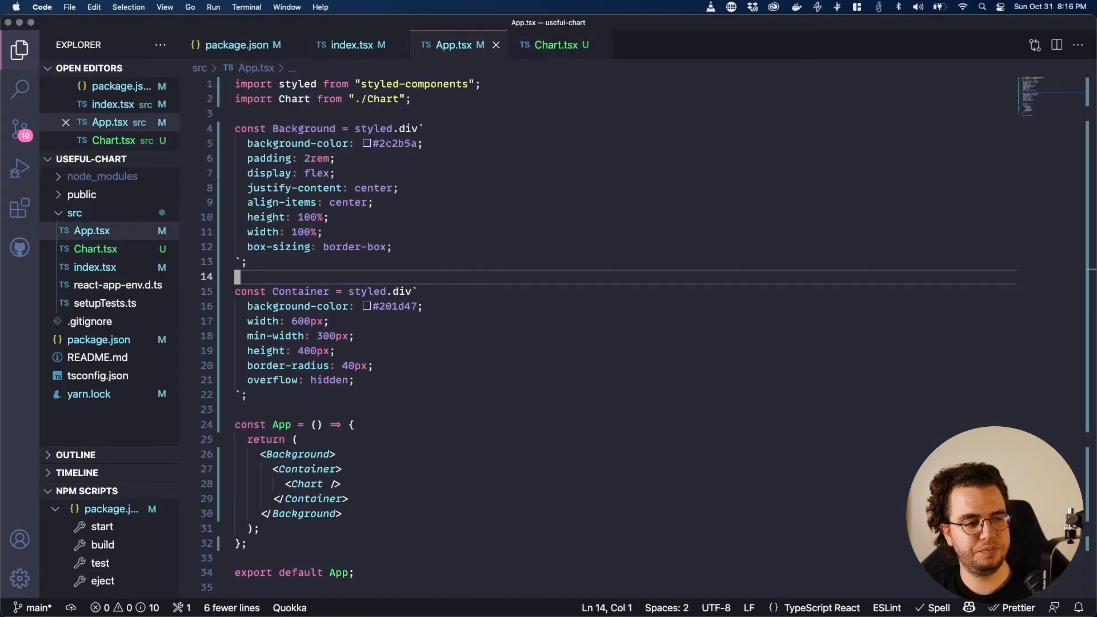
click(353, 380)
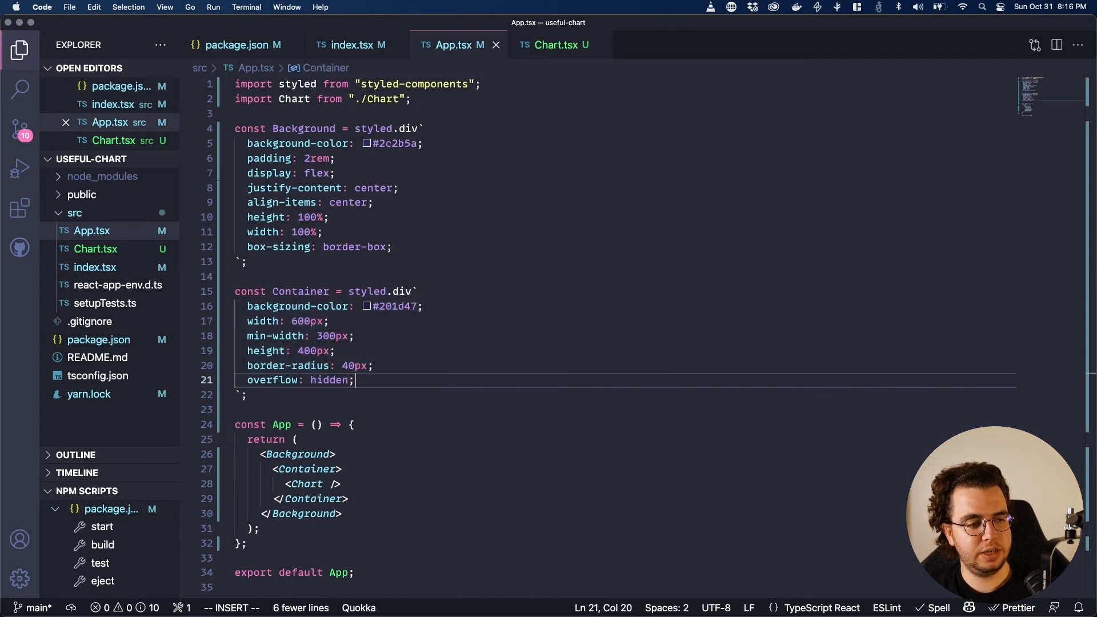
text(position:)
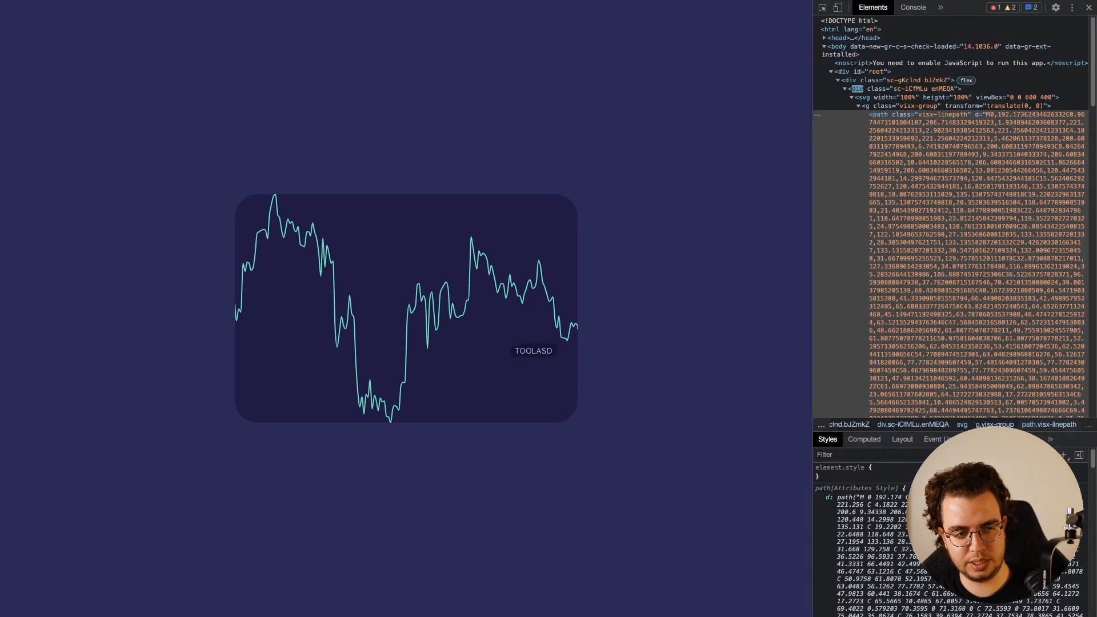
mouse_move(324, 245)
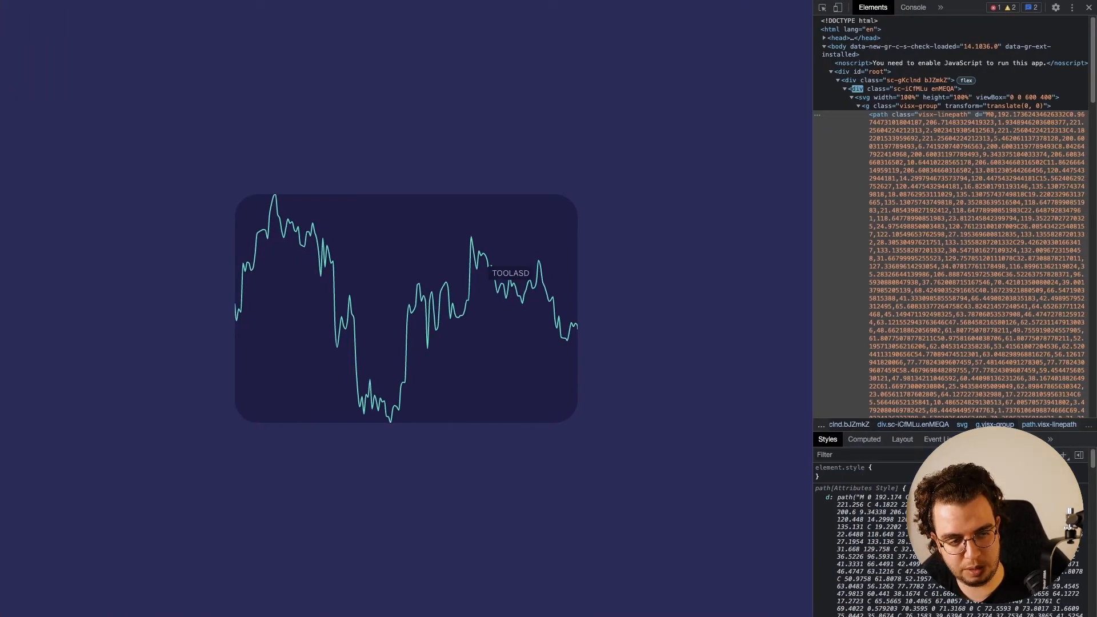
mouse_move(508, 283)
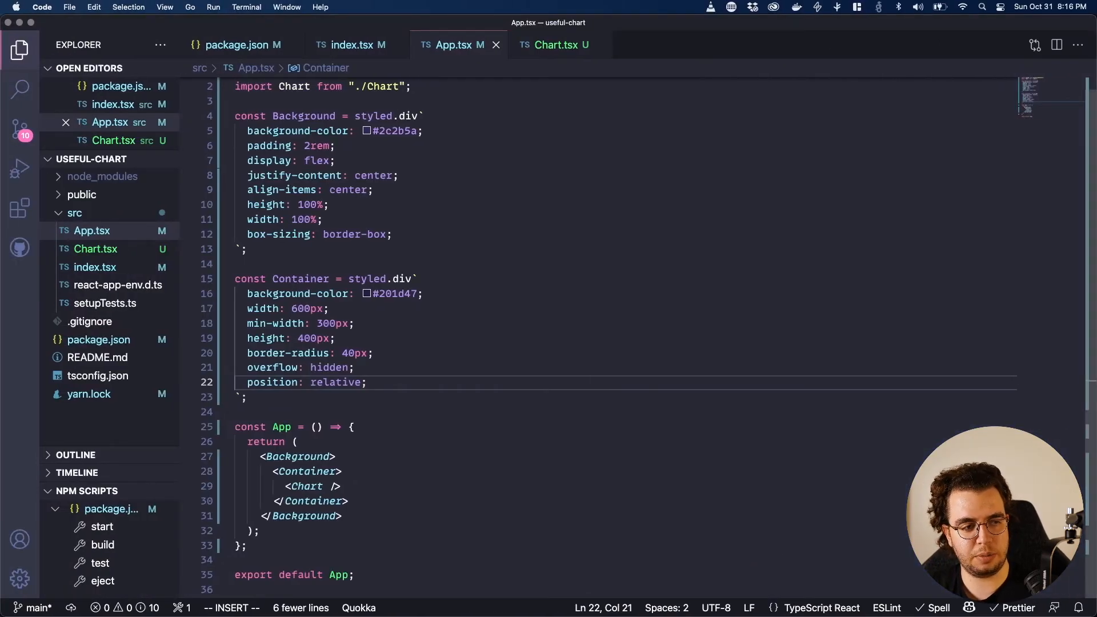
click(554, 45)
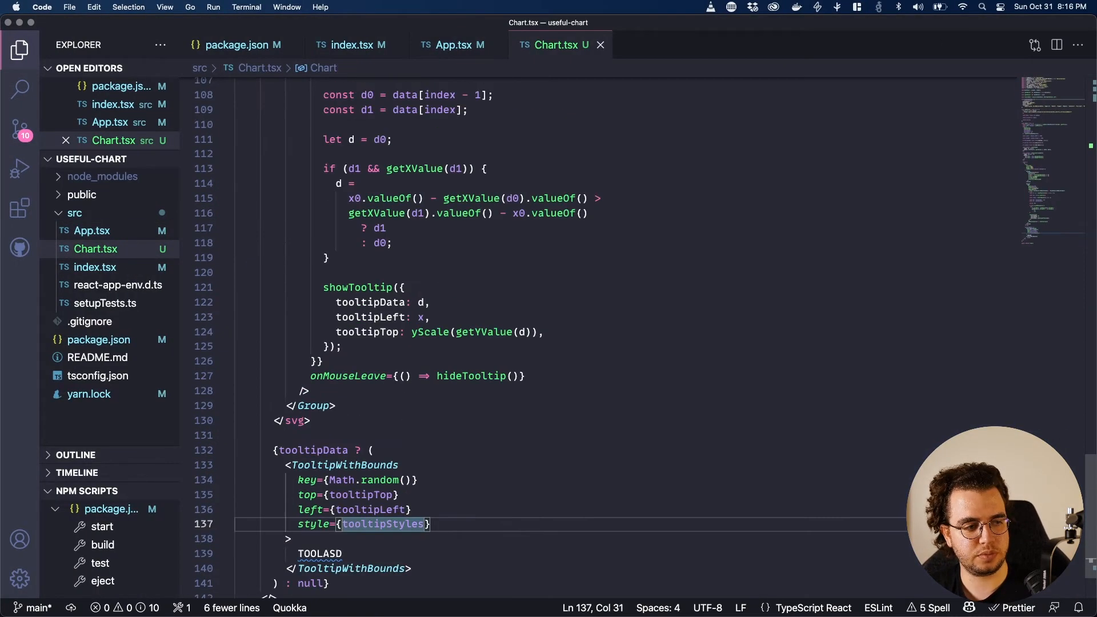
- Inside the tooltipData conditional, add a Group with a Line from {x: tooltipLeft, y: 0} to {x: tooltipLeft, y: height}
text({})
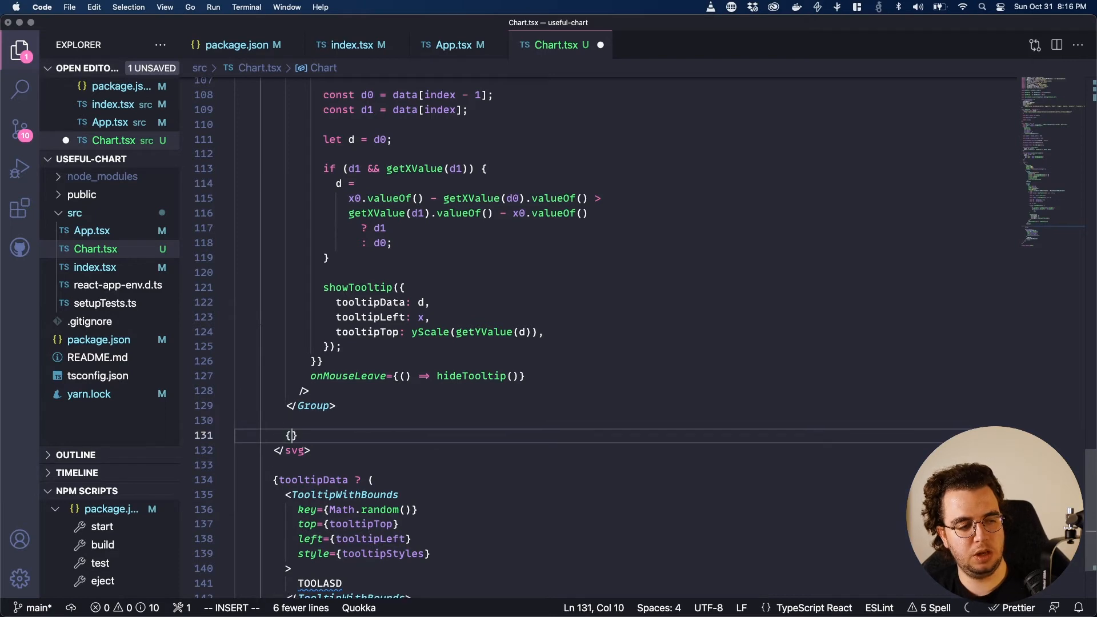
text(tooltipData ? :)
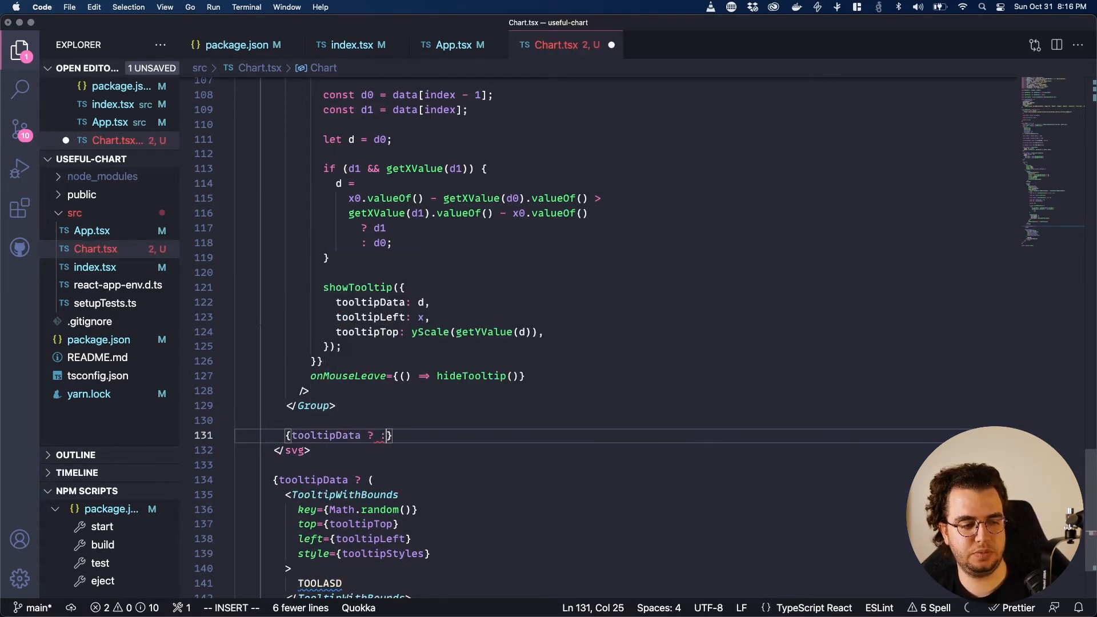
text(null})
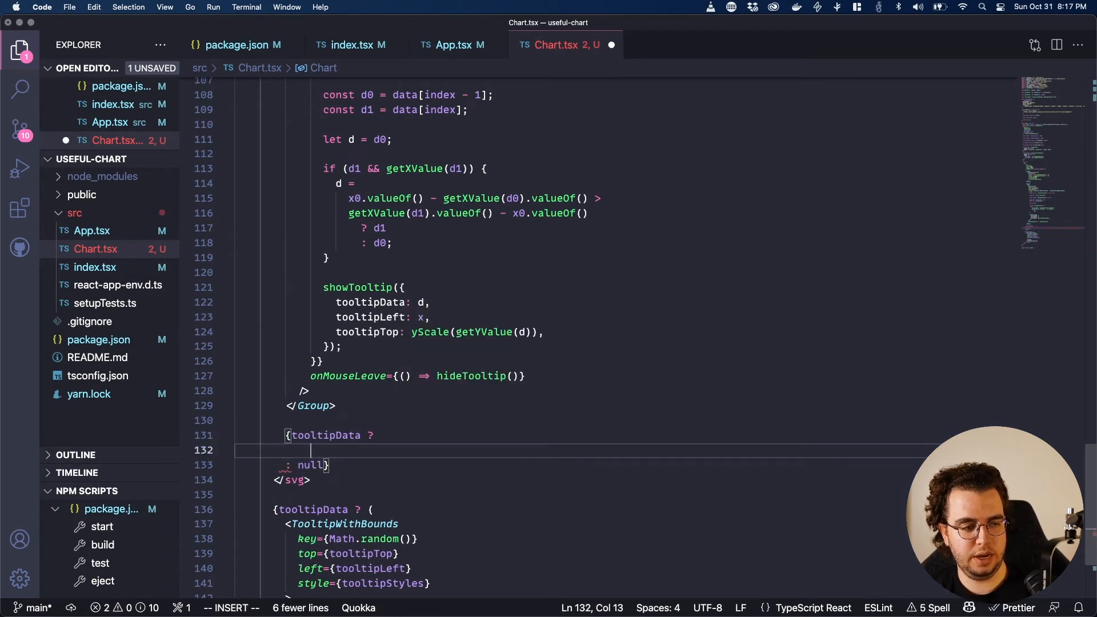
text(<>)
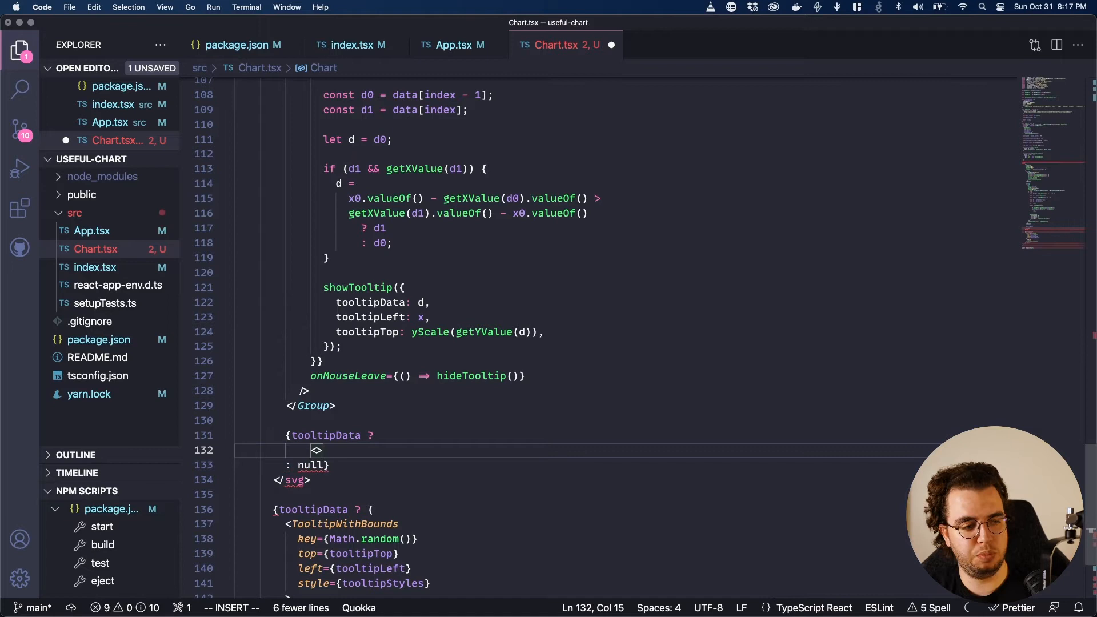
text(<Group)
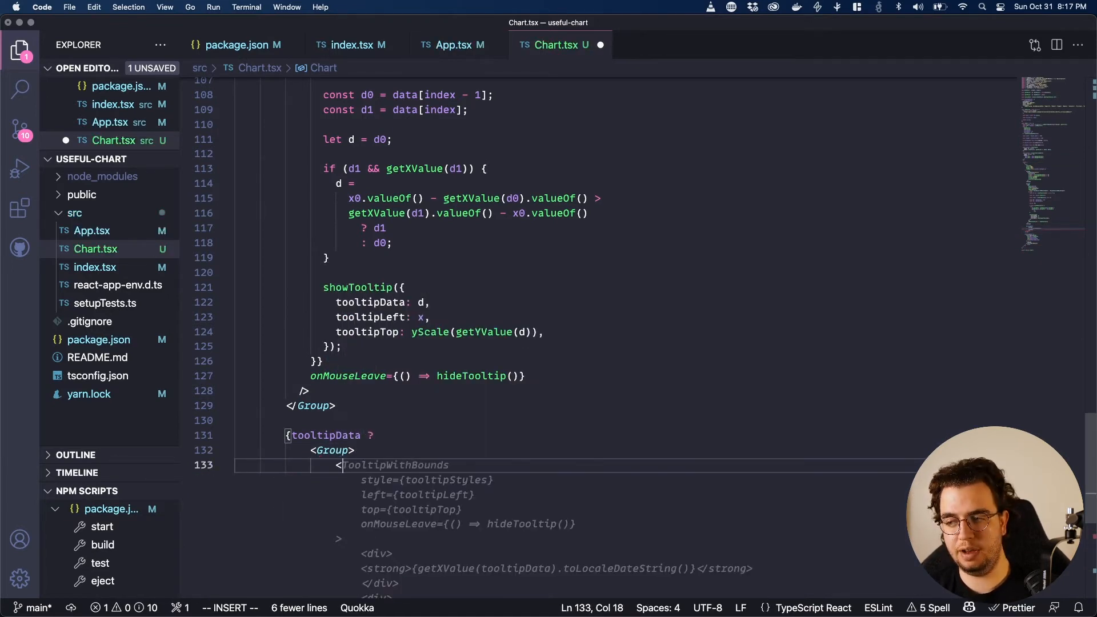
text(Line)
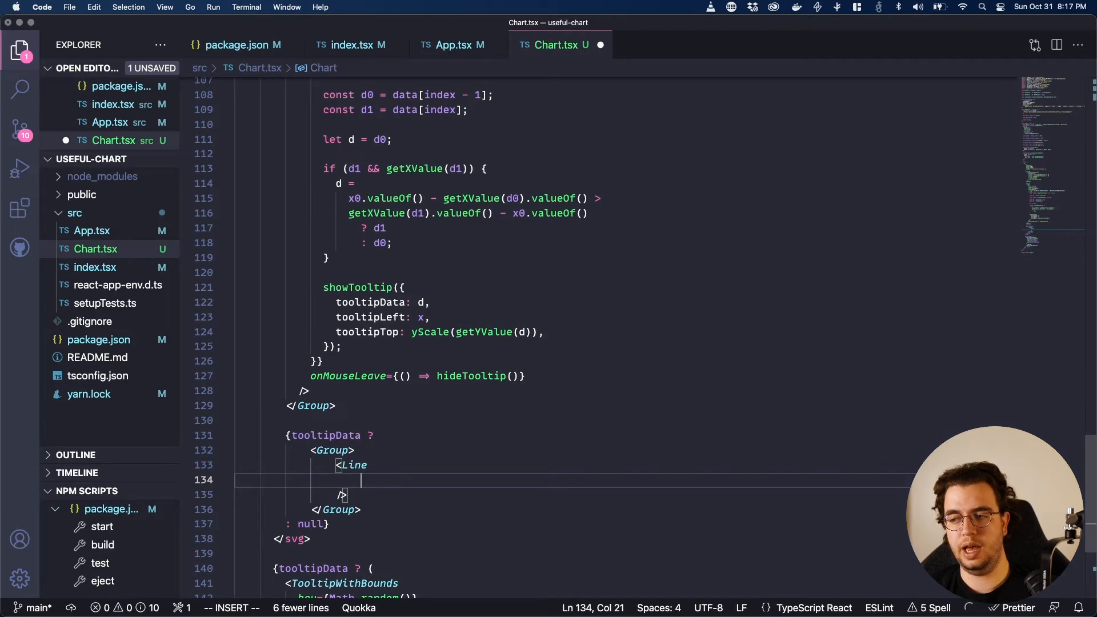
text(from={{ x: tooltipLeft, y: 0 }})
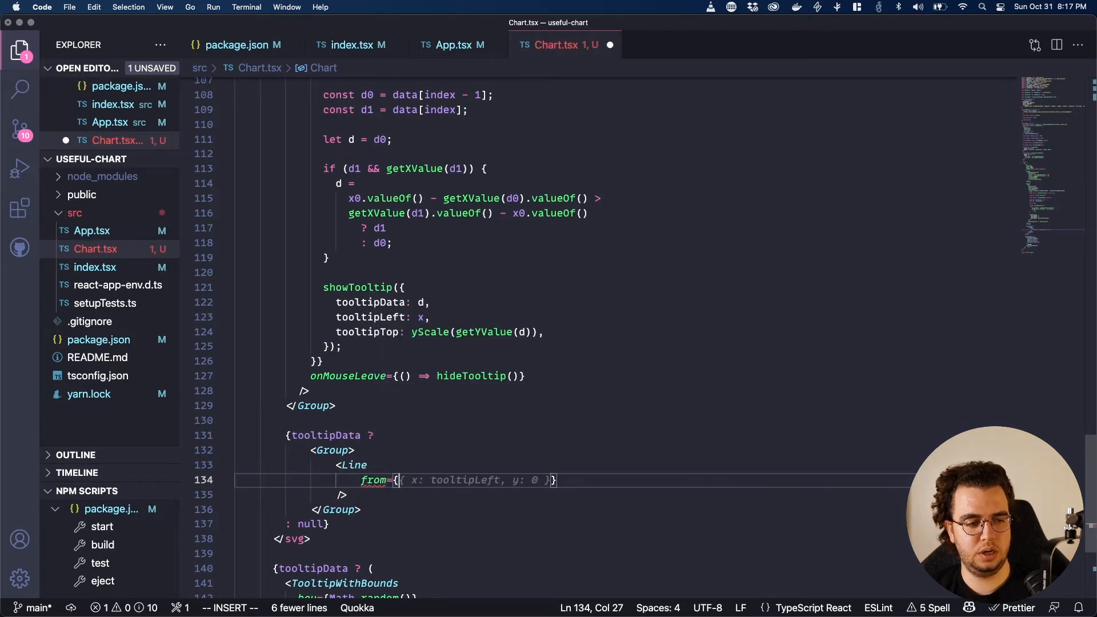
text({ x: tooltipLeft, y: 0 })
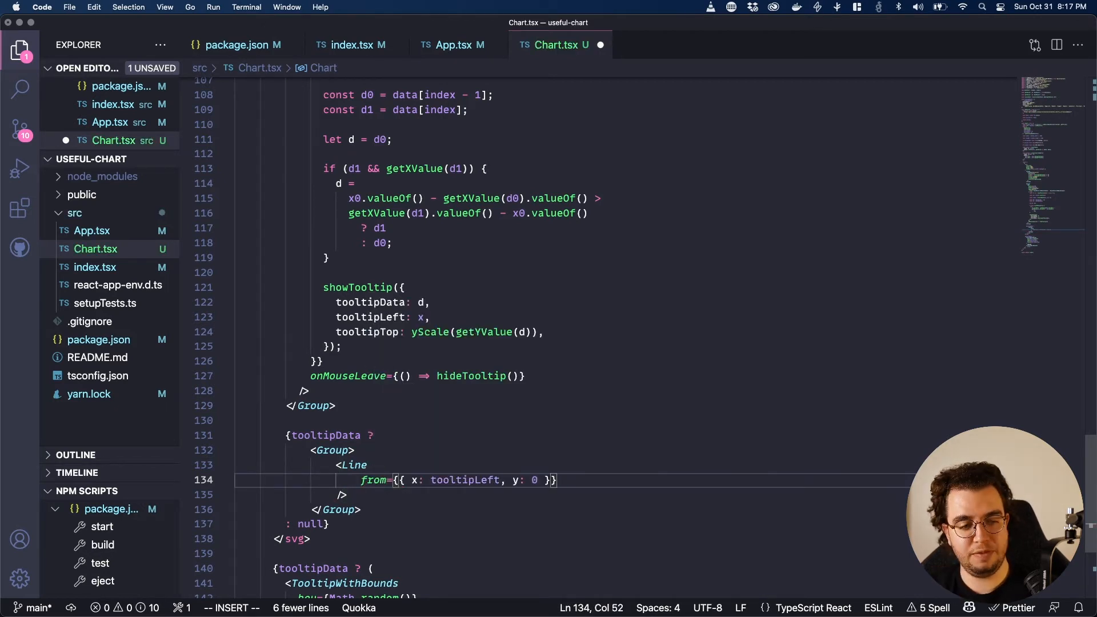
text(to={{ x: tooltipLeft, y: height }})
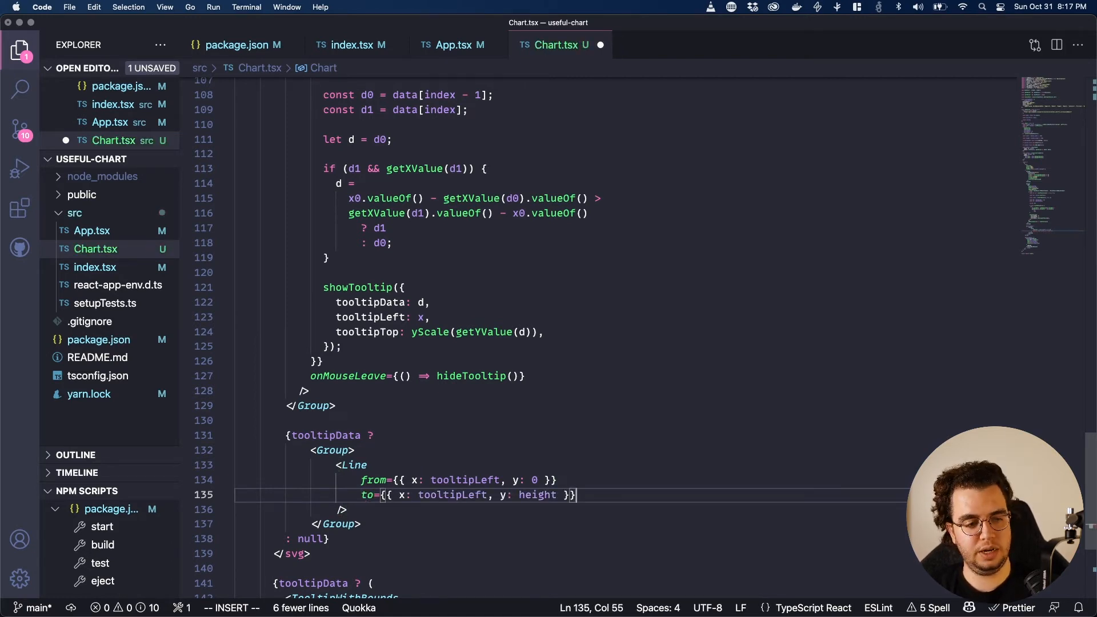
- Style the line with stroke #59588D, strokeWidth 1 and pointerEvents none
text(stroke="#23DBBD")
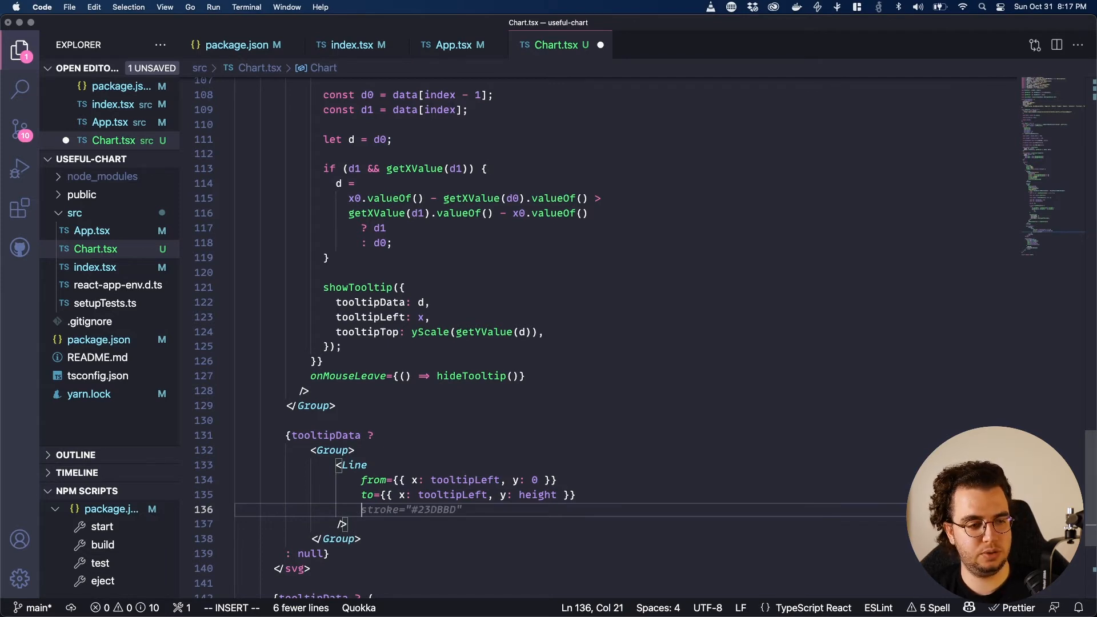
text(stroke=")
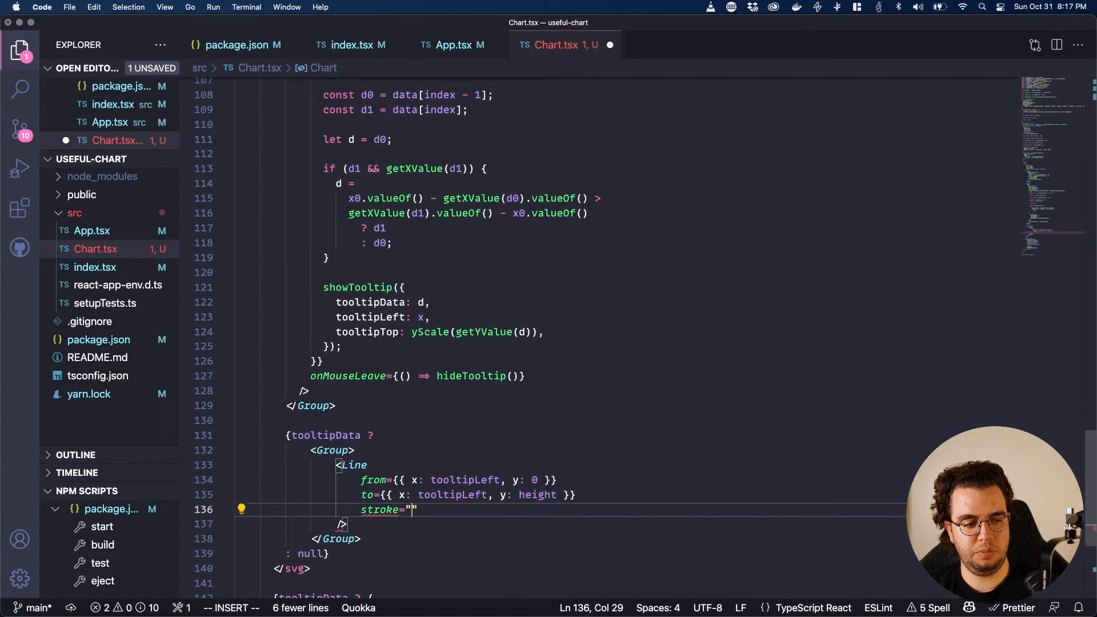
text(#)
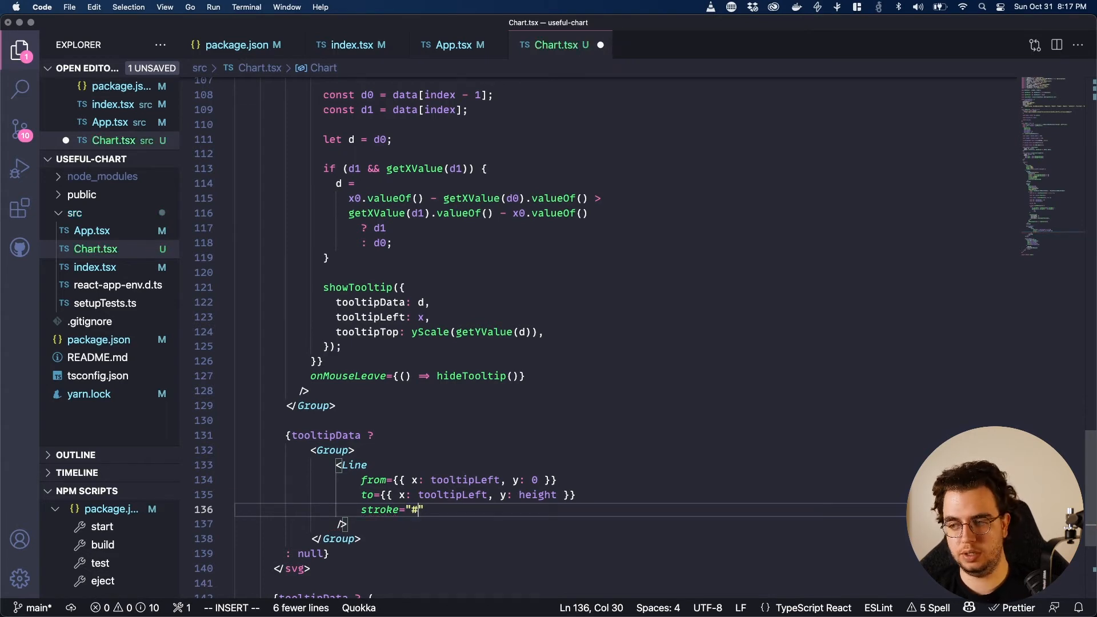
text(59)
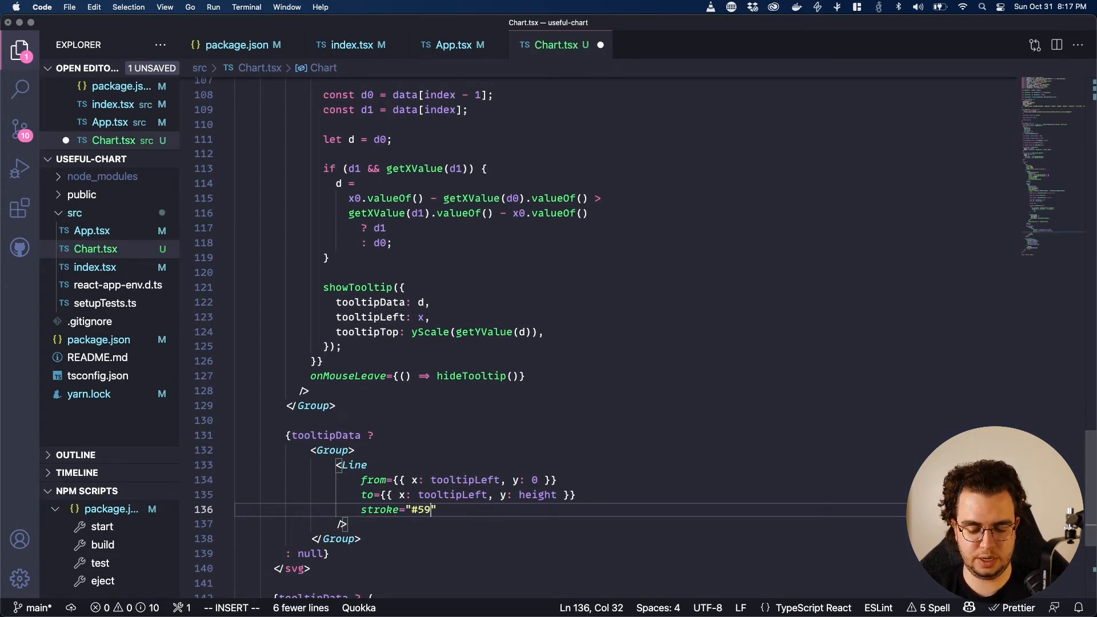
text(88)
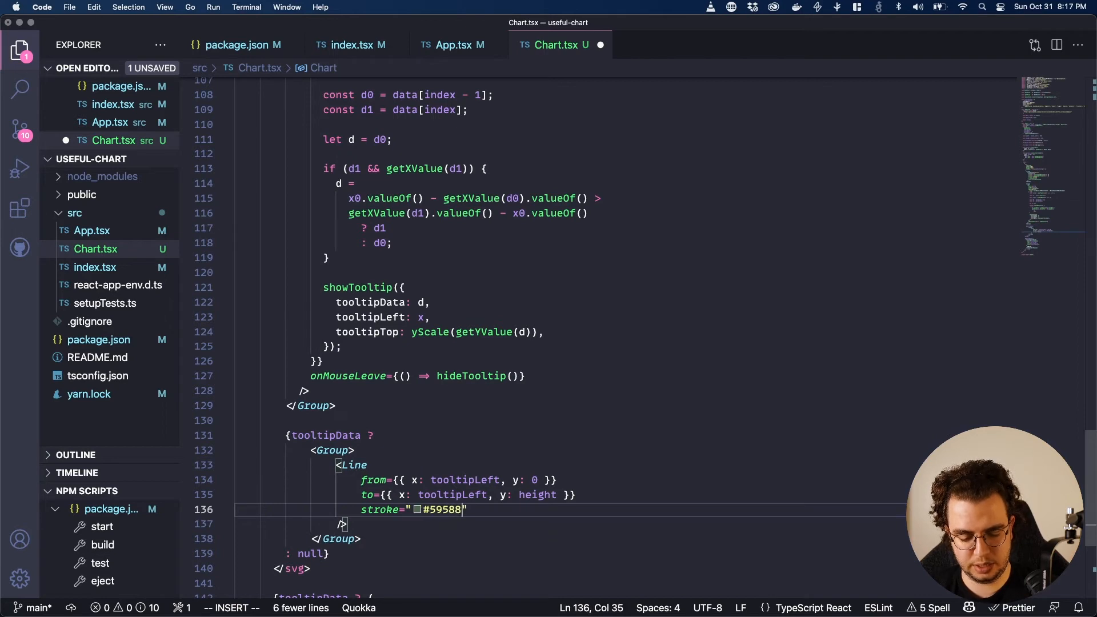
text(strokeWidth={2})
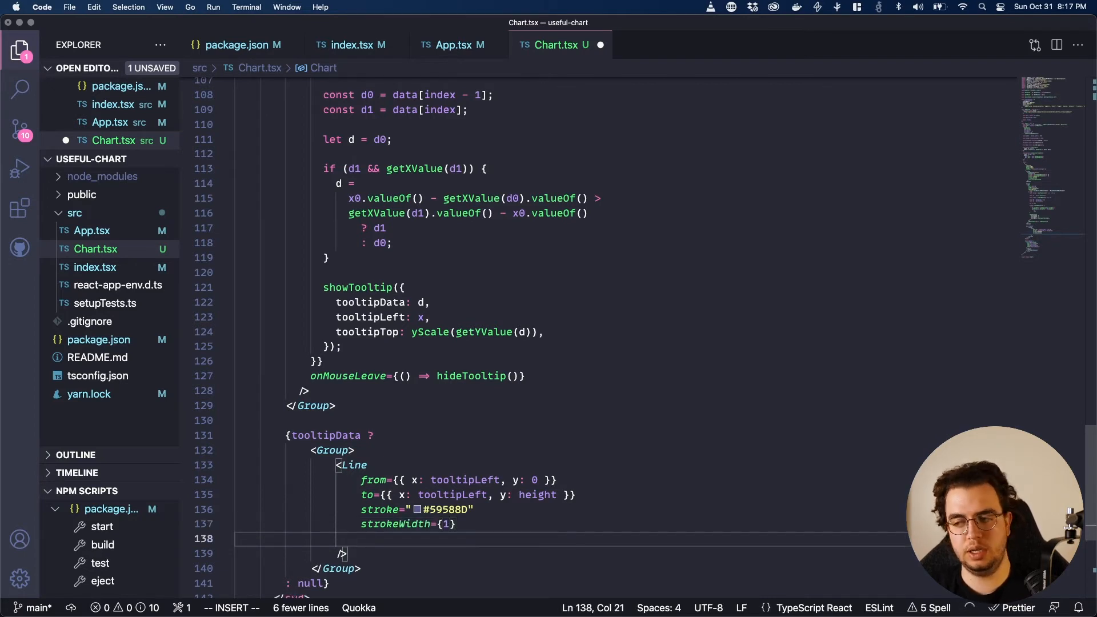
text(pointerEvents="none)
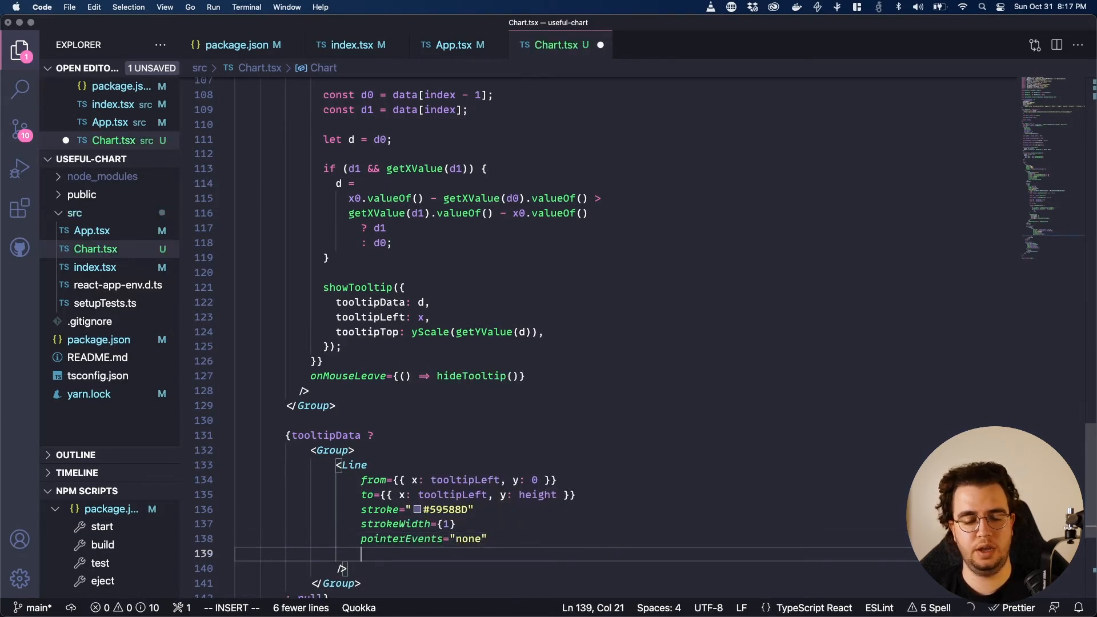
text(strokeD)
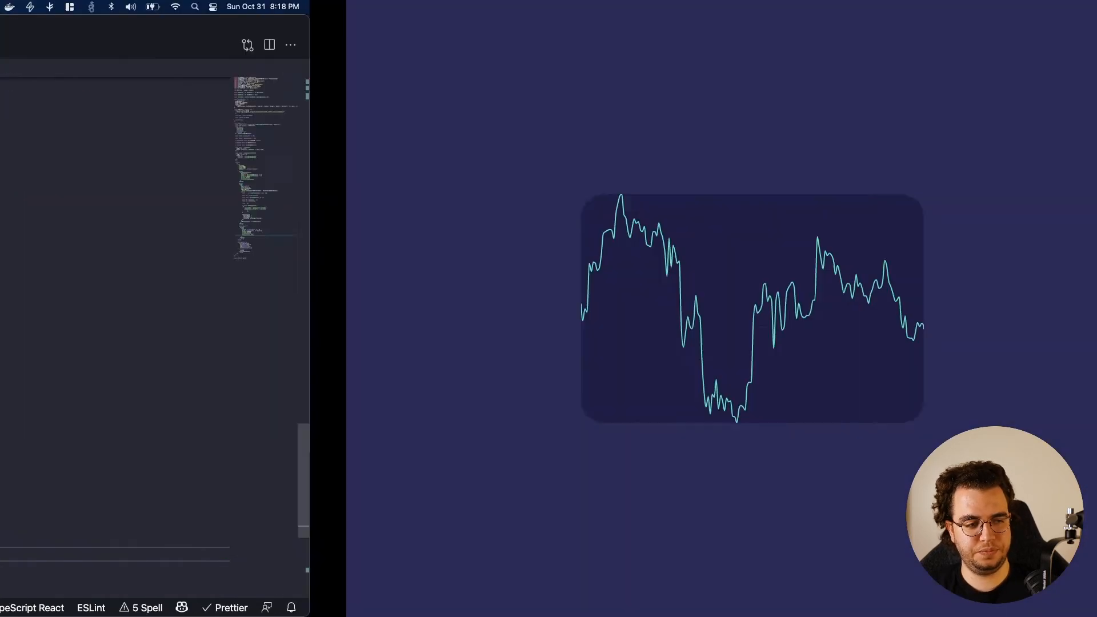
- Hover the chart in the browser to see the new vertical line beside the tooltip
key(F12)
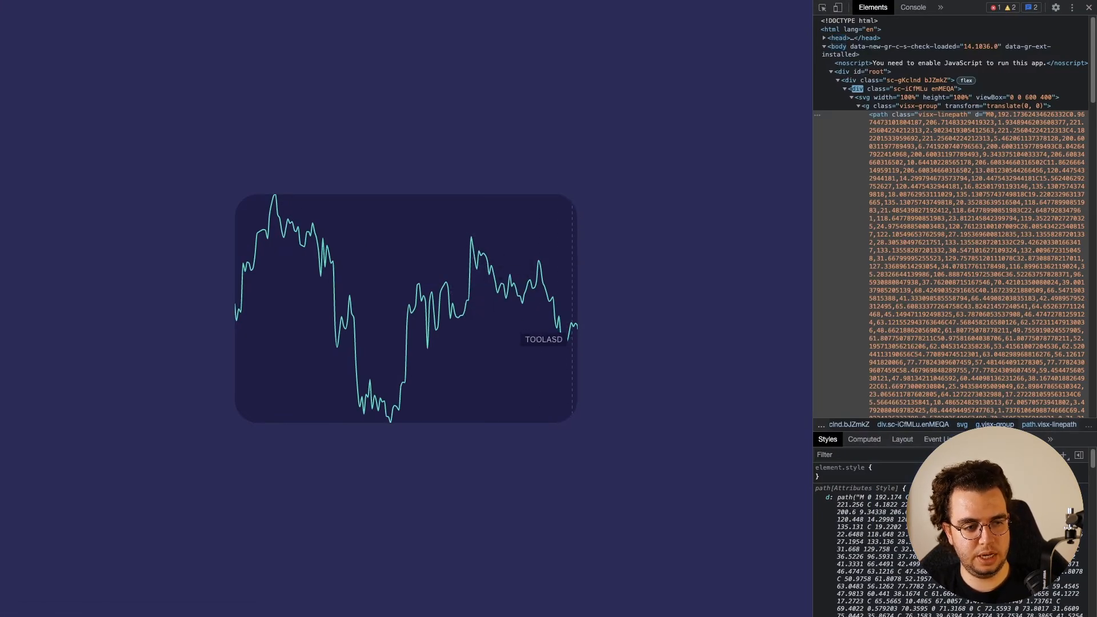
mouse_move(443, 308)
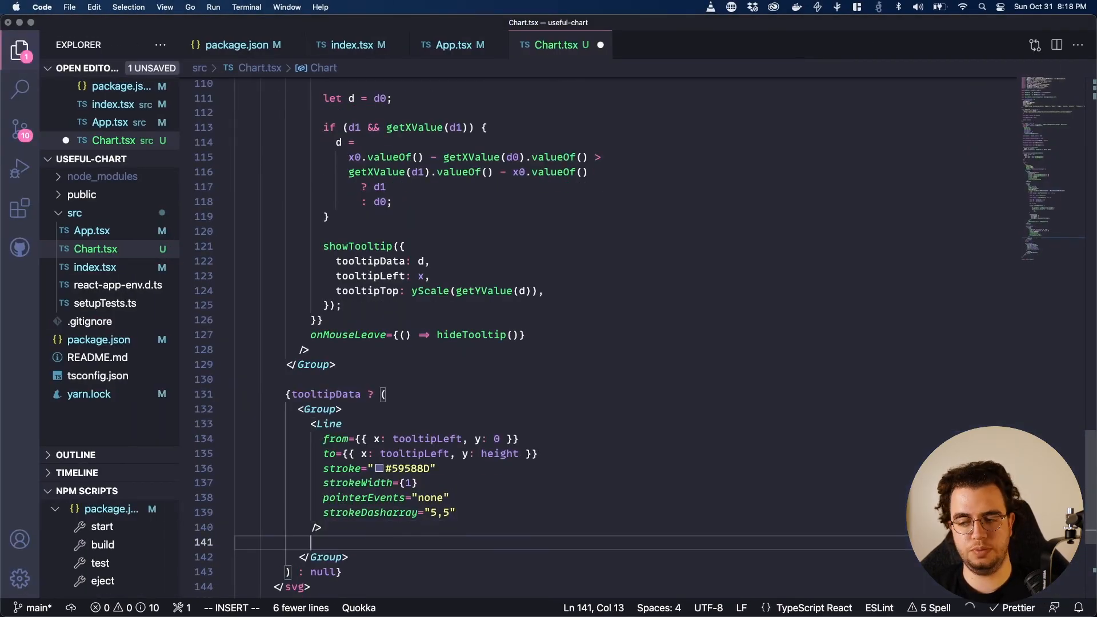
- Add a circle at tooltipLeft/tooltipTop with radius 8, fill #FF4DCA, fillOpacity 0.5 and pointerEvents none
text(<cir)
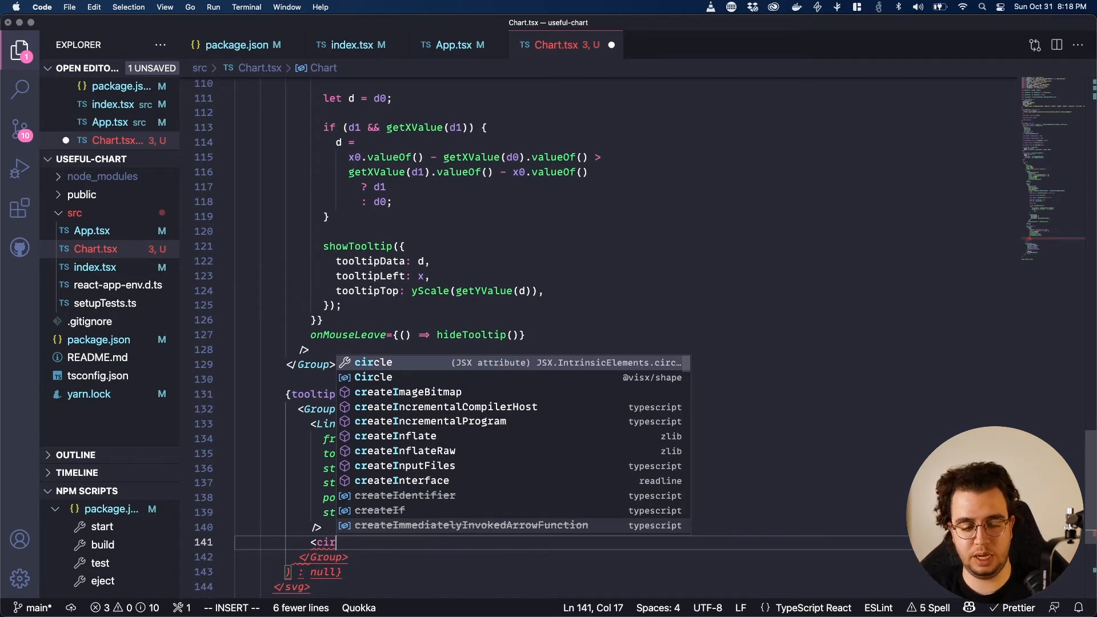
text(cle)
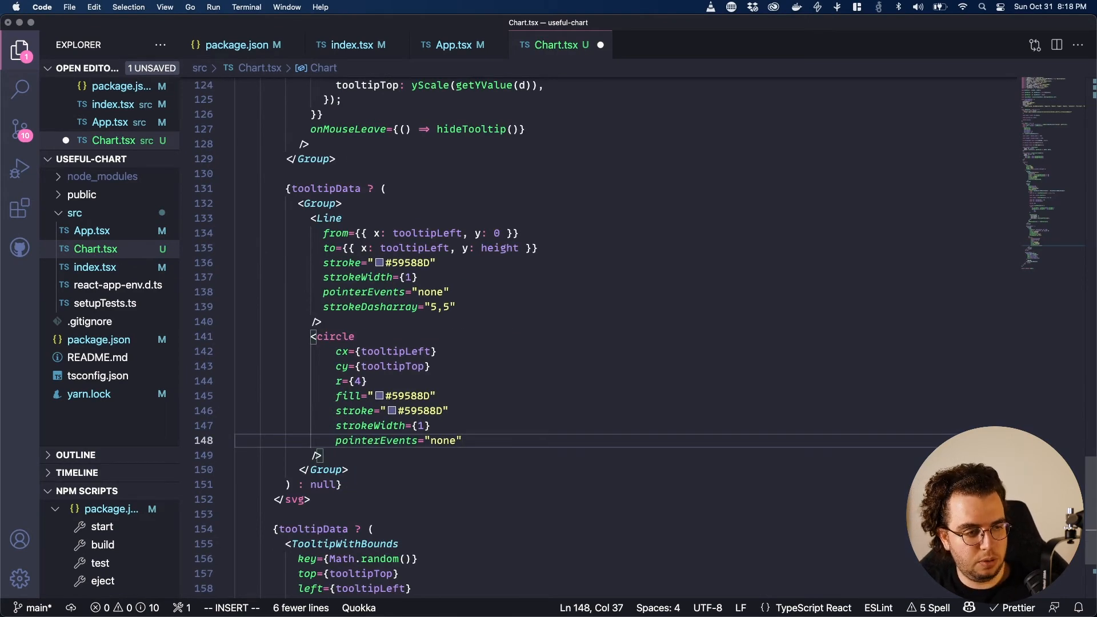
click(358, 381)
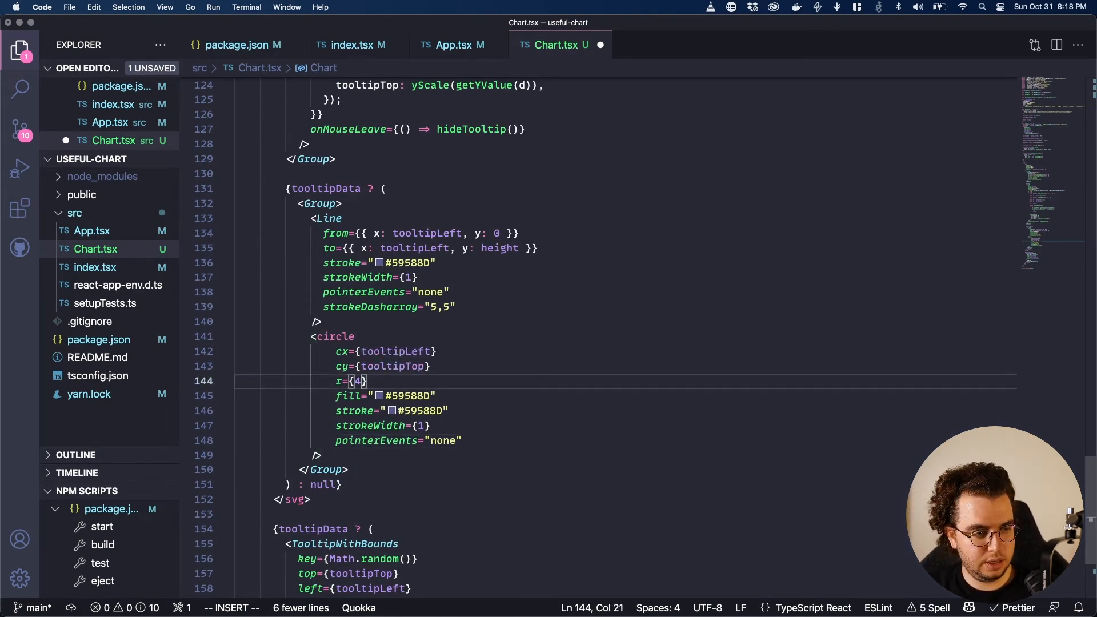
text(8)
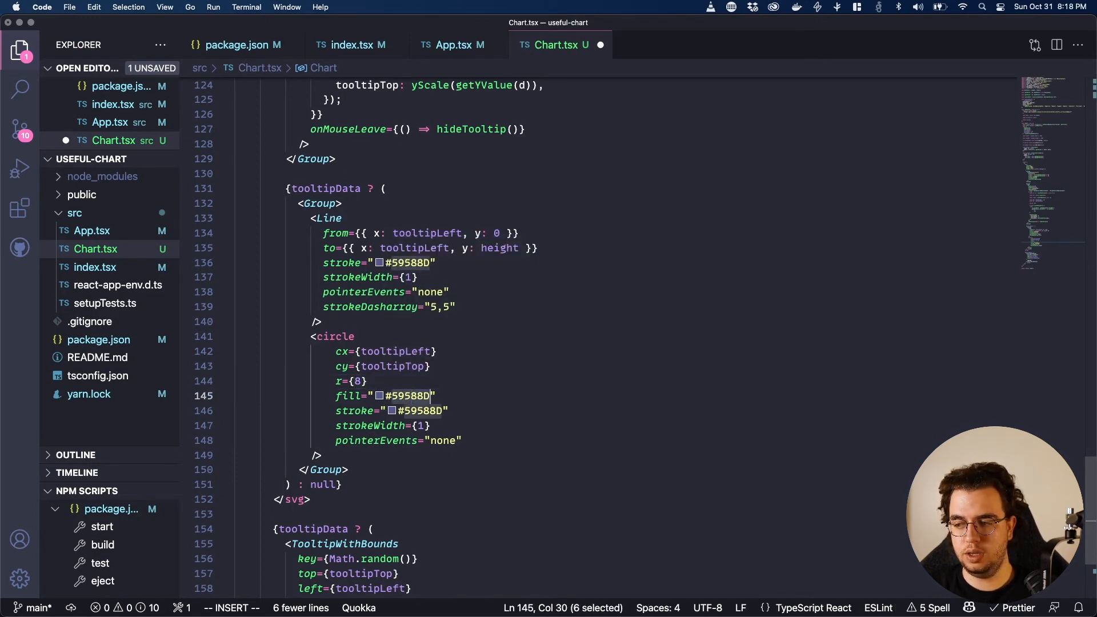
text(#FF4)
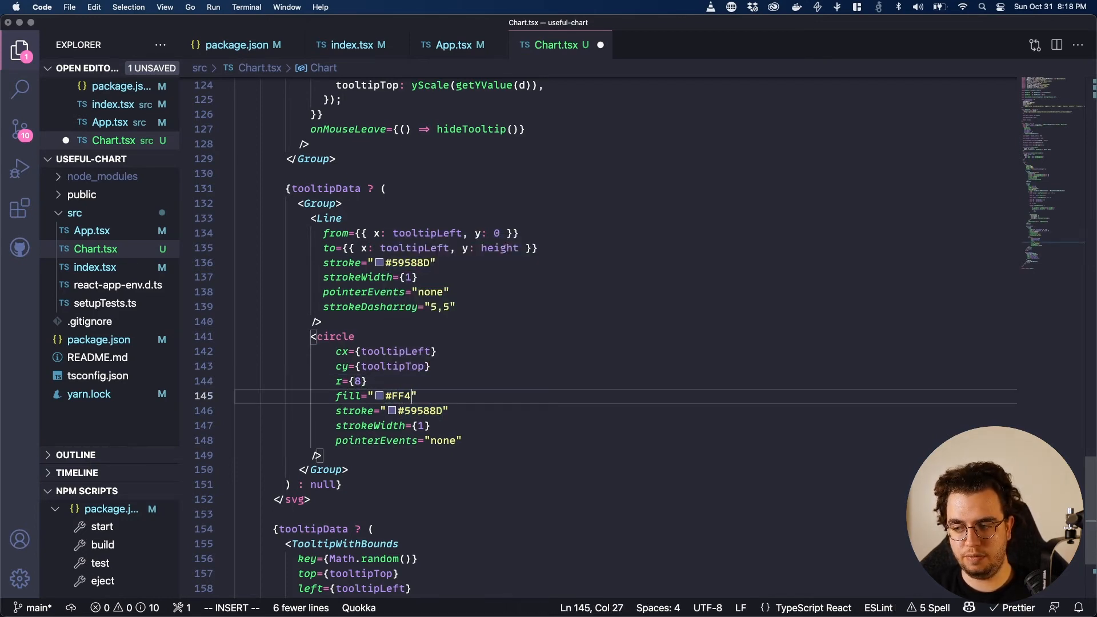
text(DCA)
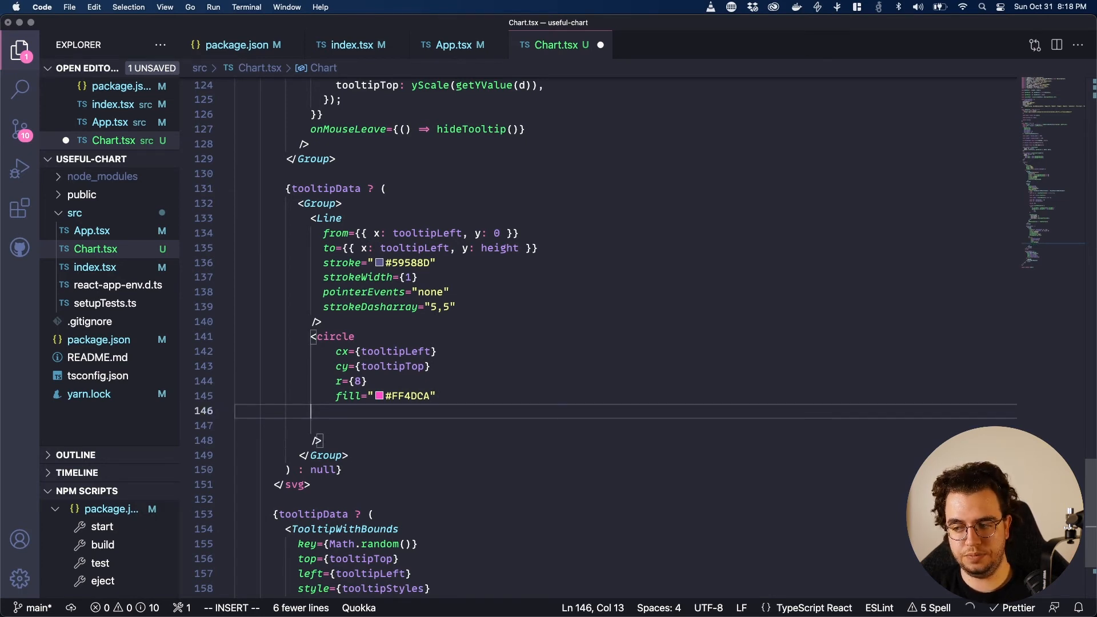
text(fillOpacity={0.5})
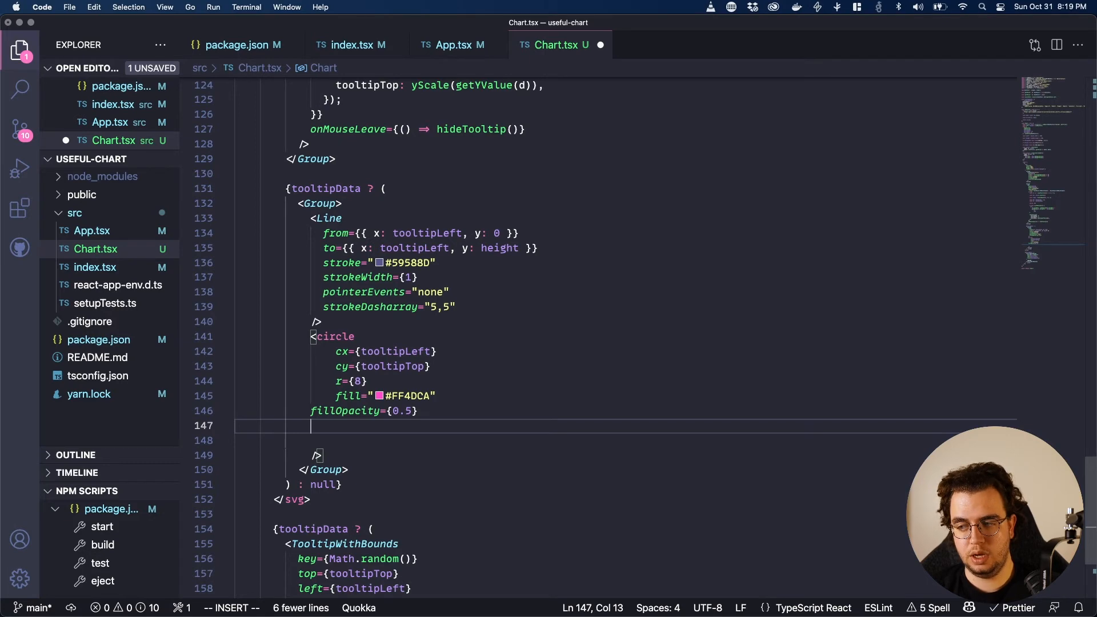
text(pointerEvents="none)
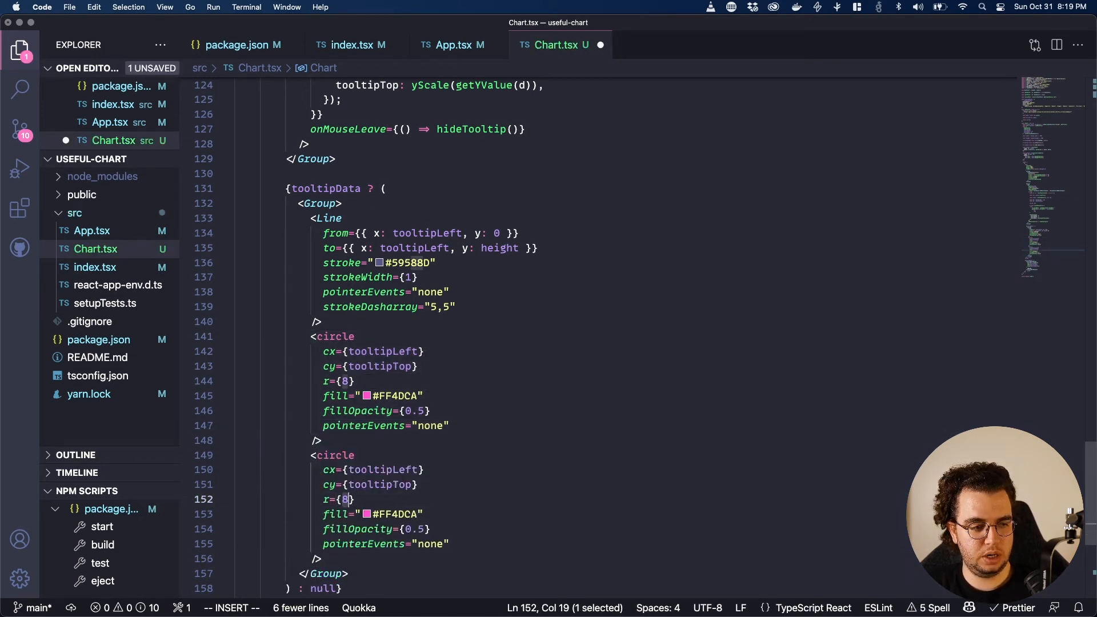
- Add a second matching pink circle with radius 4 as the inner marker
text(4)
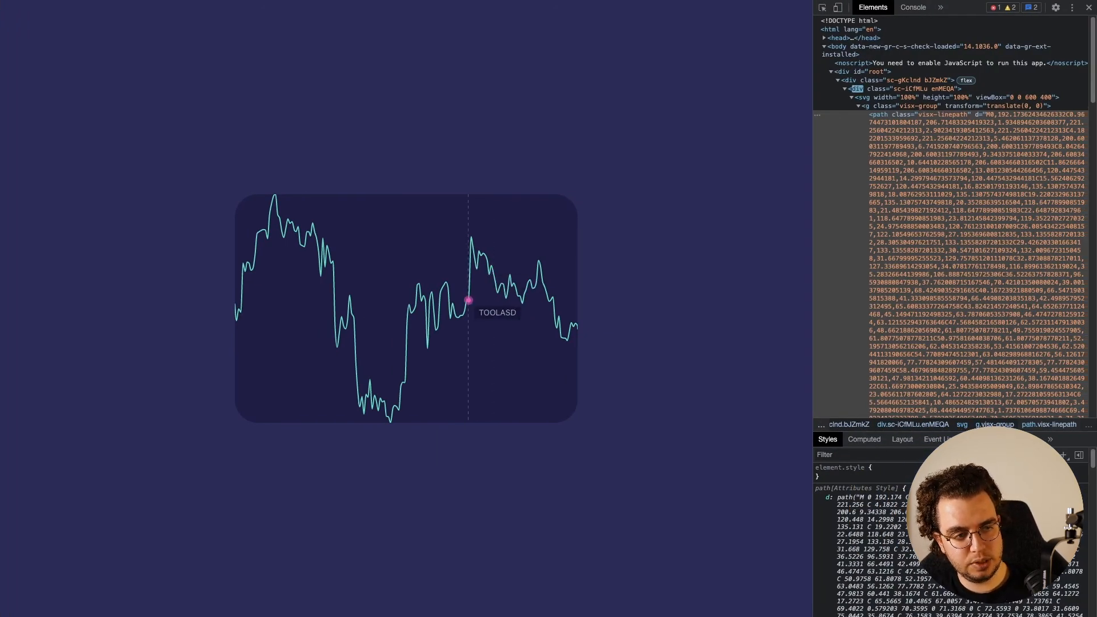
mouse_move(455, 304)
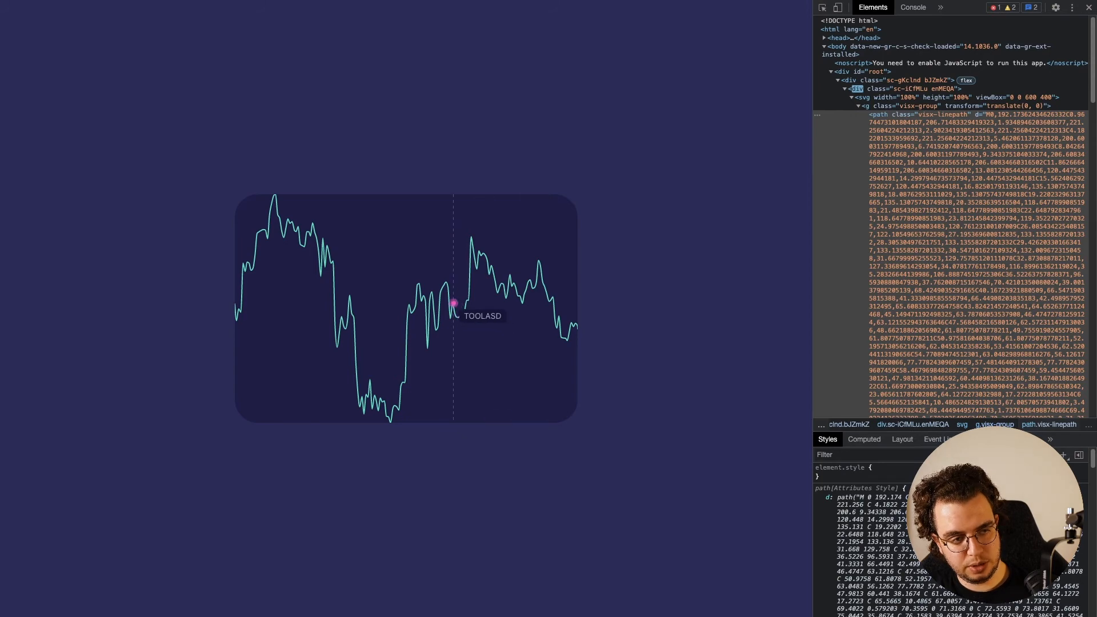
mouse_move(394, 406)
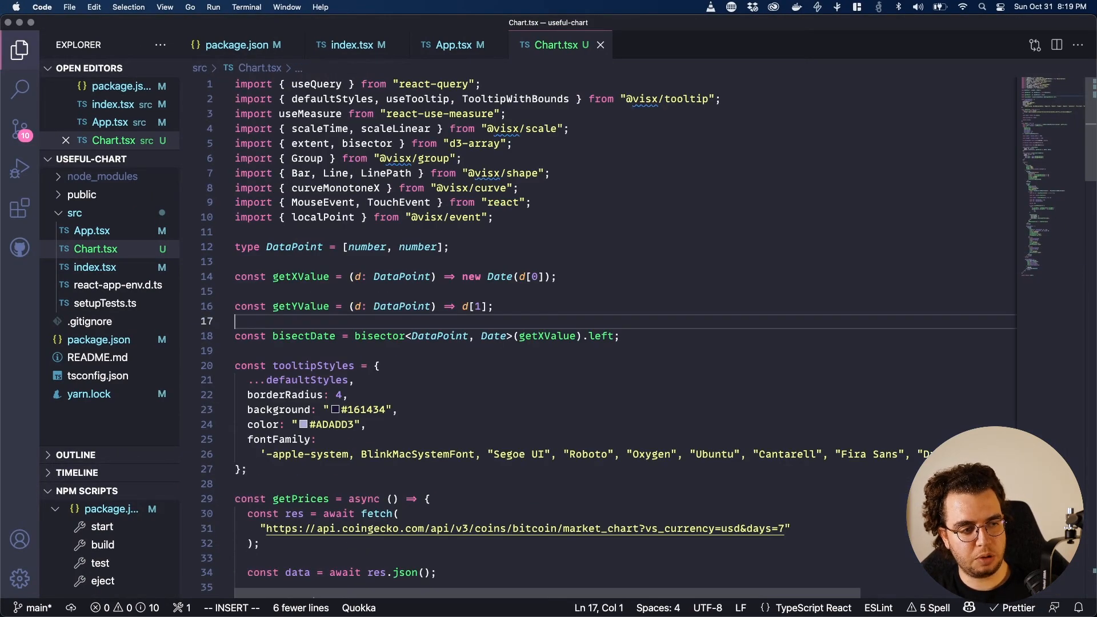
- Add const formatter = new Intl.NumberFormat('en-US', {style: 'currency', currency: 'USD'}), removing the leftover date options
text(cpmst)
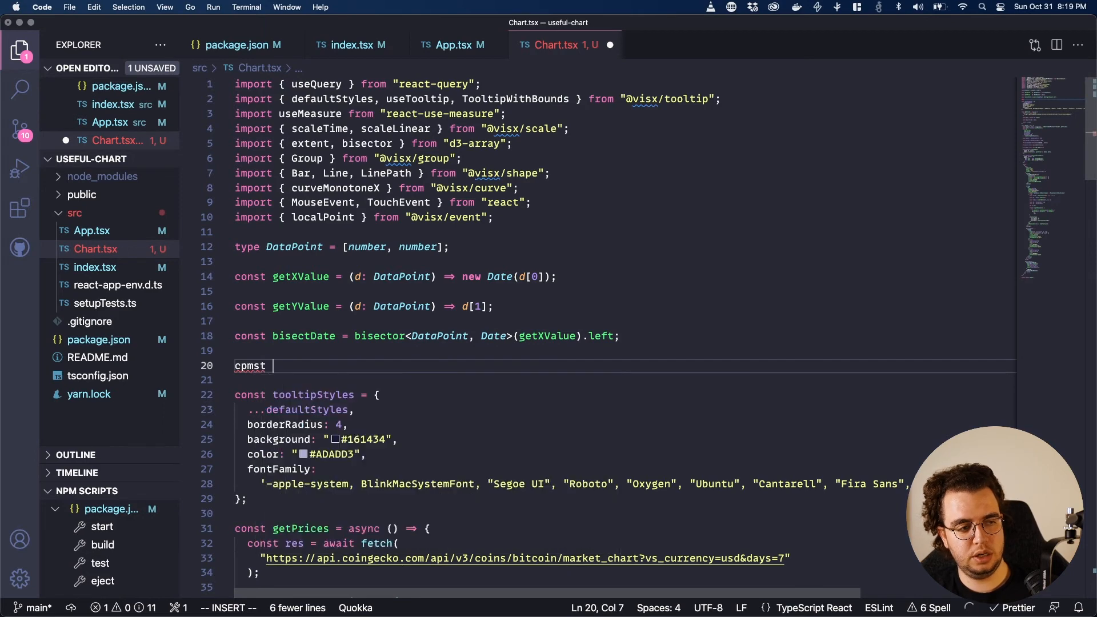
text(const formatter = new Intl.DateTimeFormat("en-US", {)
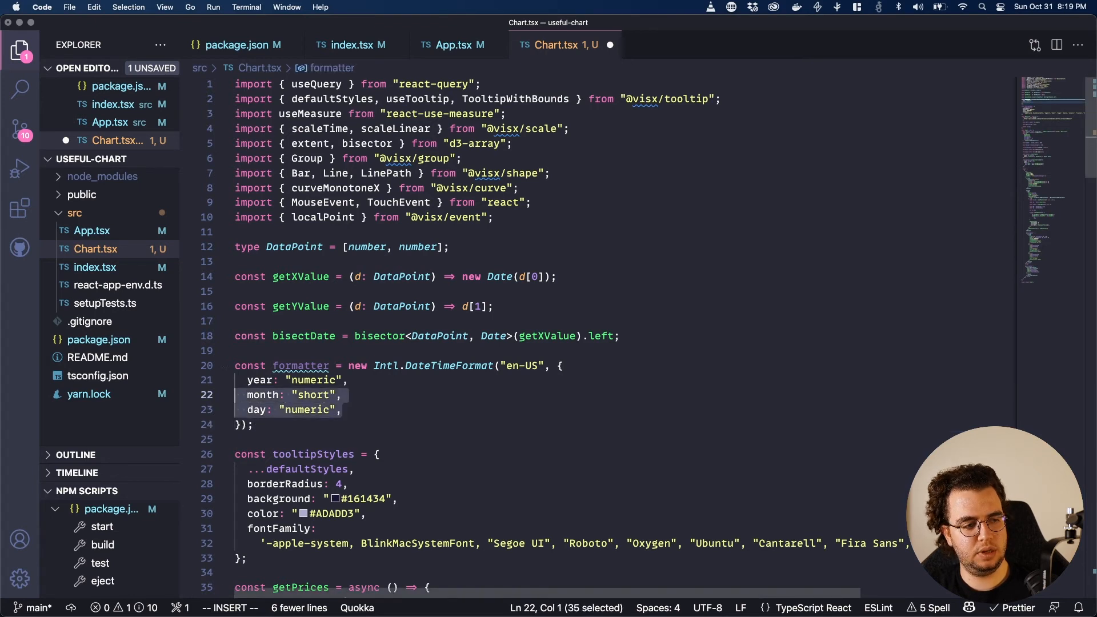
key(shift+up)
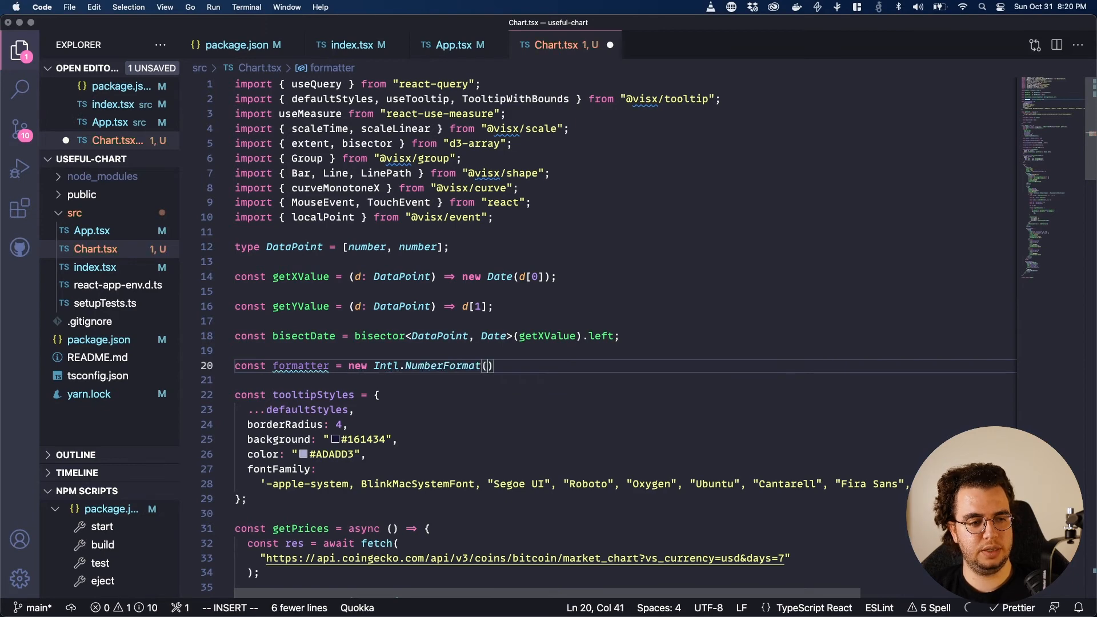
text('en-)
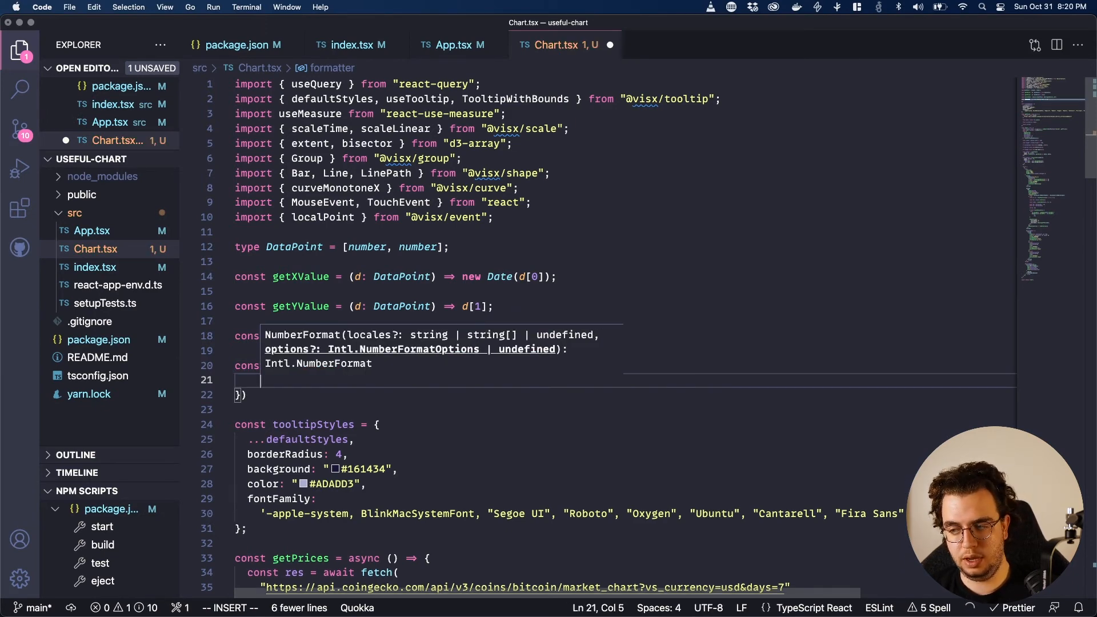
text(style: 'currency)
text(currency: 'USD',)
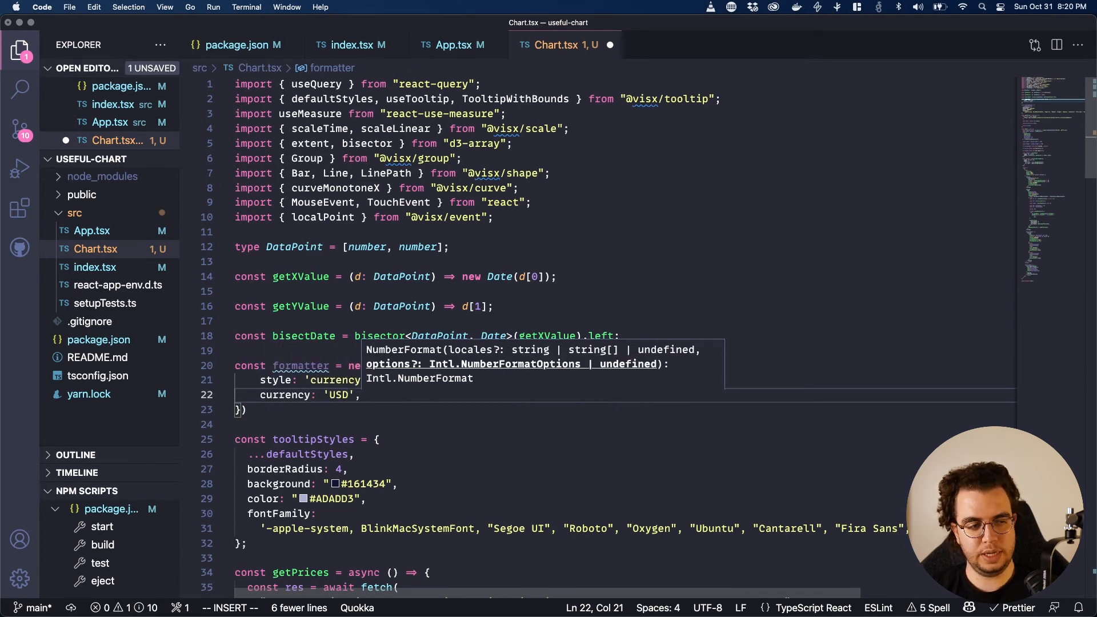
scroll(down, 3)
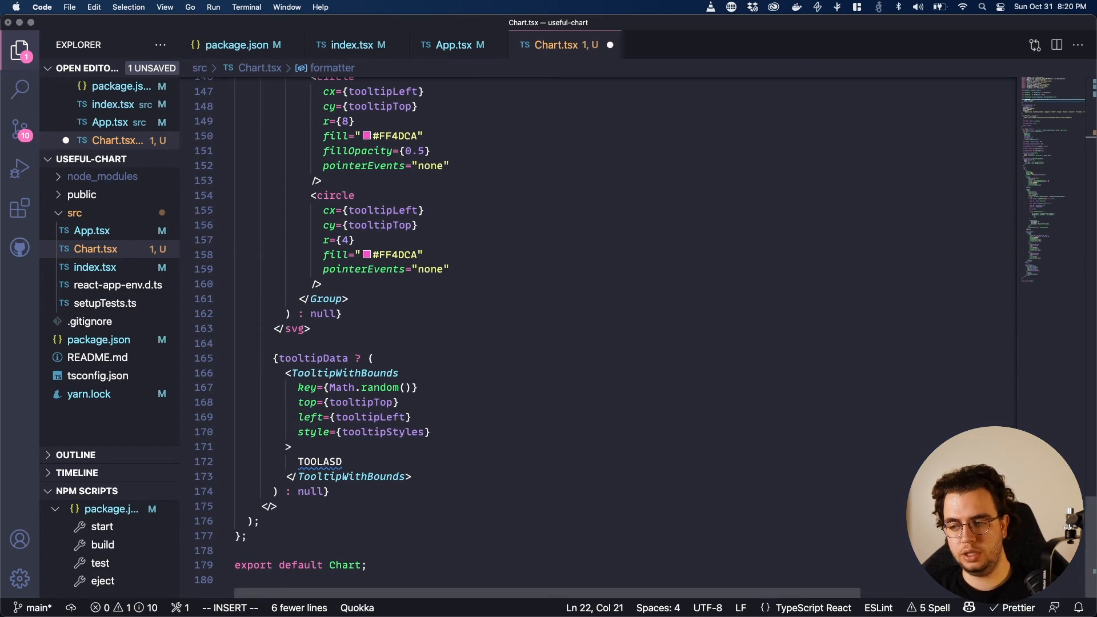
- Replace the TOOLASD placeholder with timeFormat('%b %d %H:%M ') applied to getXValue(tooltipData)
double_click(320, 462)
text({`${)
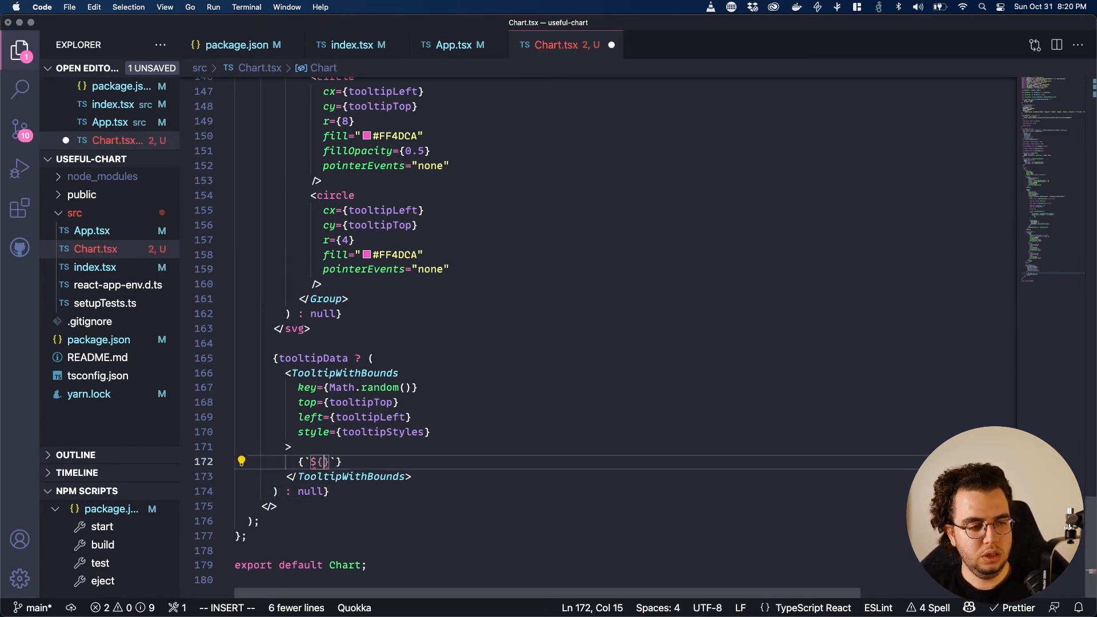
text(toim)
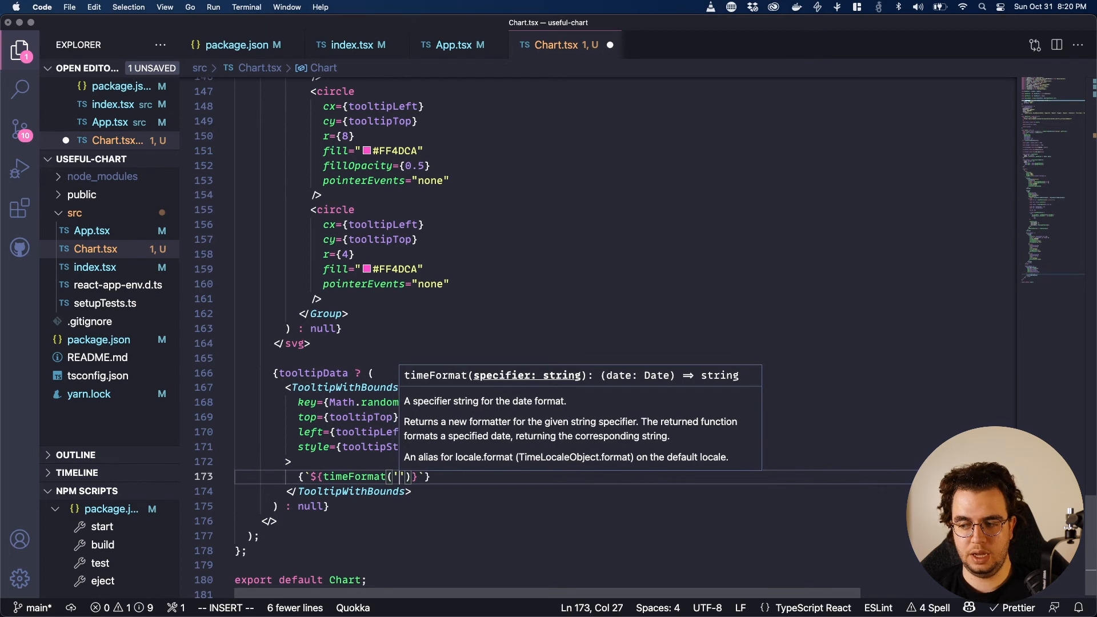
text($)
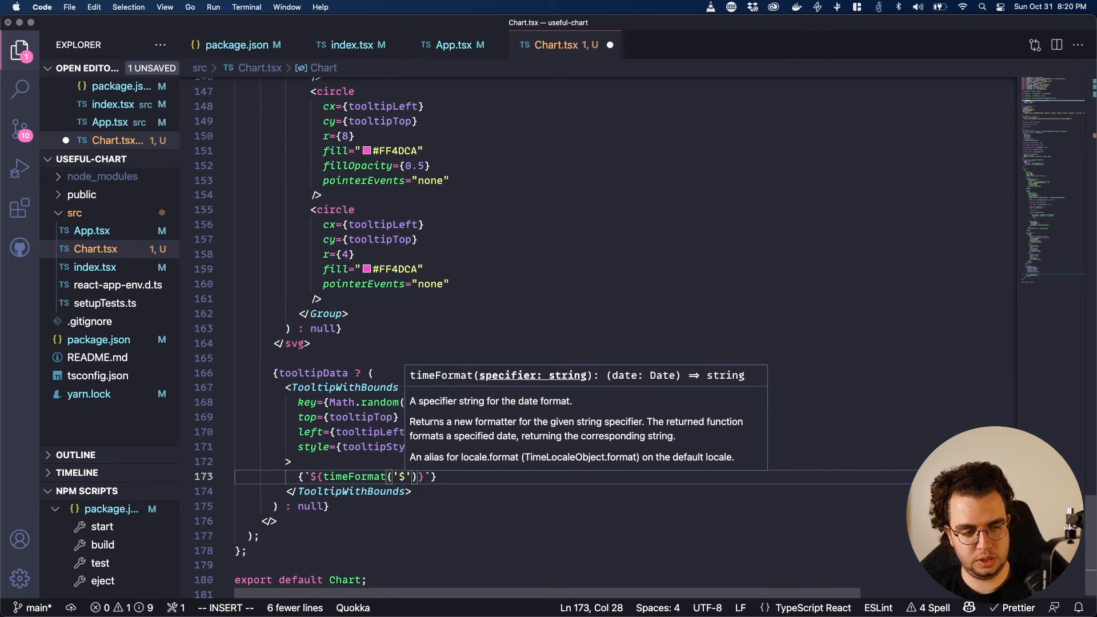
text(%d)
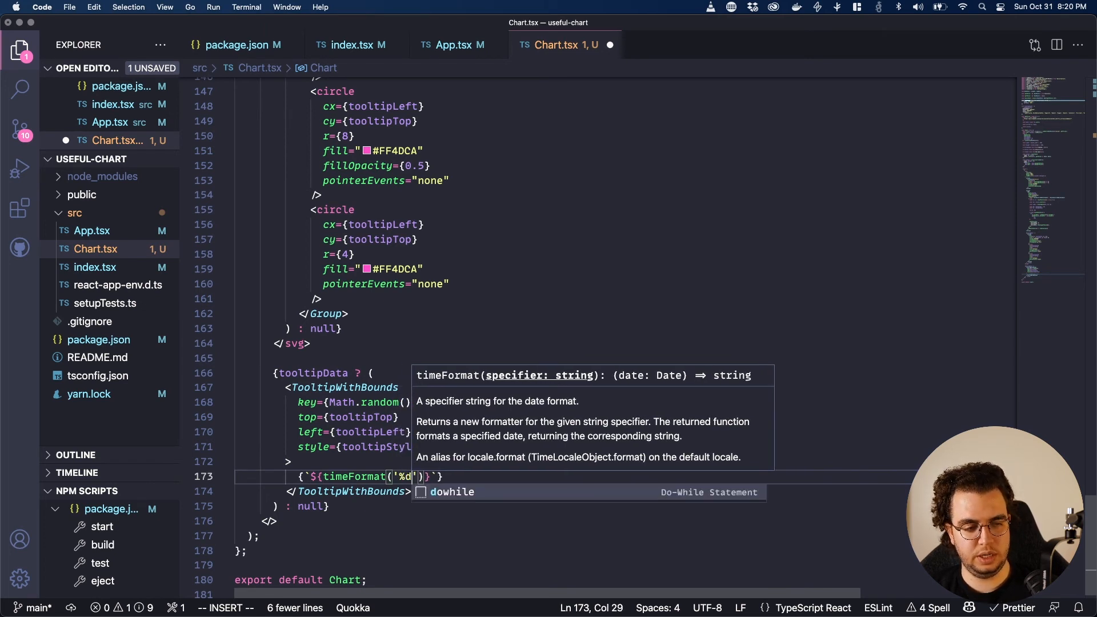
text(b %)
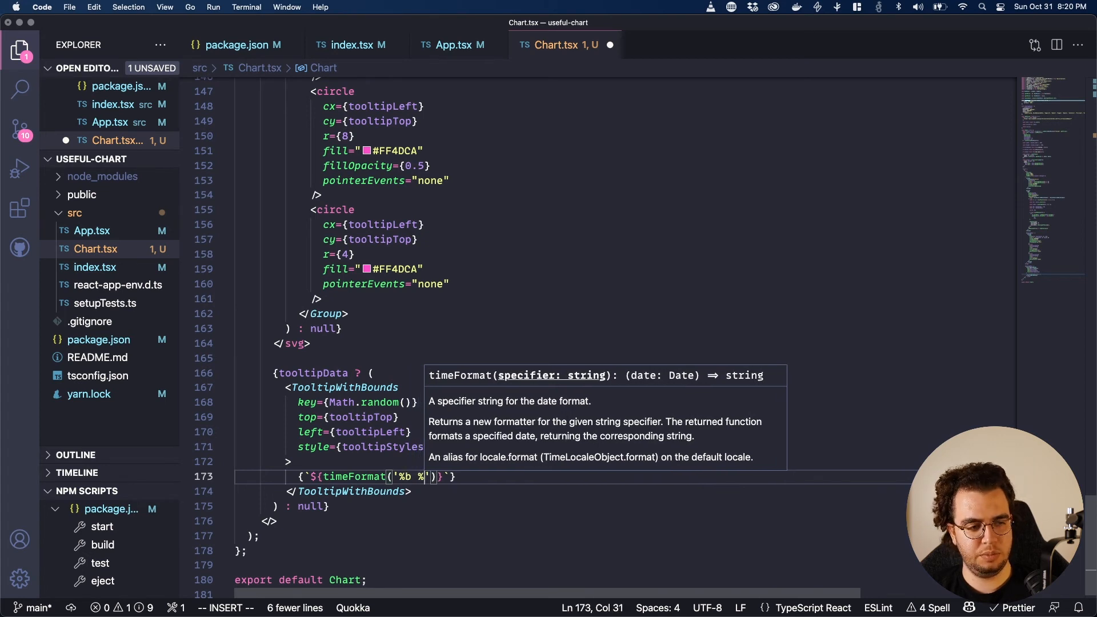
text(%d)
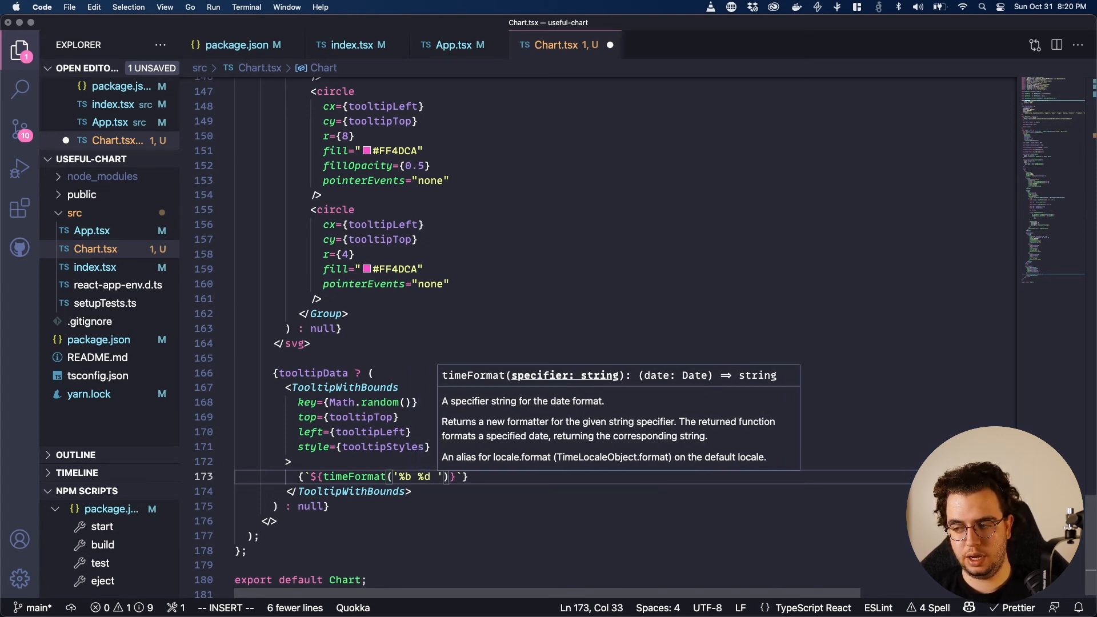
text(%H)
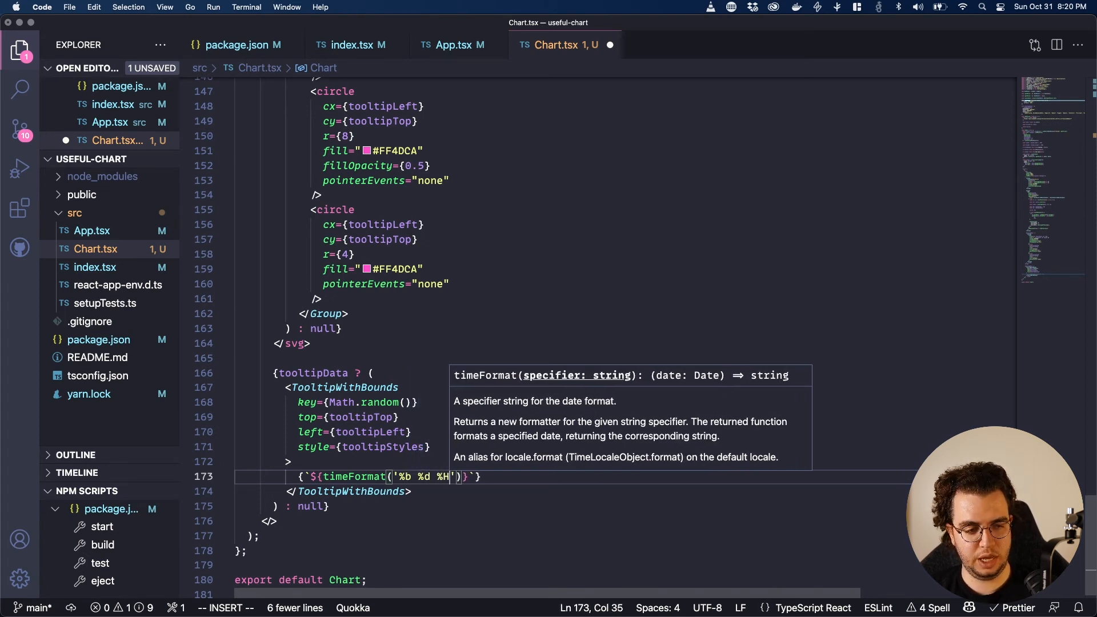
text(:%)
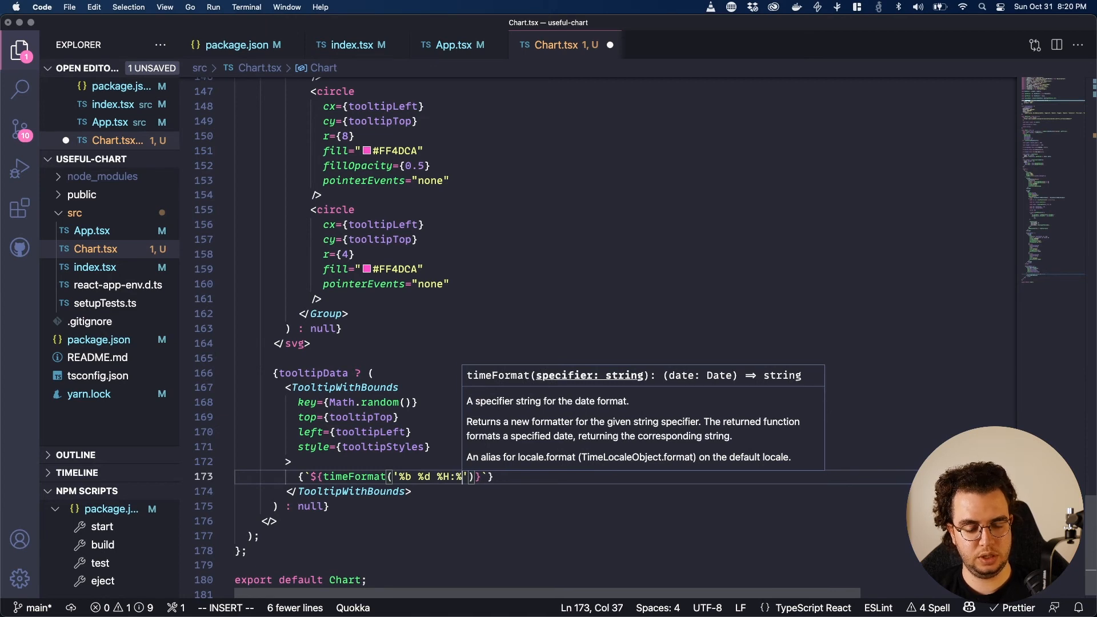
text(M)
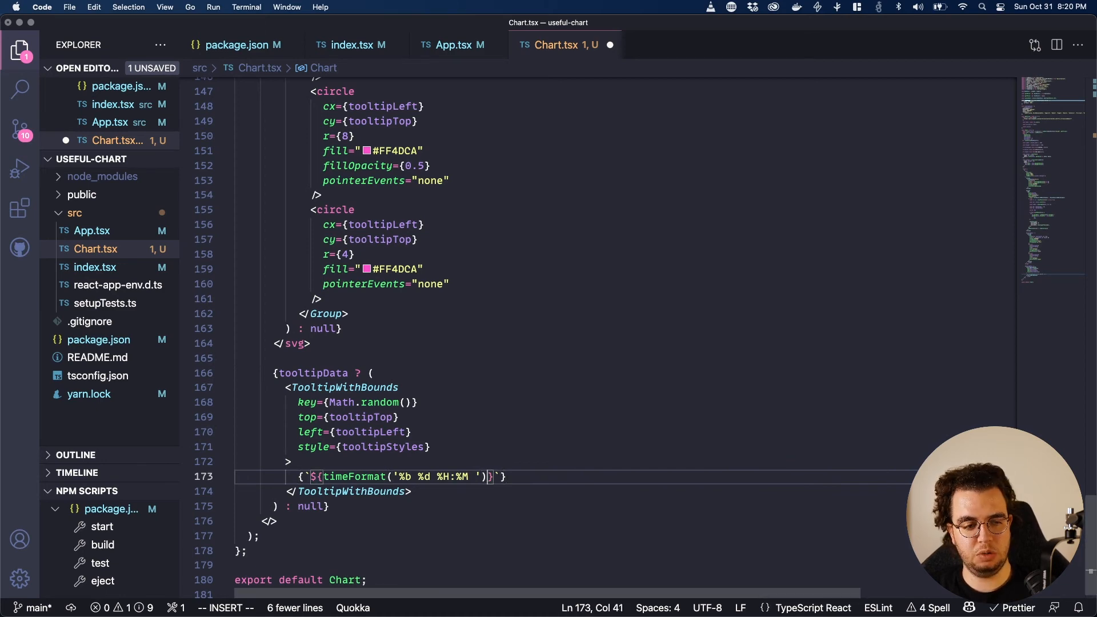
text((new Date(getXValue)
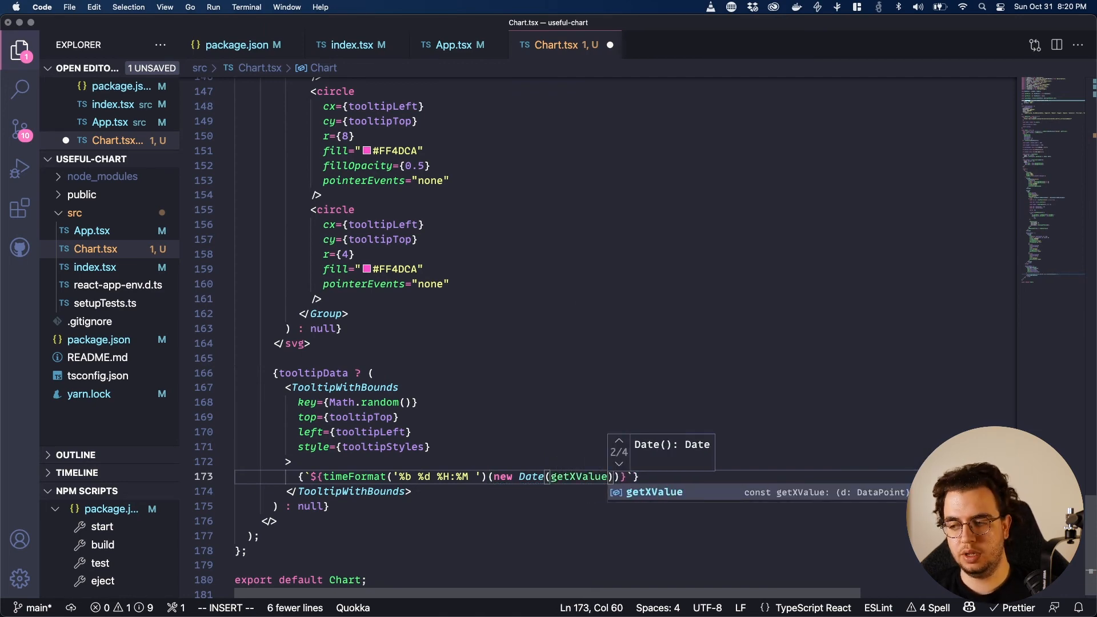
text(tooltip)
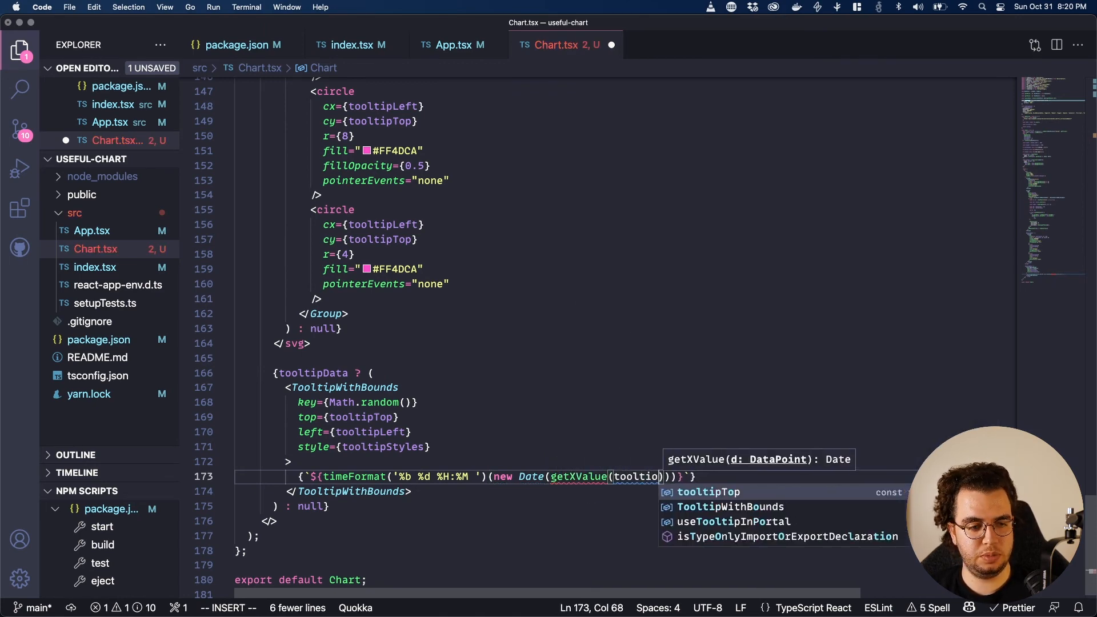
text(tooltipData)
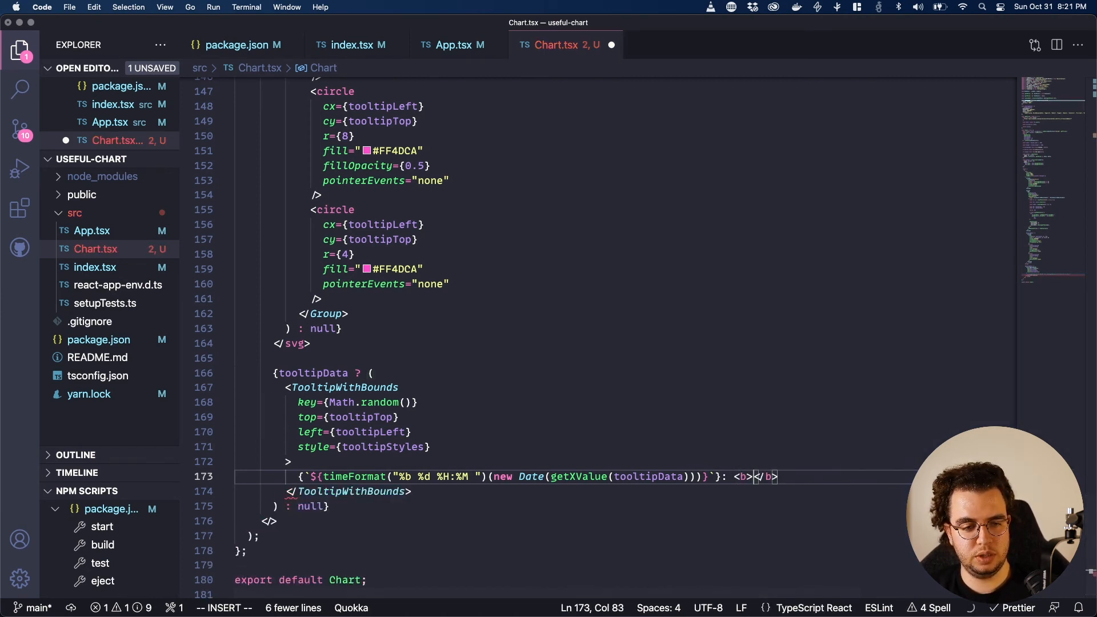
- Append the price as <b>{formatter.format(getYValue(tooltipData))}</b> in bold dollars
text(formatter)
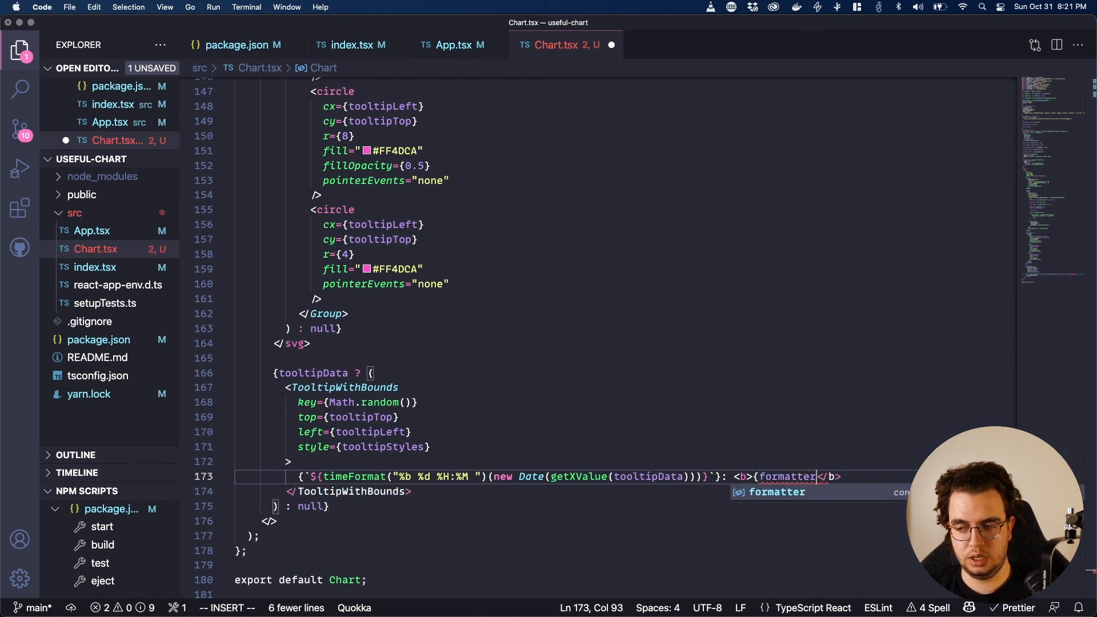
text(.format(g)
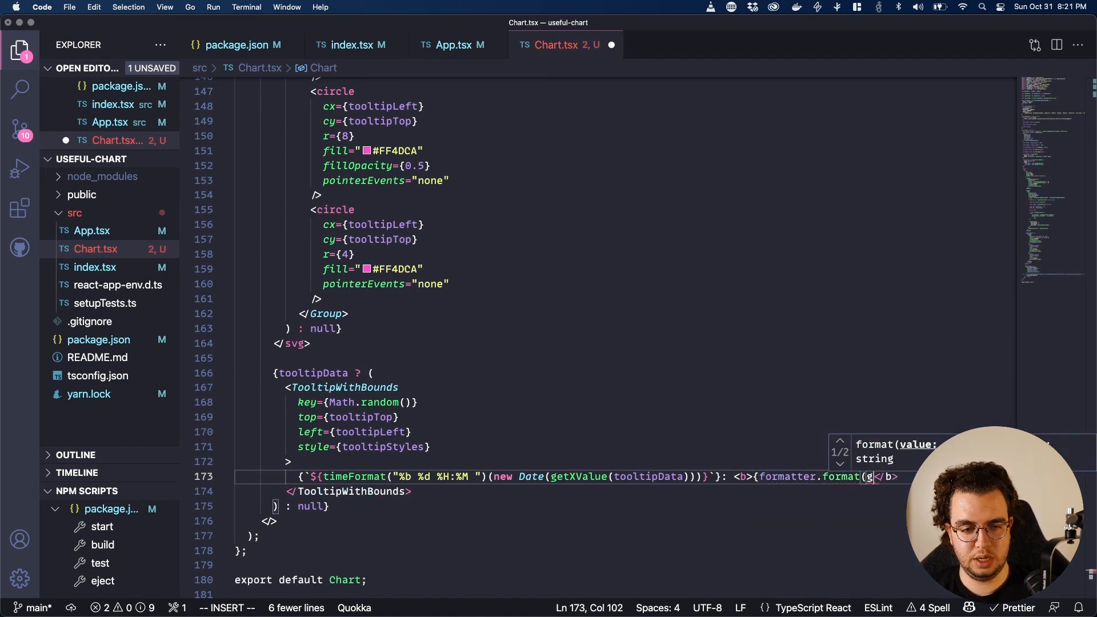
text(etYValu)
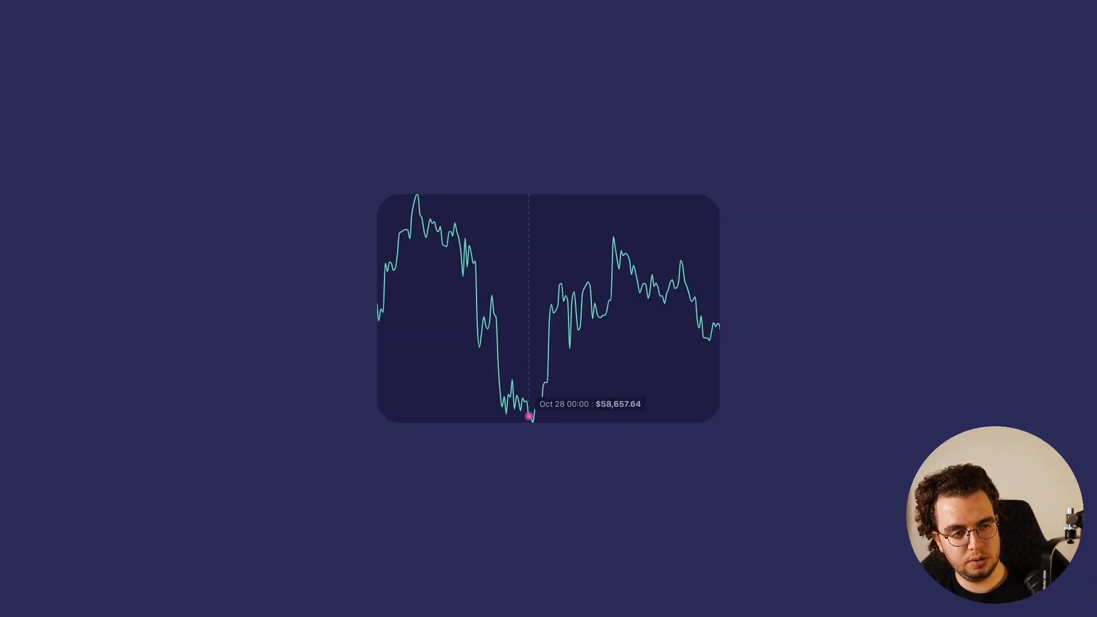
mouse_move(713, 324)
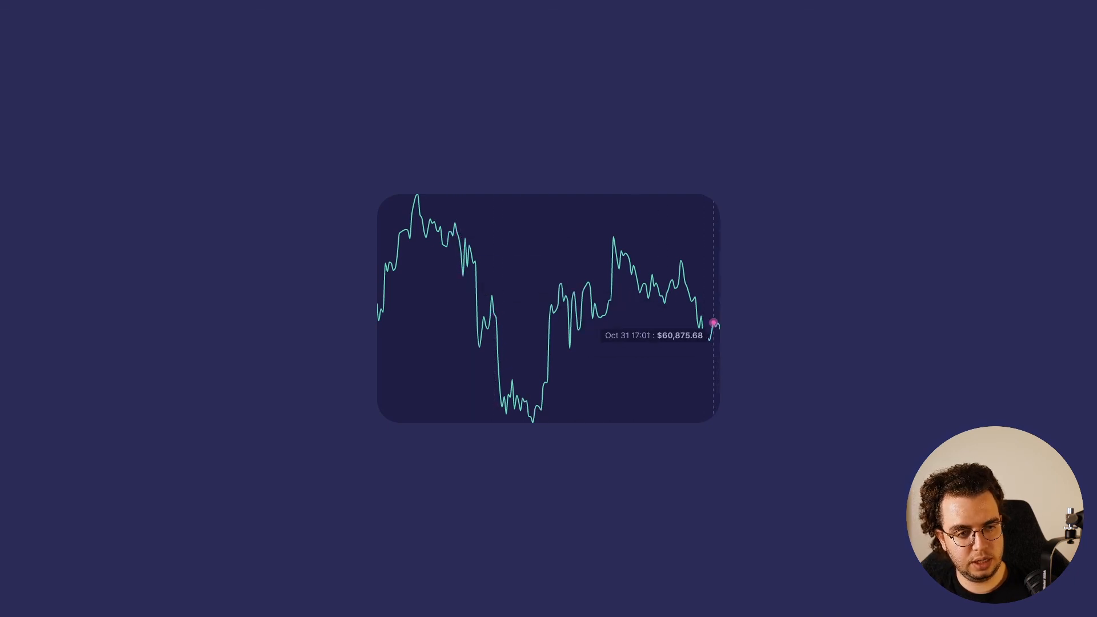
mouse_move(655, 283)
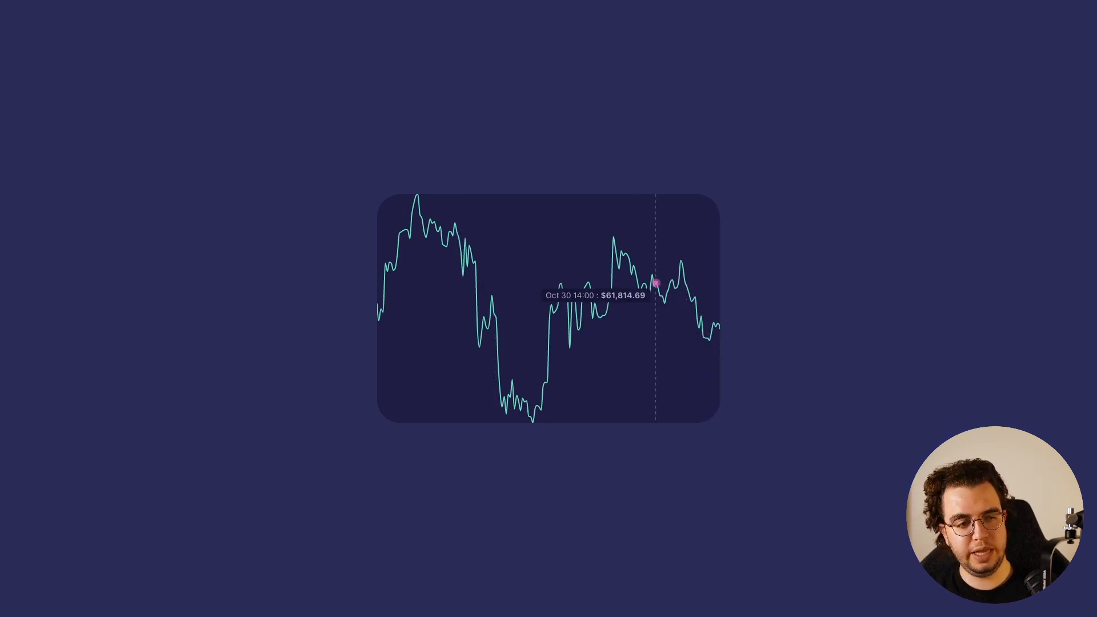
mouse_move(579, 327)
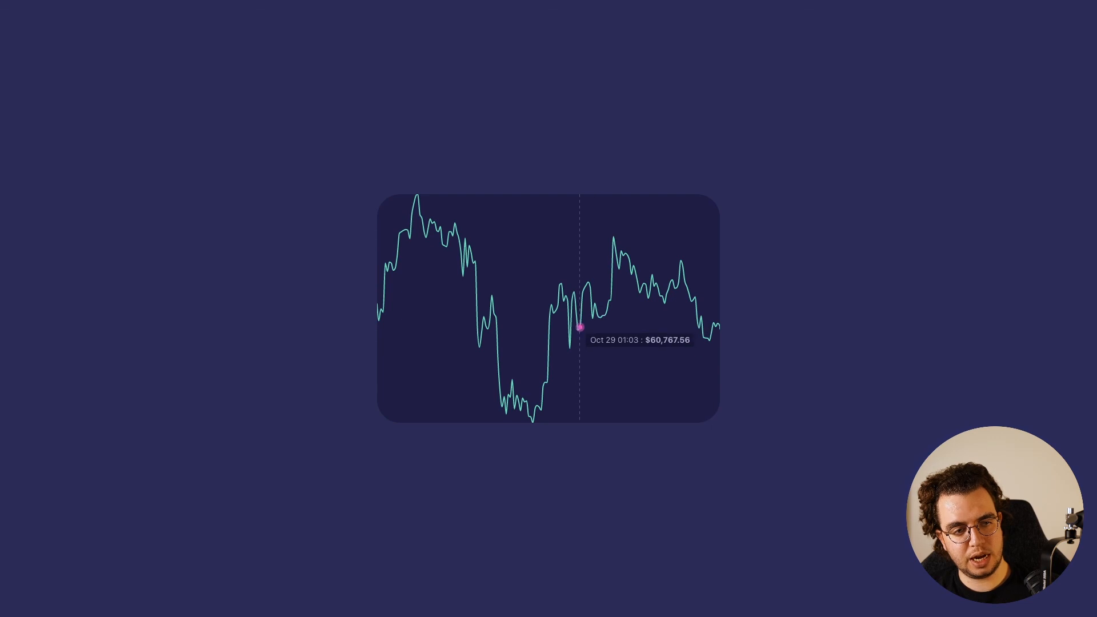
mouse_move(416, 203)
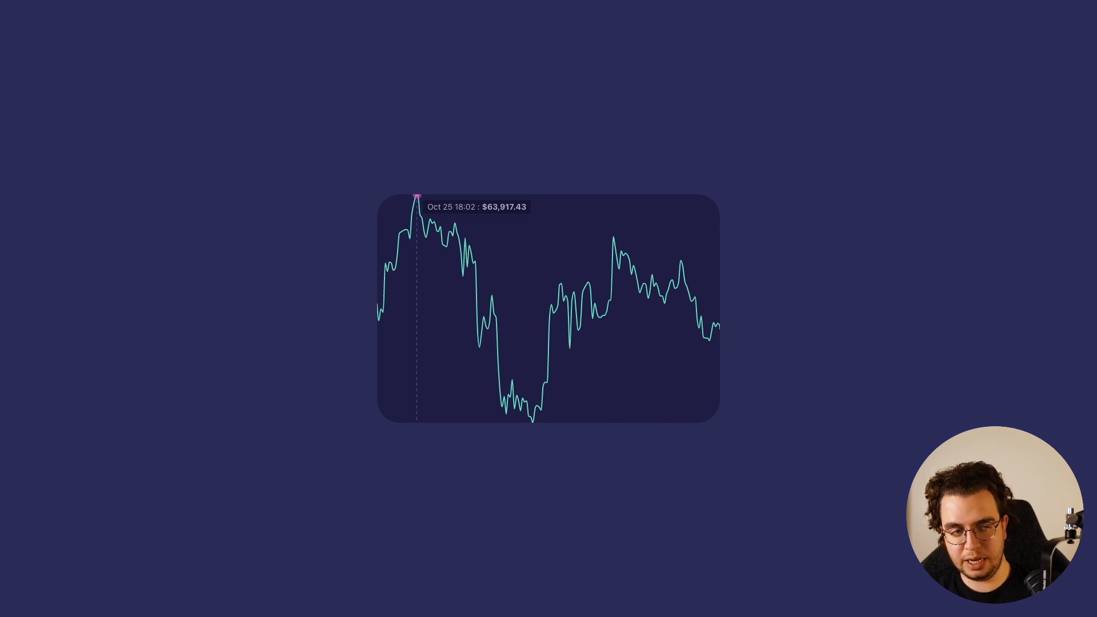
mouse_move(637, 282)
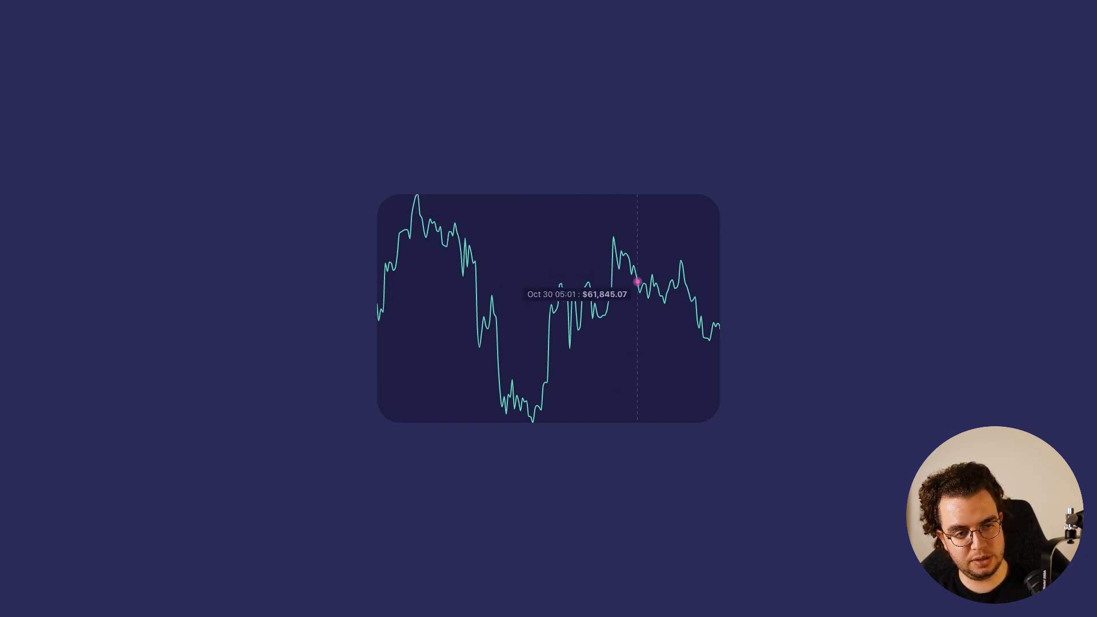
mouse_move(530, 415)
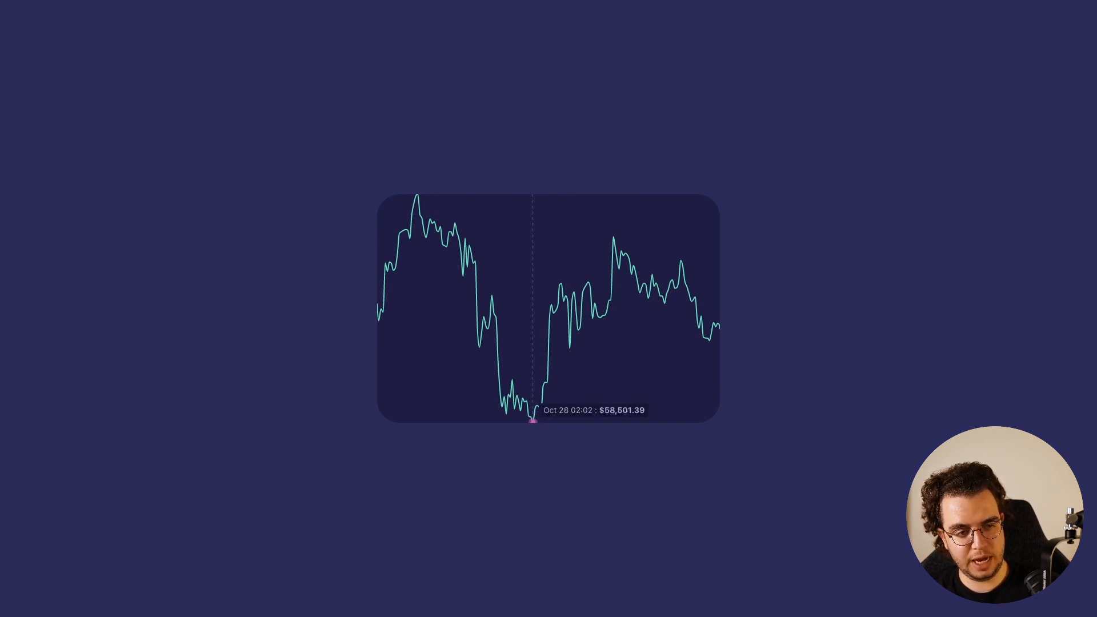
mouse_move(699, 326)
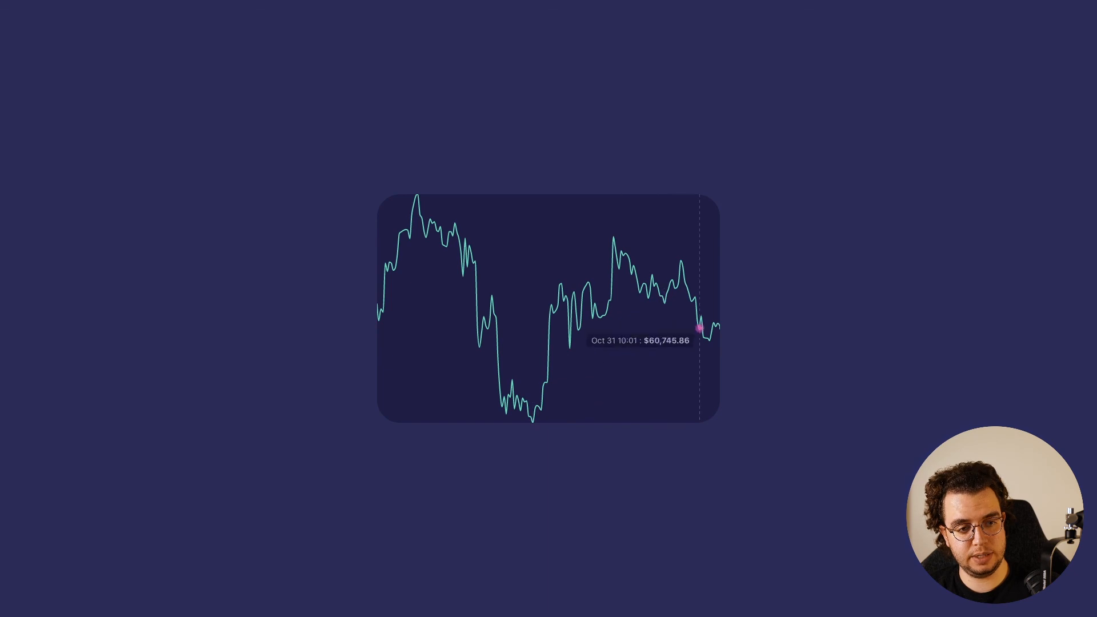